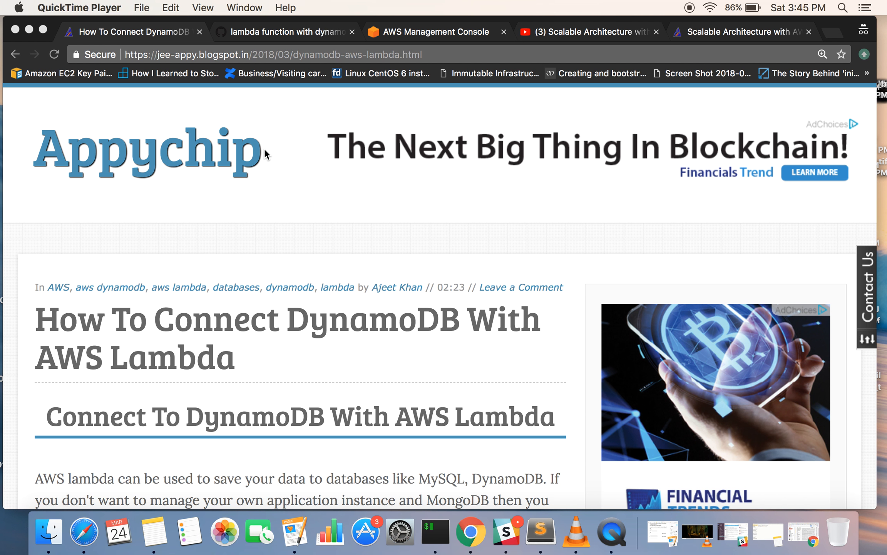
Scroll the Appychip tutorial from the introduction down to the 'Create DynamoDB Table' steps
scroll(down, 3)
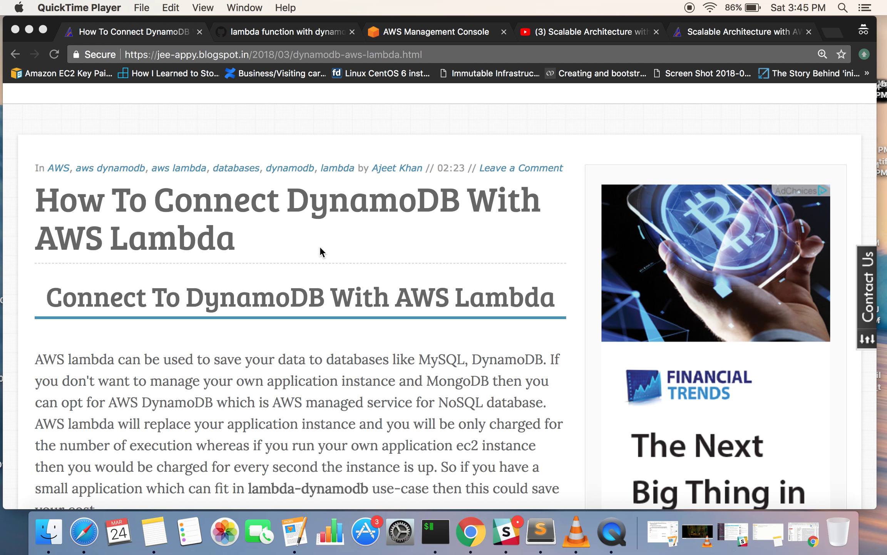
scroll(down, 3)
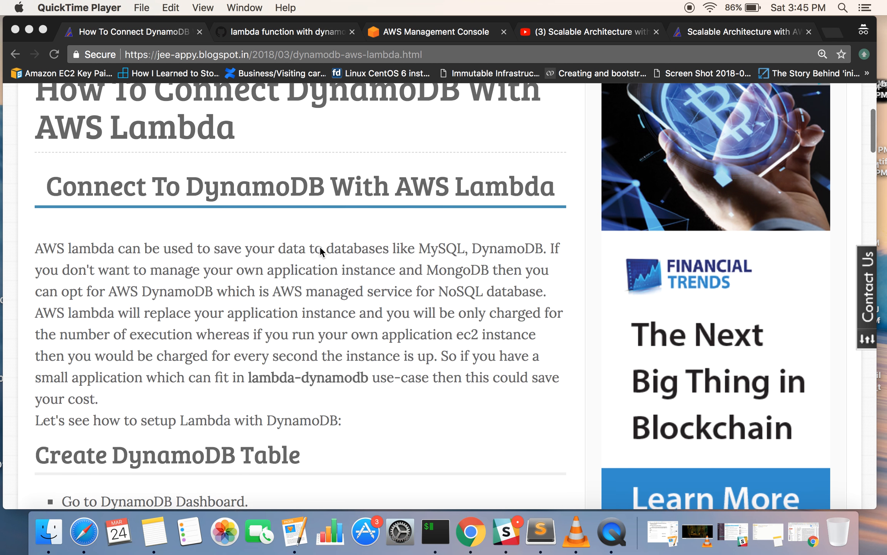
scroll(up, 3)
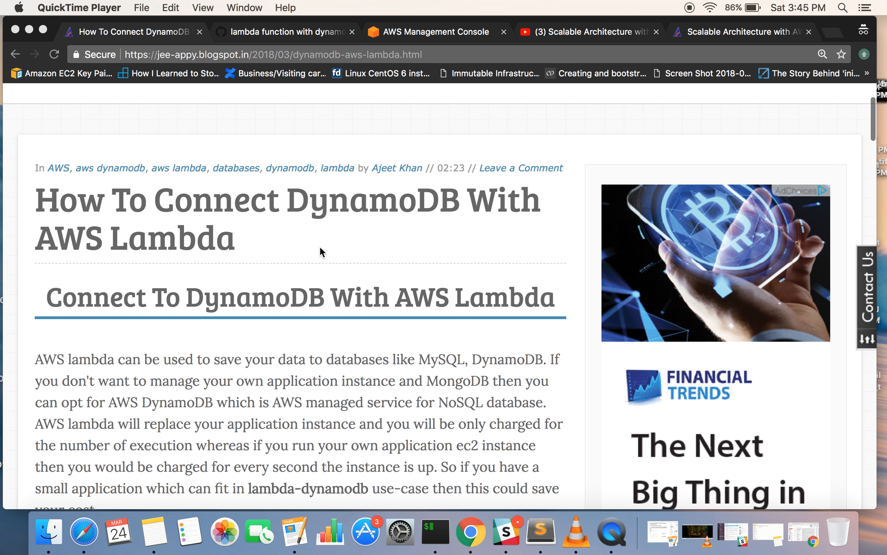
scroll(down, 3)
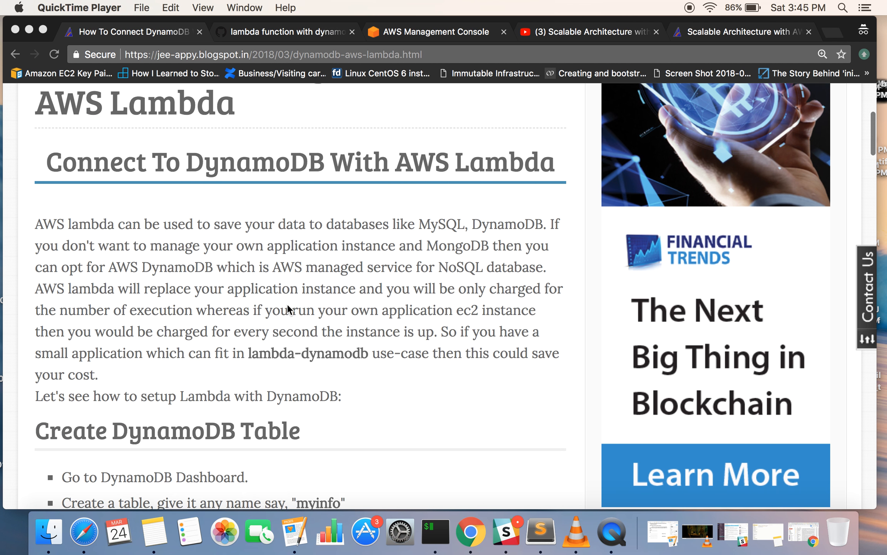
scroll(down, 3)
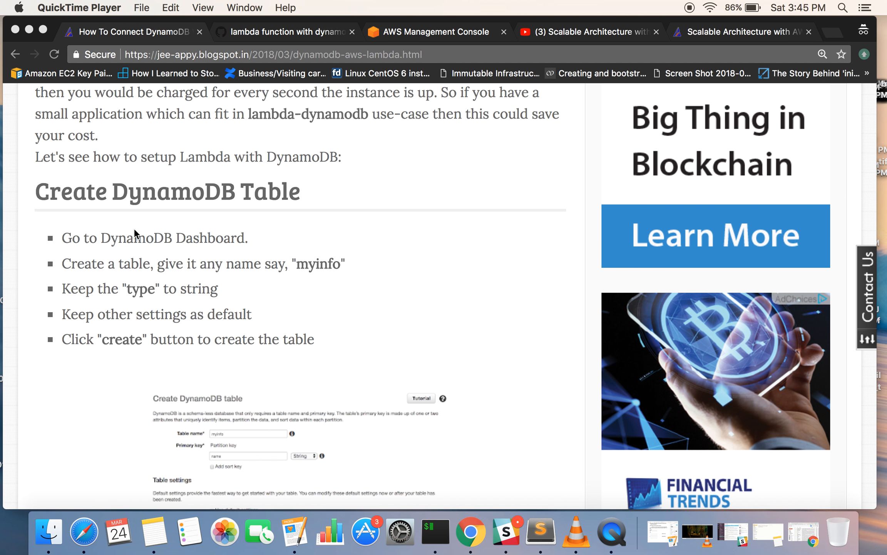
scroll(down, 3)
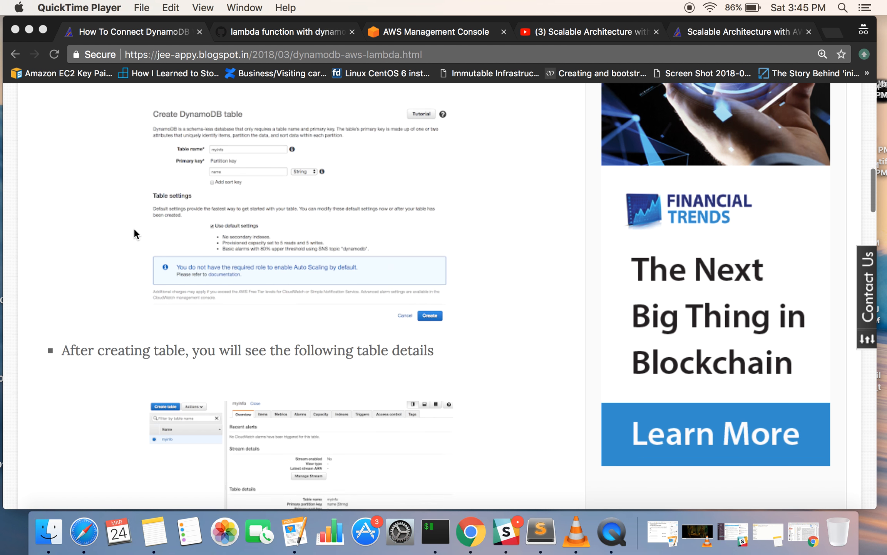
scroll(down, 3)
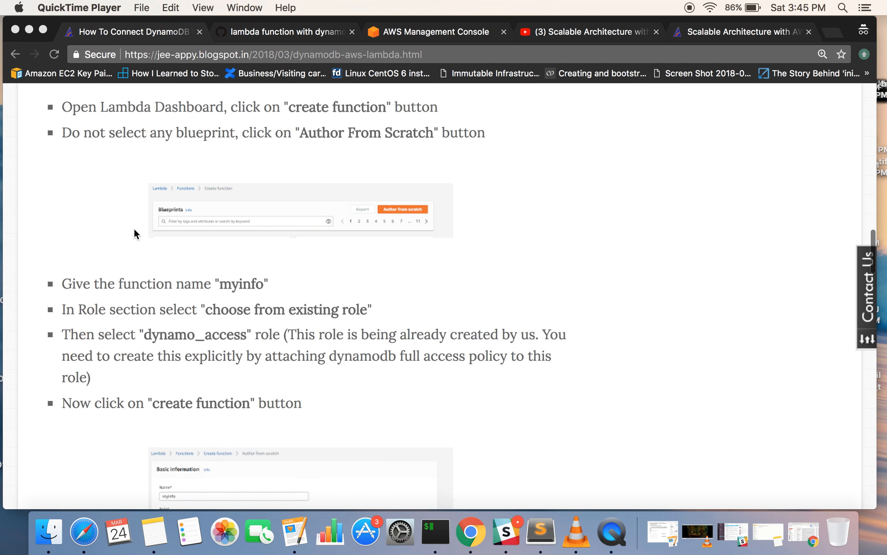
scroll(down, 3)
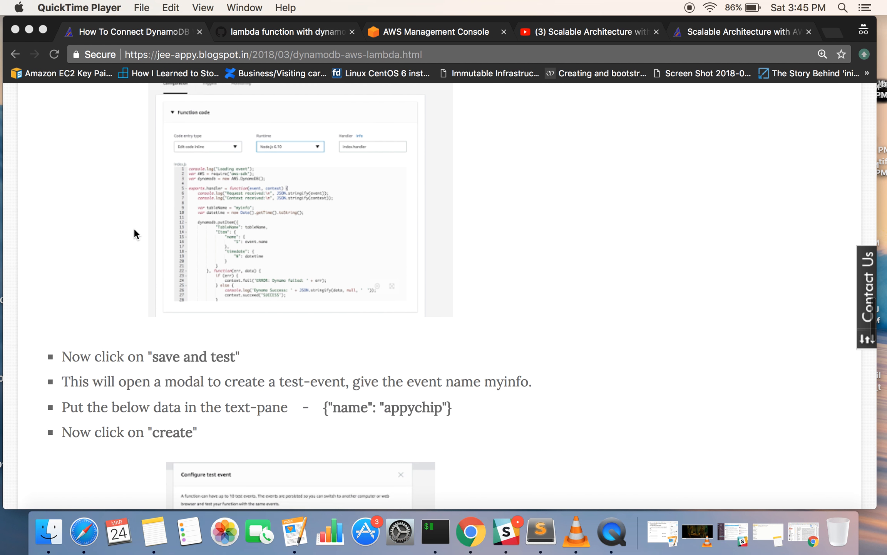
scroll(up, 3)
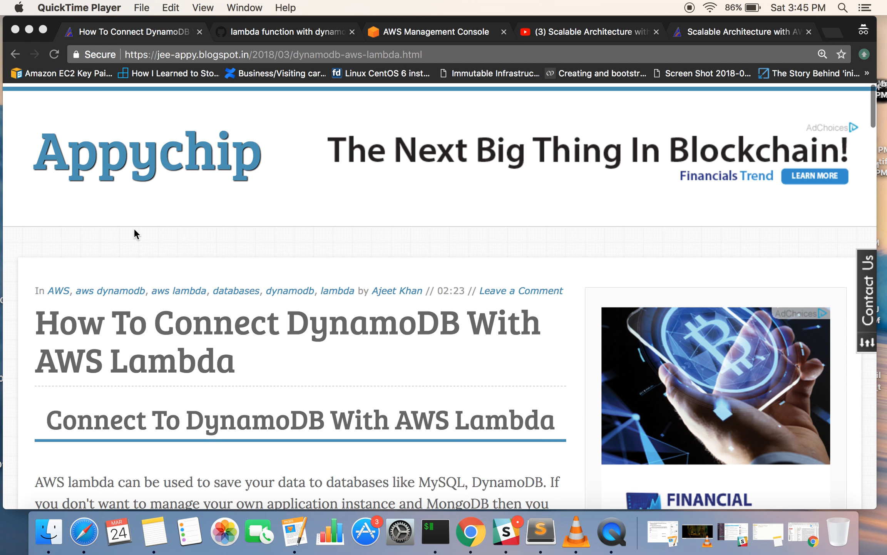
scroll(down, 3)
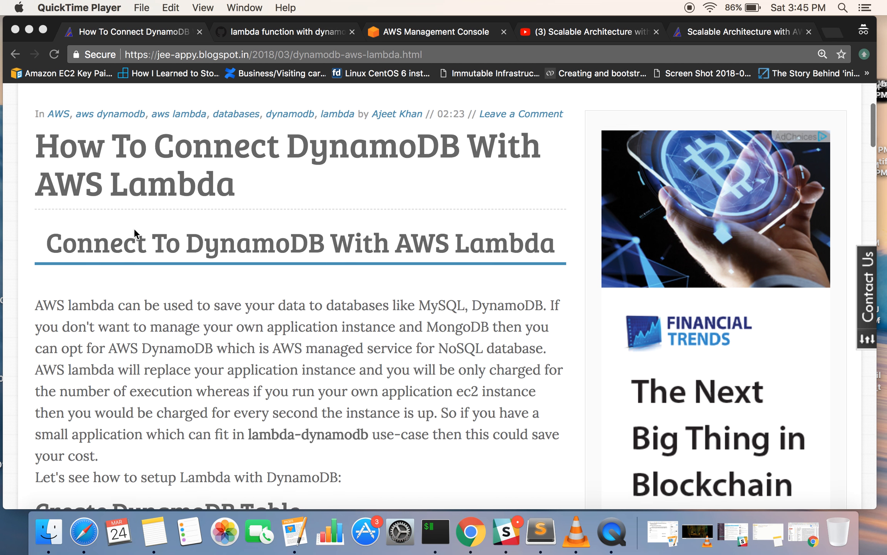
scroll(down, 3)
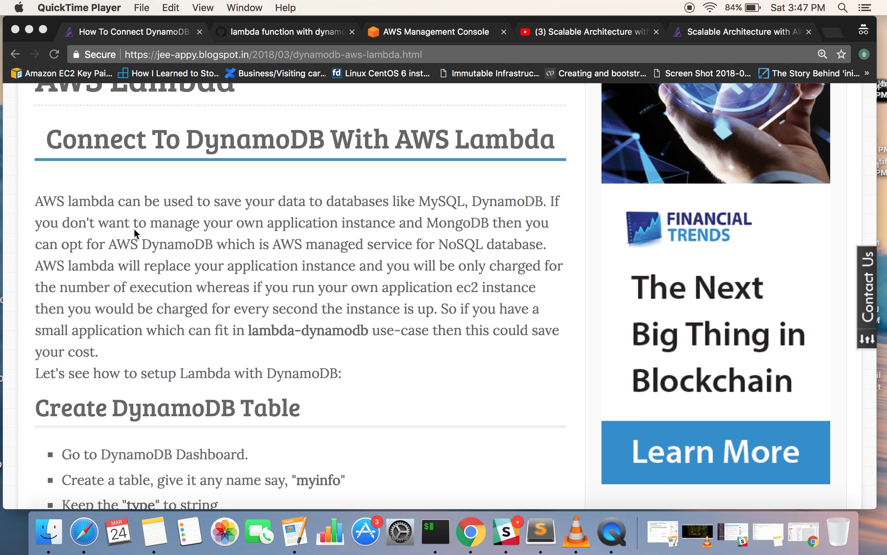
scroll(down, 3)
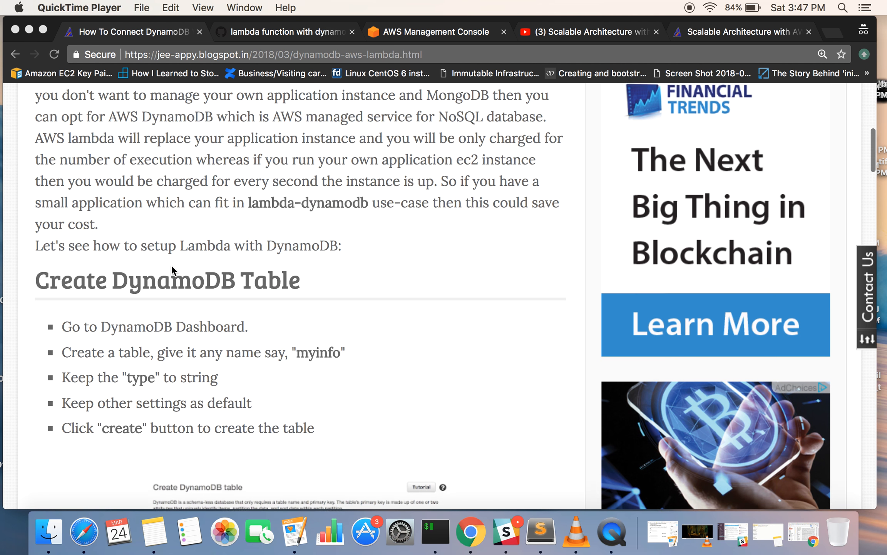
scroll(down, 3)
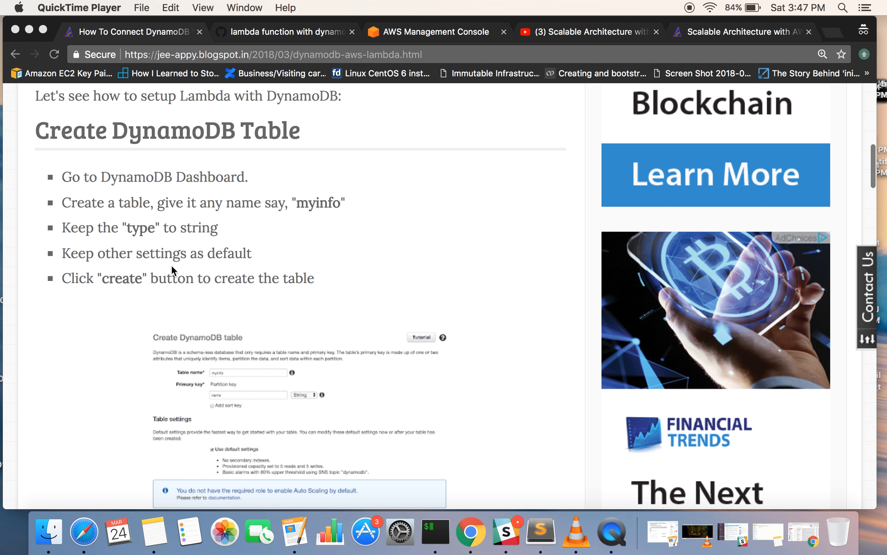
mouse_move(266, 218)
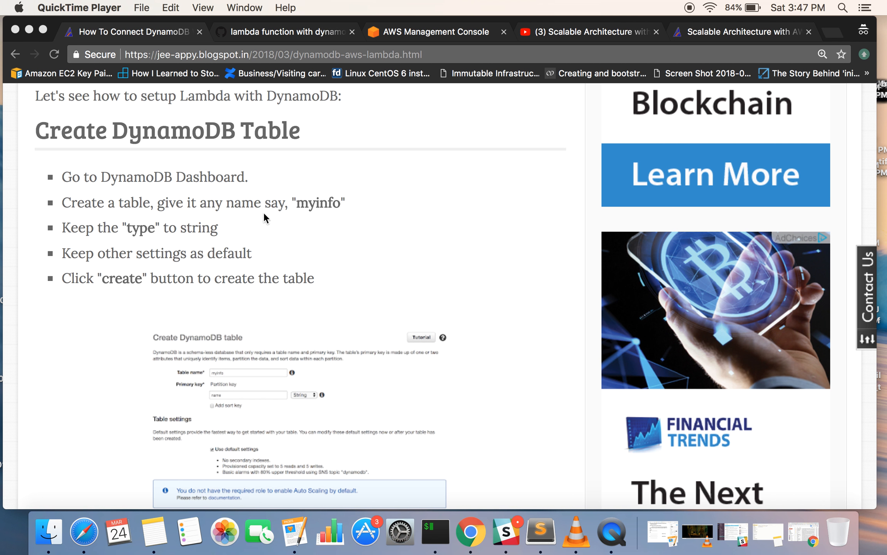
Switch to the AWS console and open the DynamoDB service via a 'dyna' search
click(436, 32)
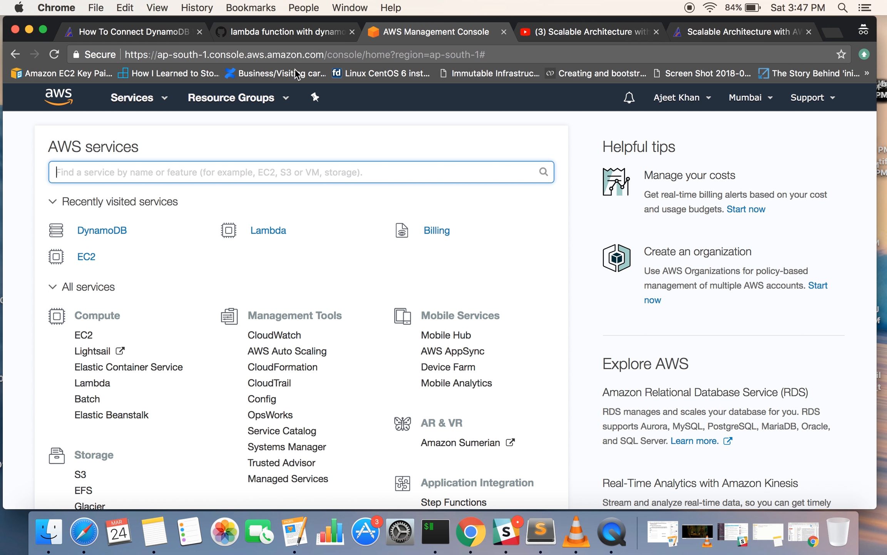
mouse_move(59, 101)
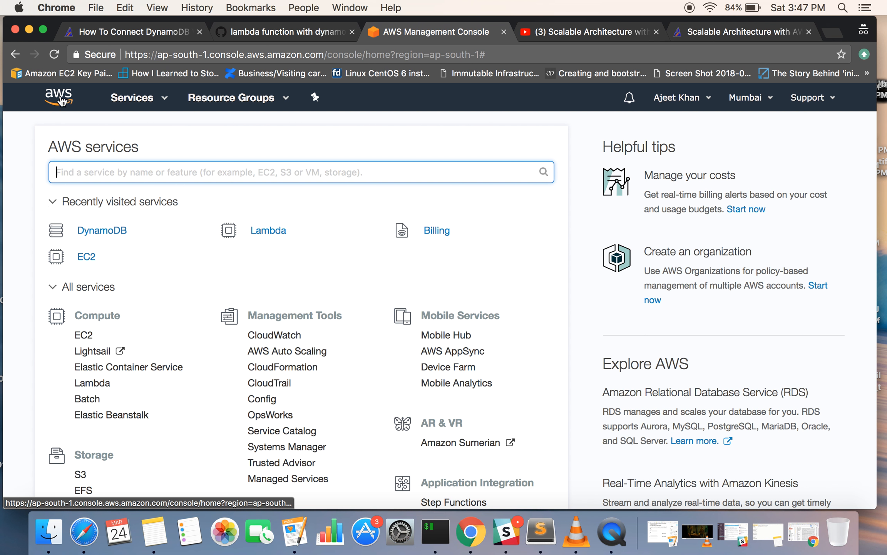
mouse_move(131, 197)
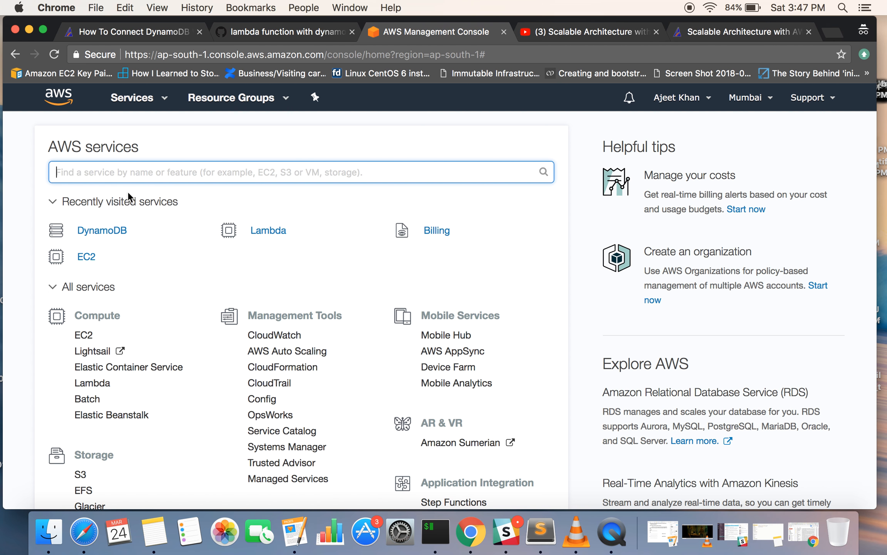
text(dyna)
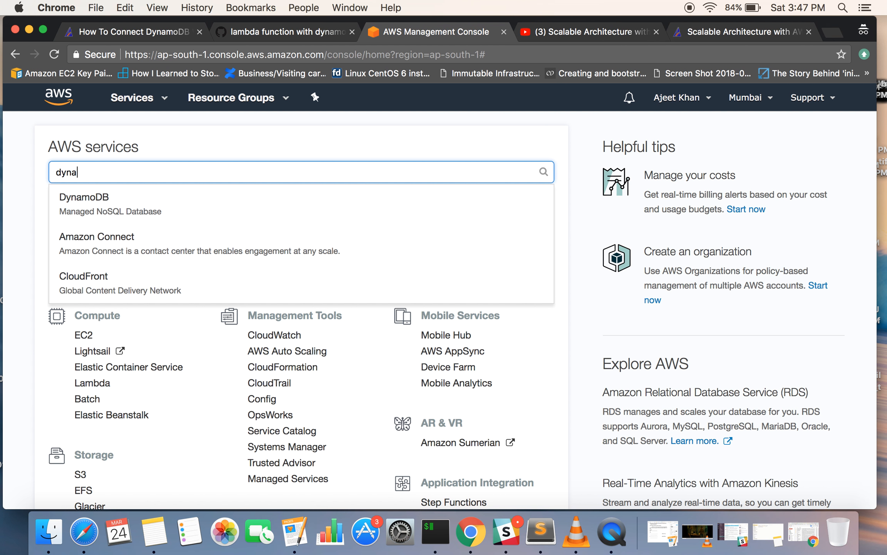
click(84, 197)
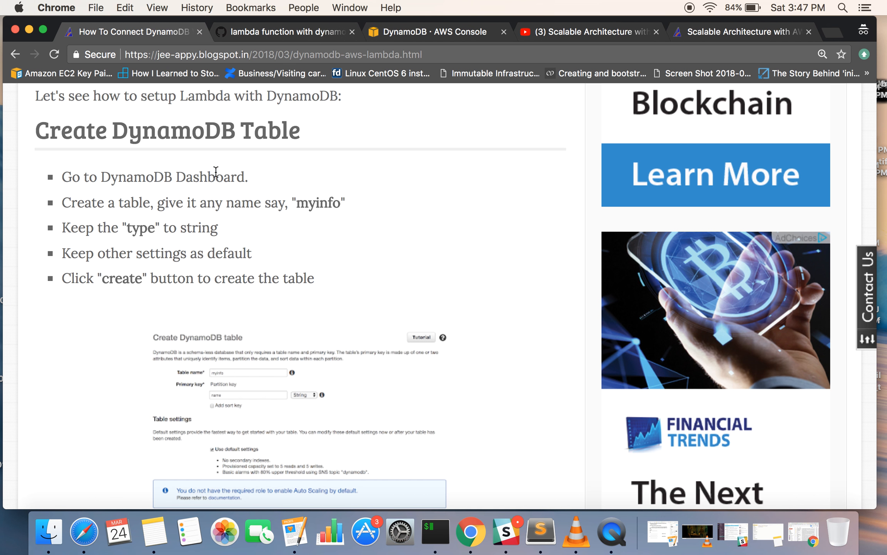
scroll(down, 3)
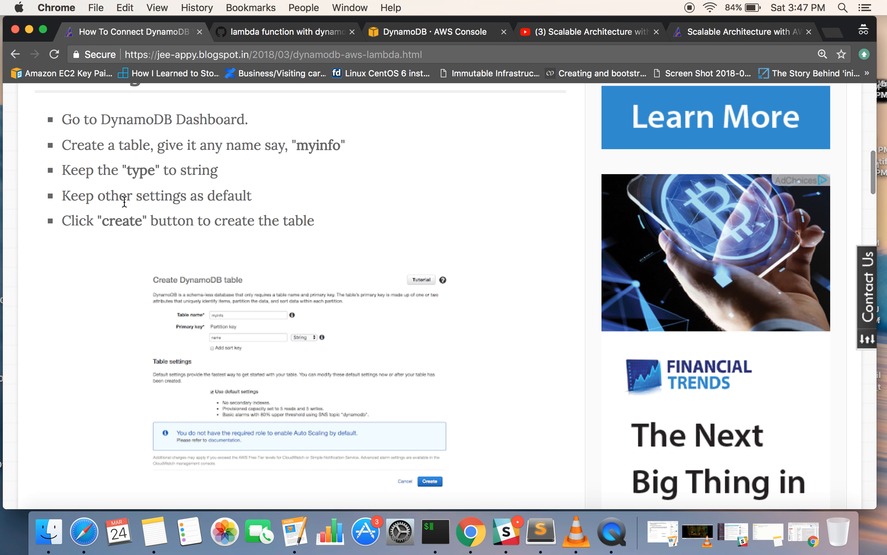
mouse_move(125, 184)
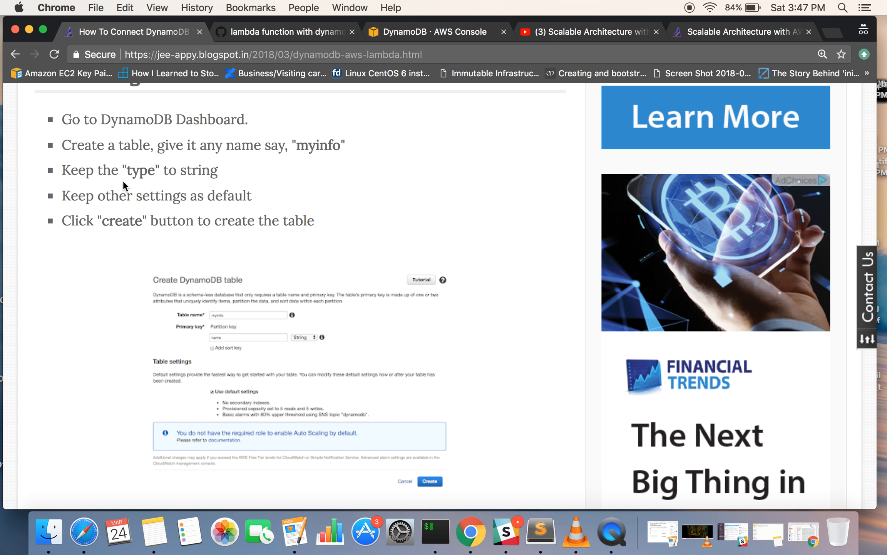
mouse_move(321, 151)
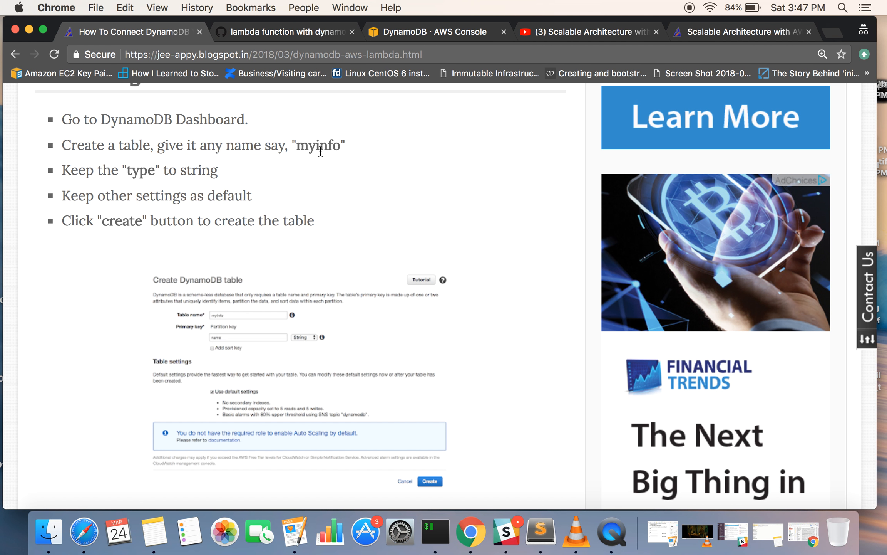
mouse_move(188, 169)
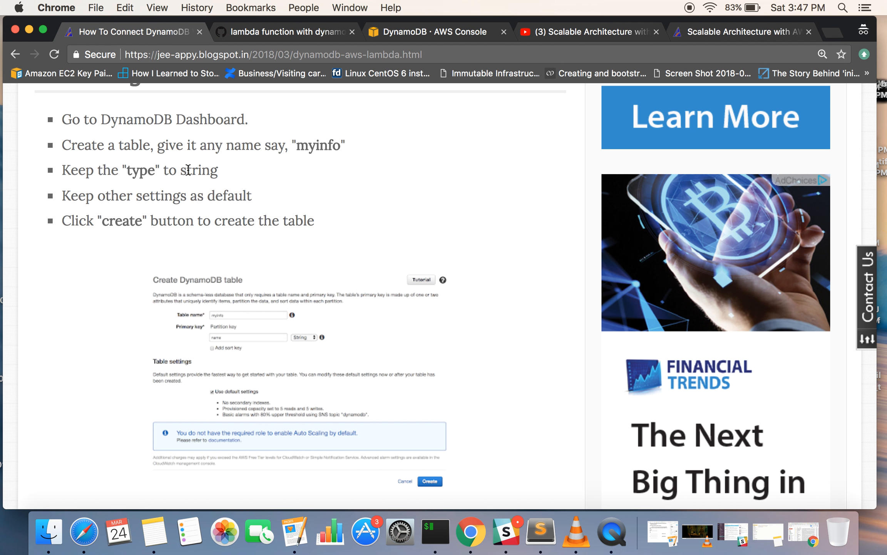
mouse_move(101, 215)
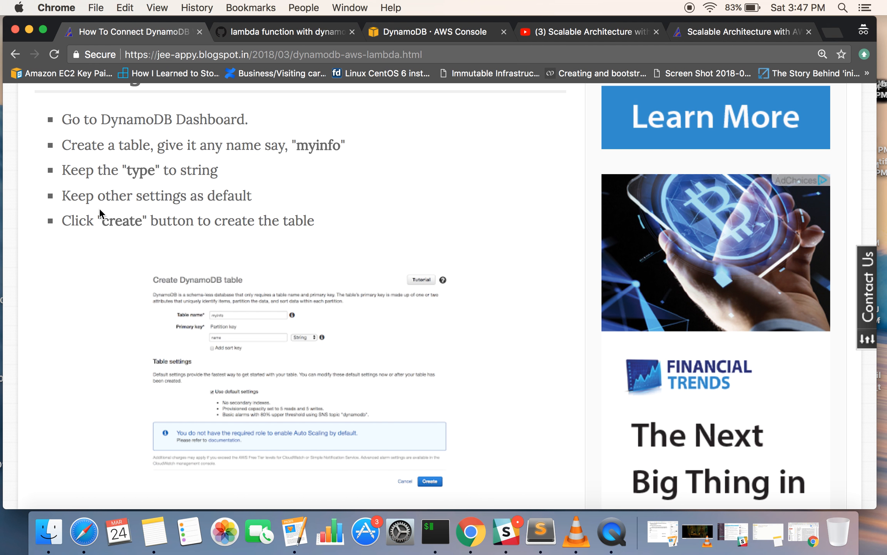
mouse_move(344, 27)
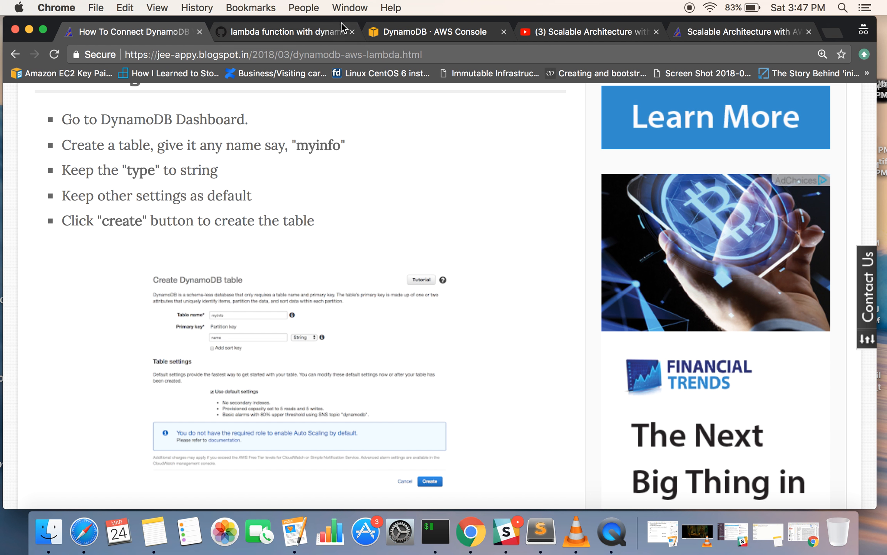
Name the new DynamoDB table myinfo on the create-table form
click(436, 31)
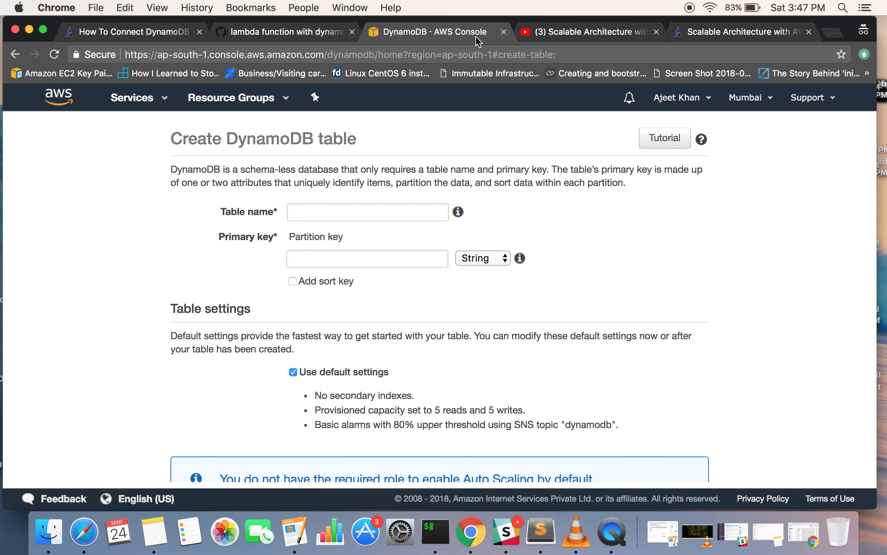
text(myinfo)
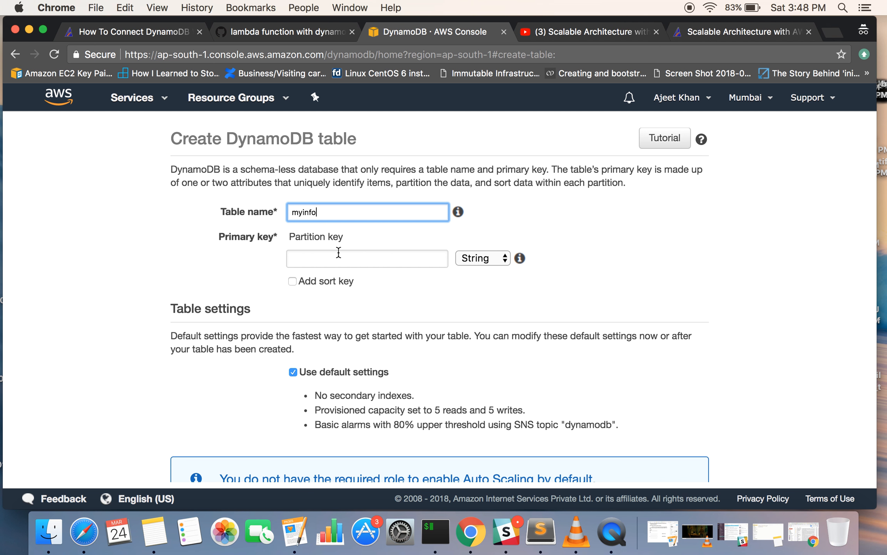
mouse_move(356, 263)
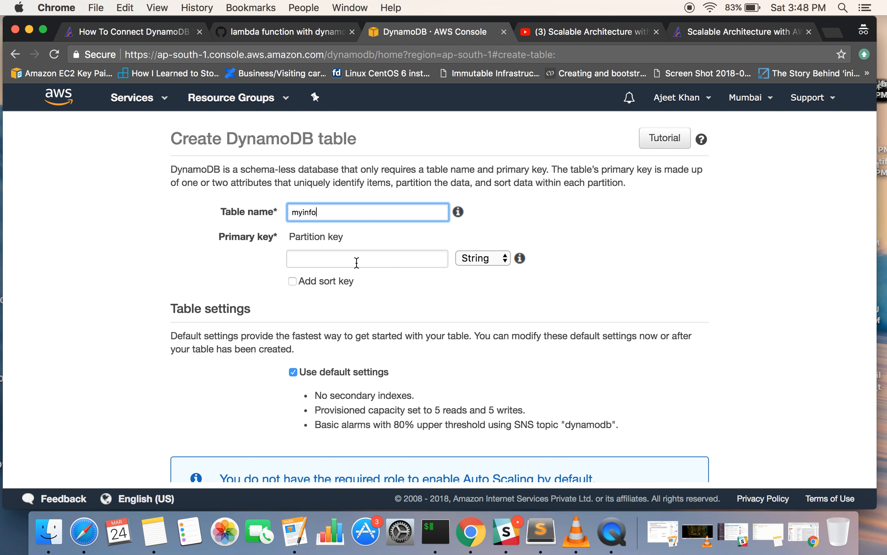
mouse_move(370, 259)
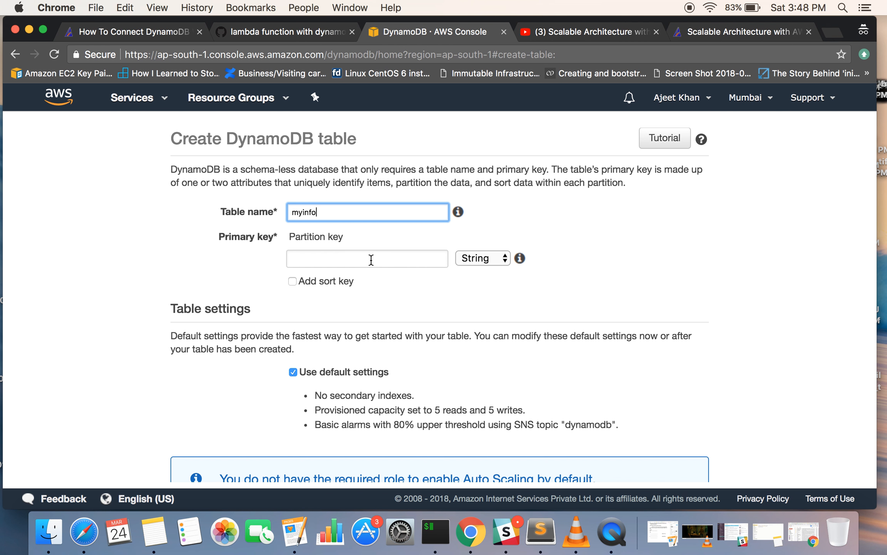
text(name)
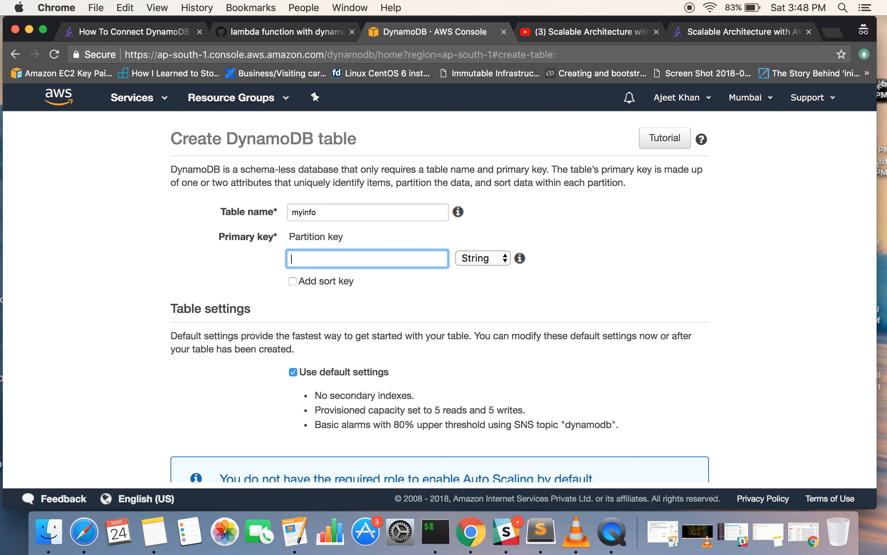
Give the table a partition key called name, keeping the String type
click(130, 31)
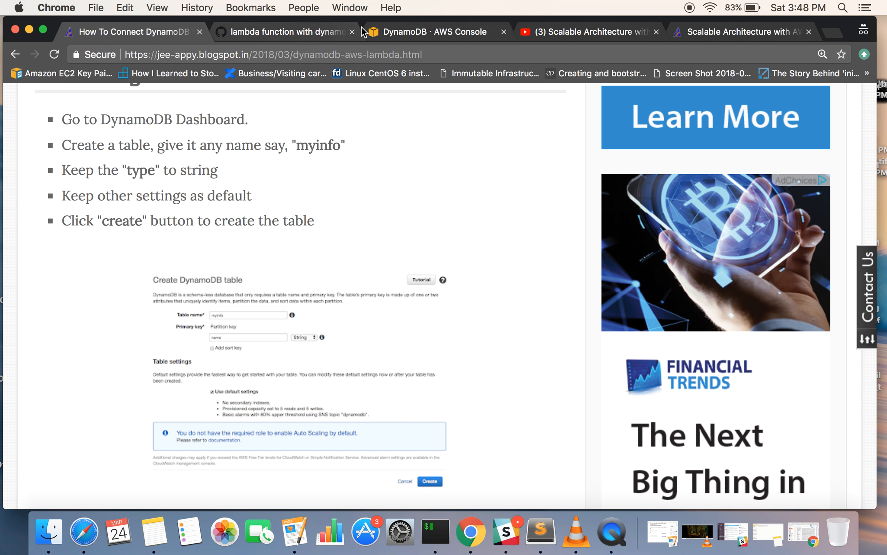
click(433, 31)
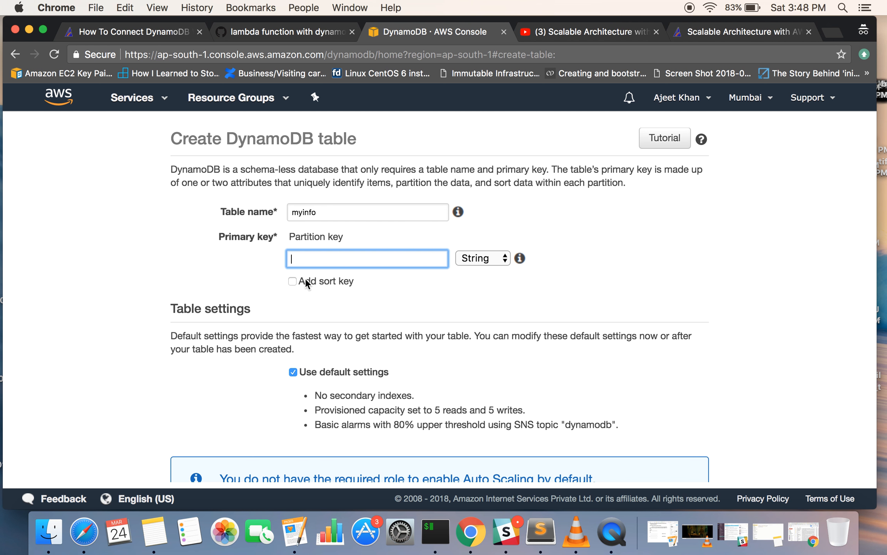
text(name)
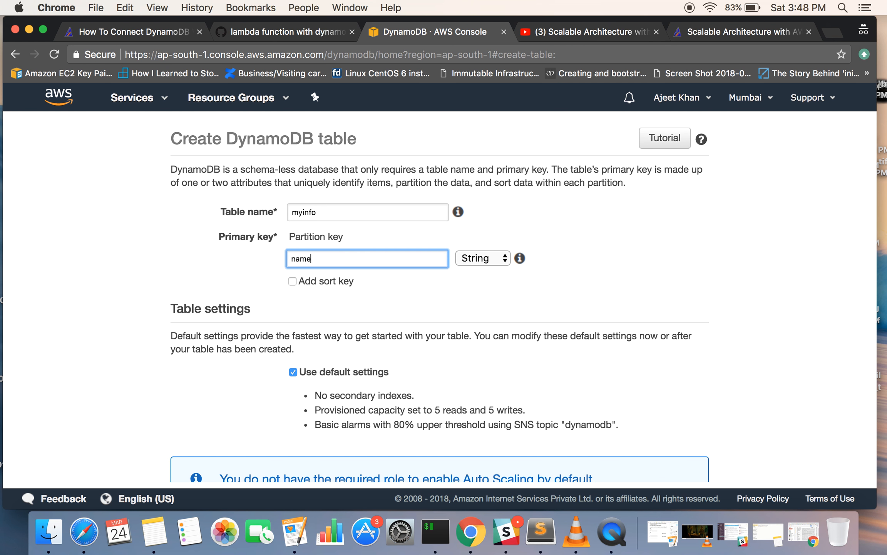
mouse_move(203, 267)
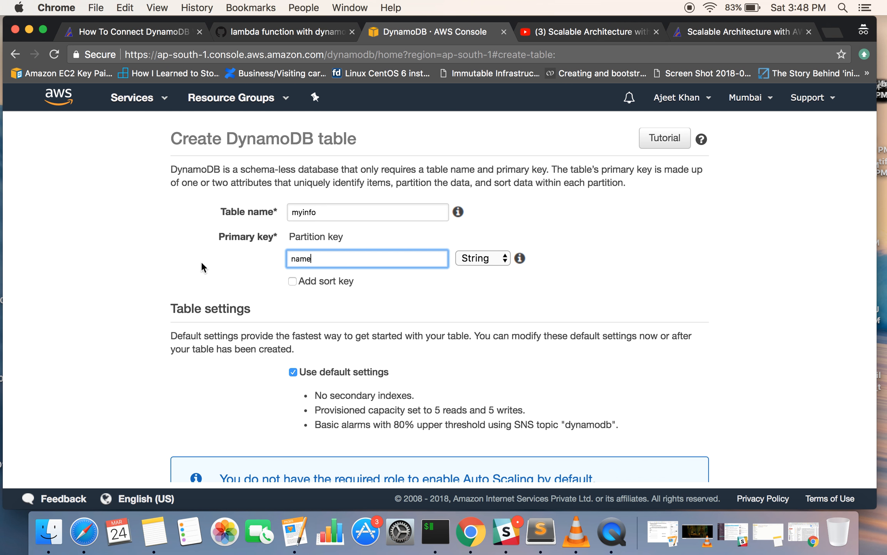
scroll(down, 3)
text(id)
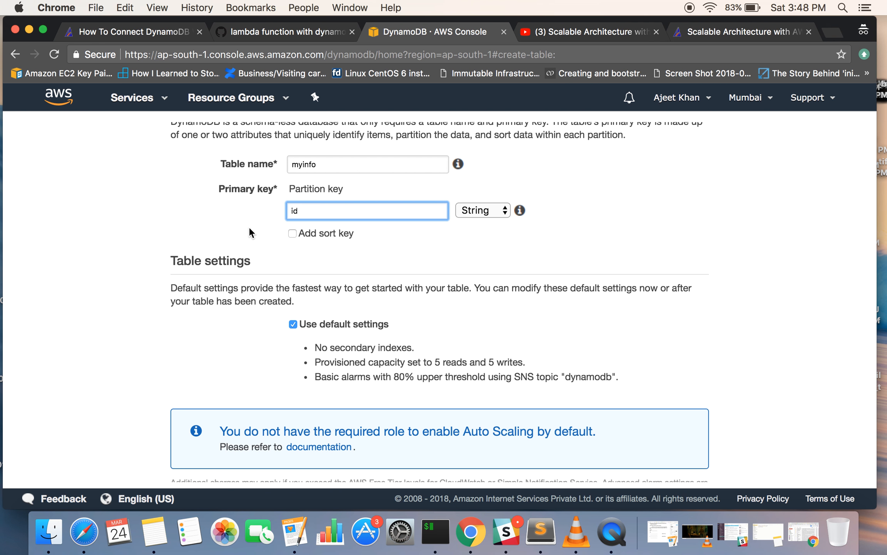
scroll(down, 3)
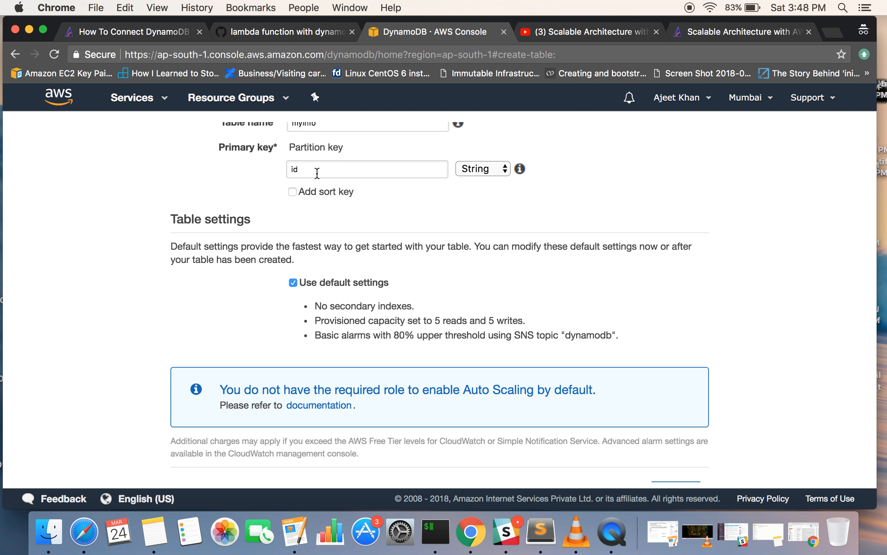
text(nam)
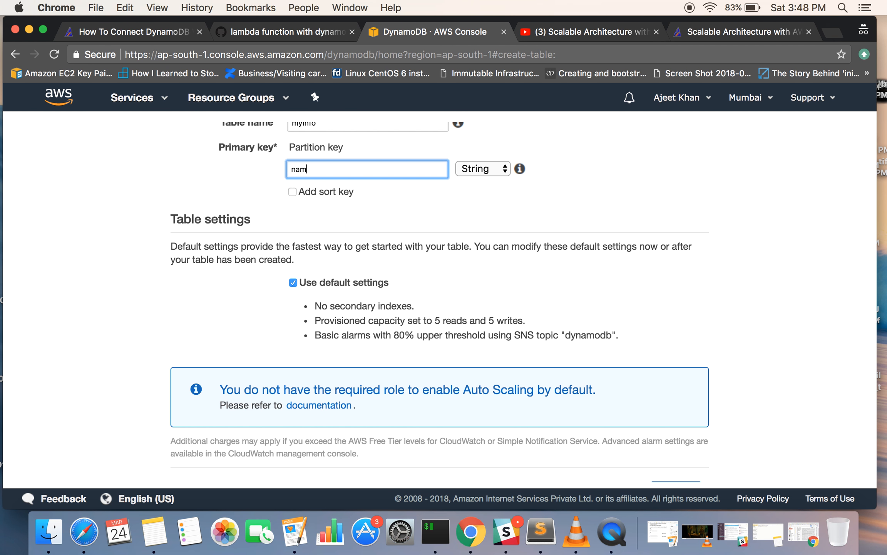
text(e)
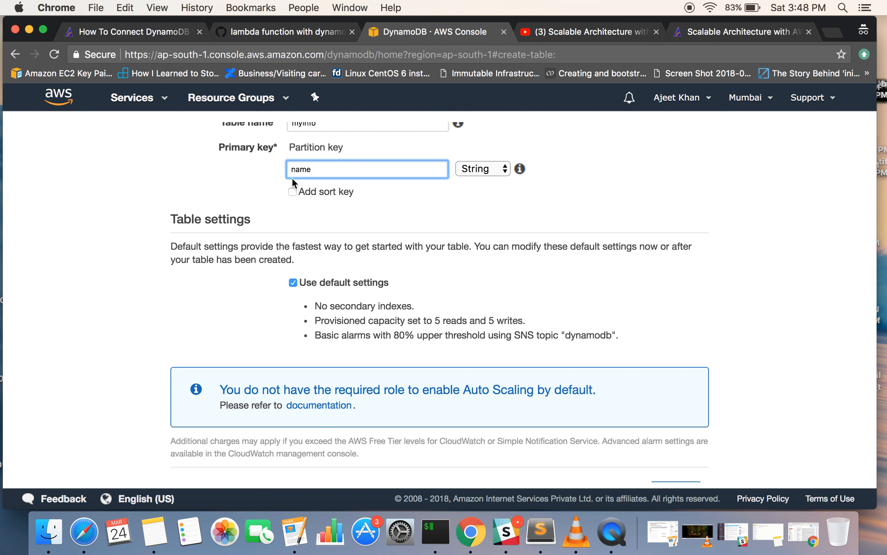
Create the myinfo table and view its empty Items list
scroll(down, 3)
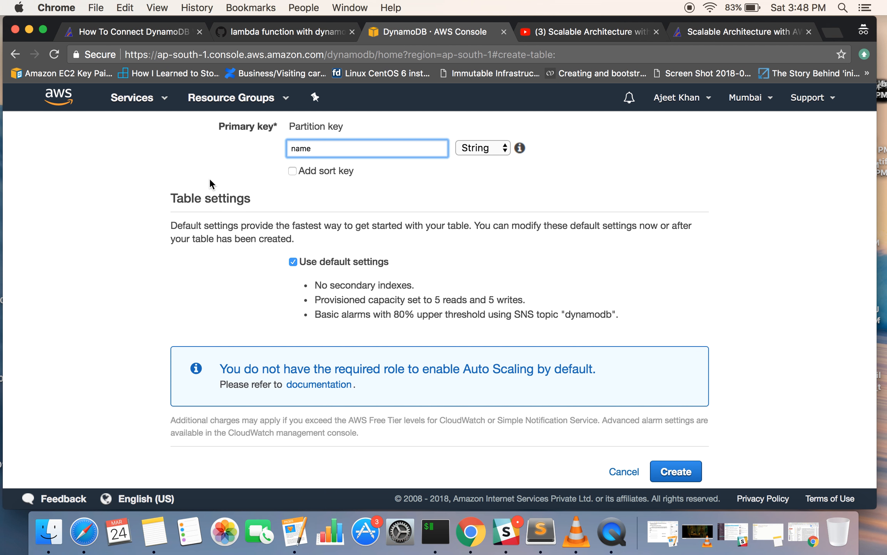
mouse_move(679, 449)
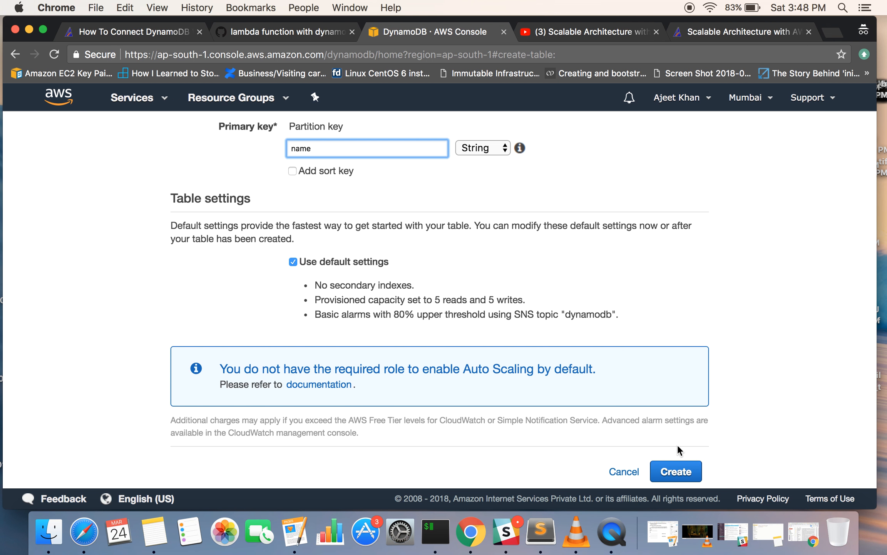
click(675, 472)
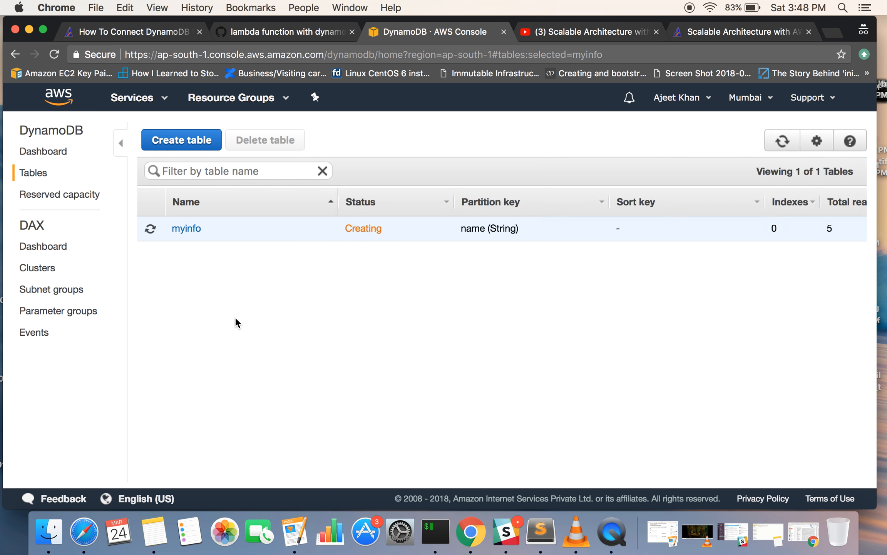
click(186, 228)
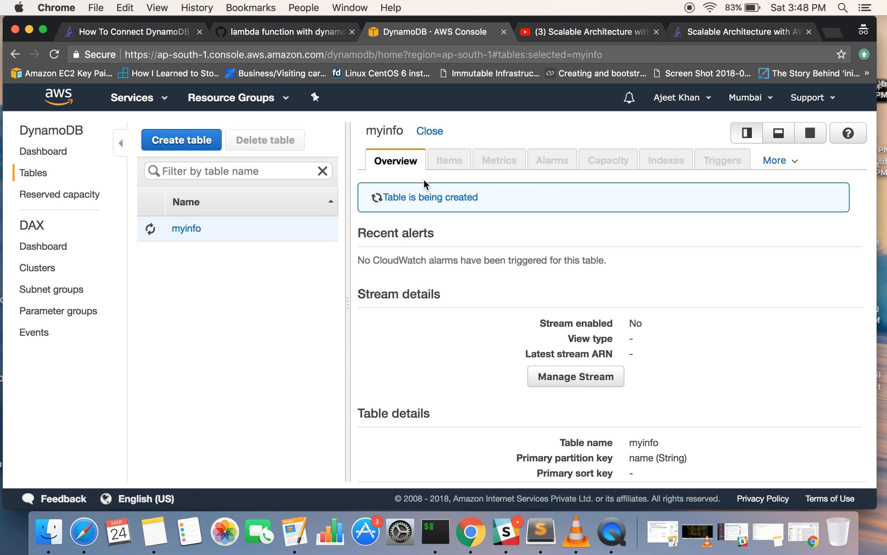
mouse_move(416, 188)
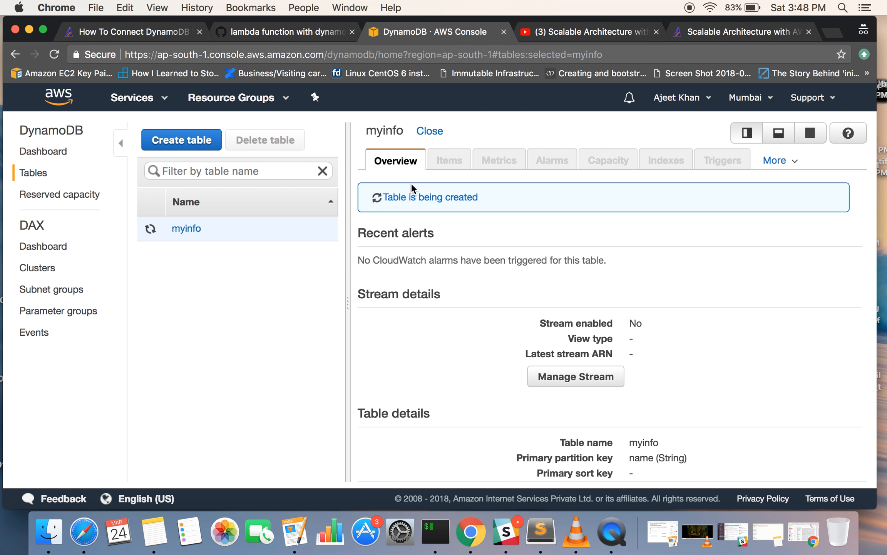
mouse_move(435, 163)
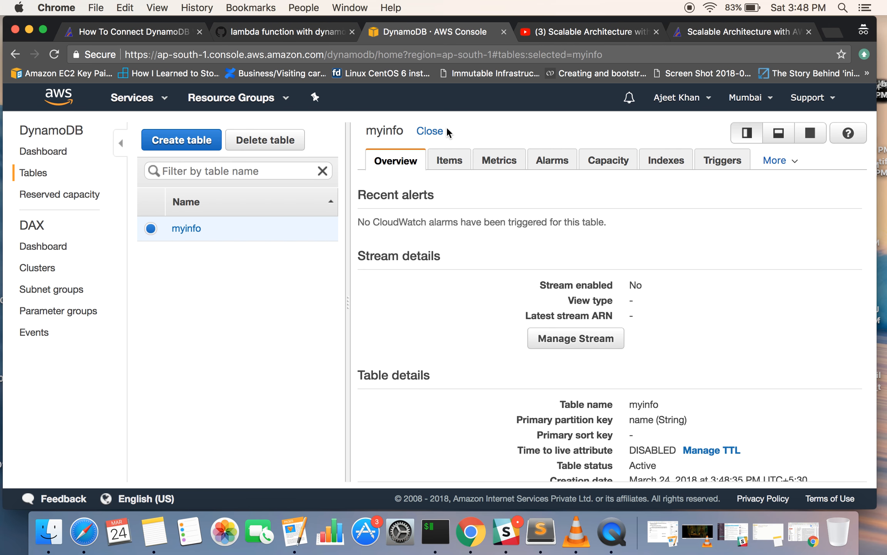
mouse_move(450, 164)
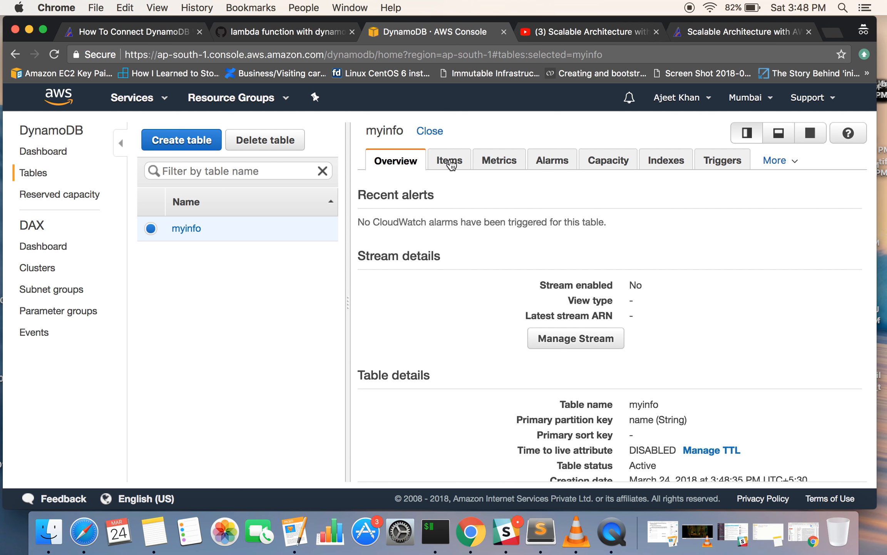
click(449, 160)
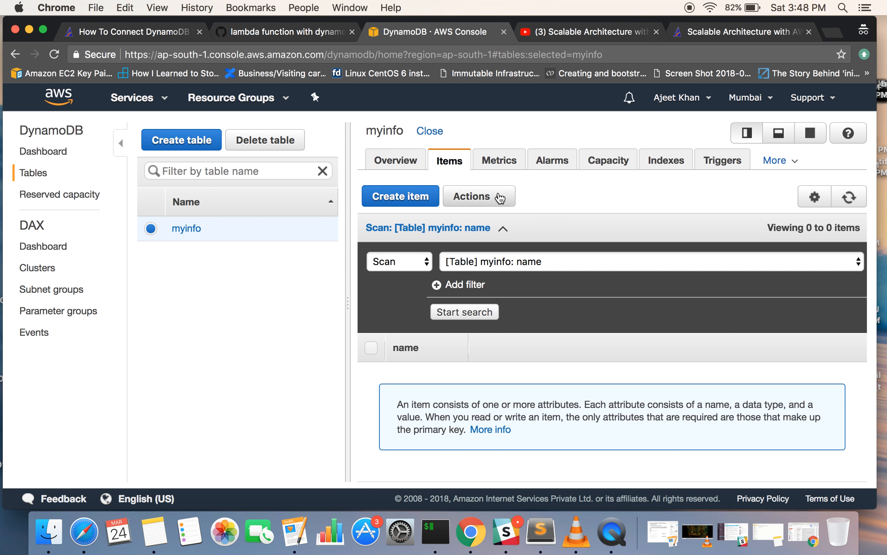
mouse_move(550, 197)
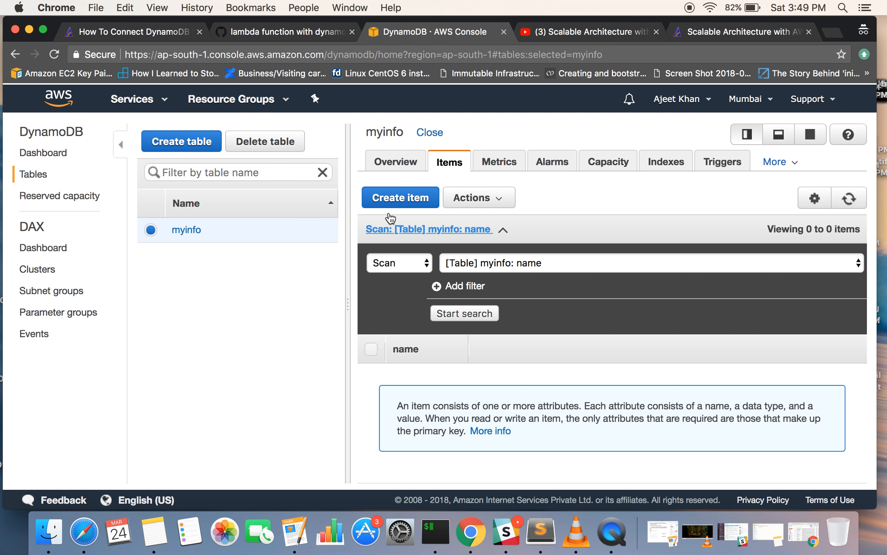
mouse_move(438, 91)
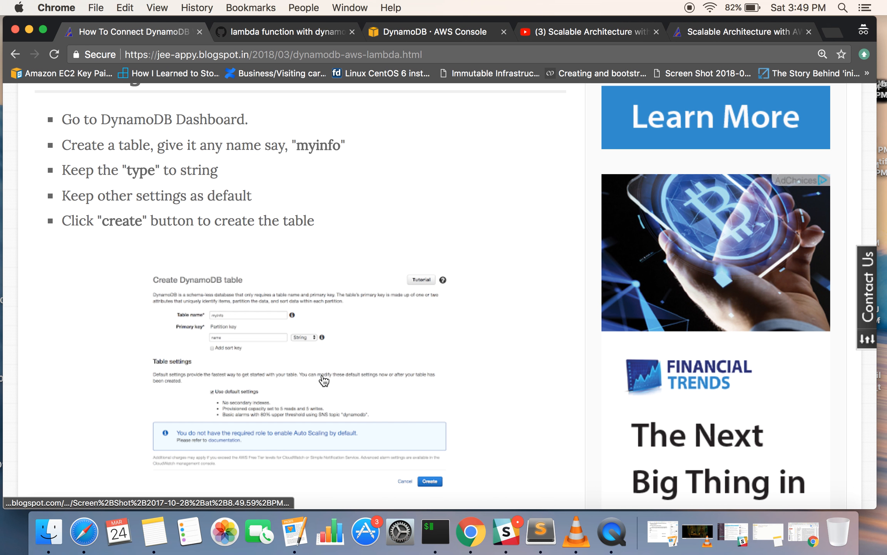
Scroll the tutorial down to the Create Lambda Function instructions
scroll(down, 3)
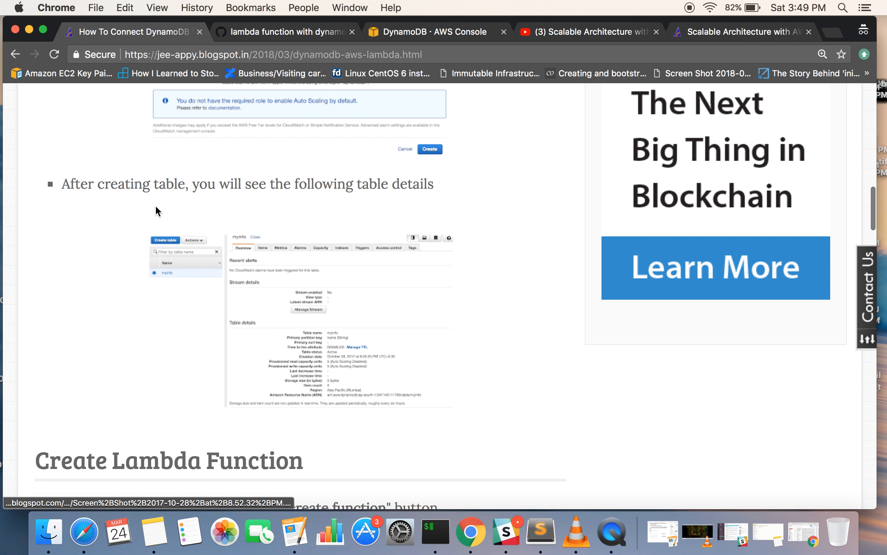
mouse_move(289, 215)
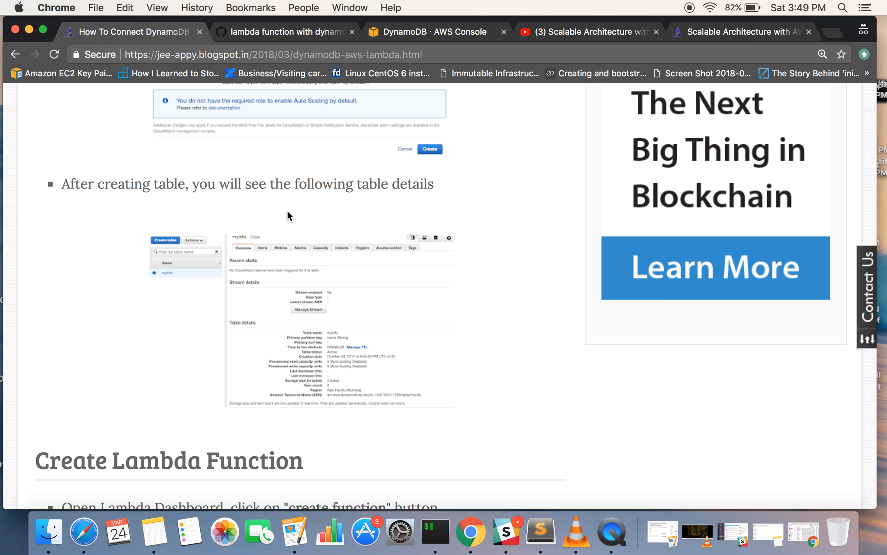
scroll(down, 3)
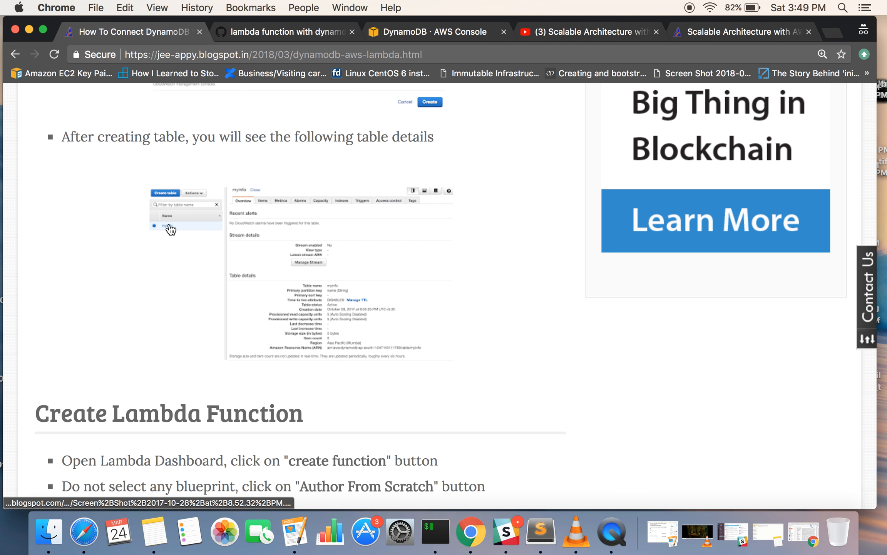
scroll(down, 3)
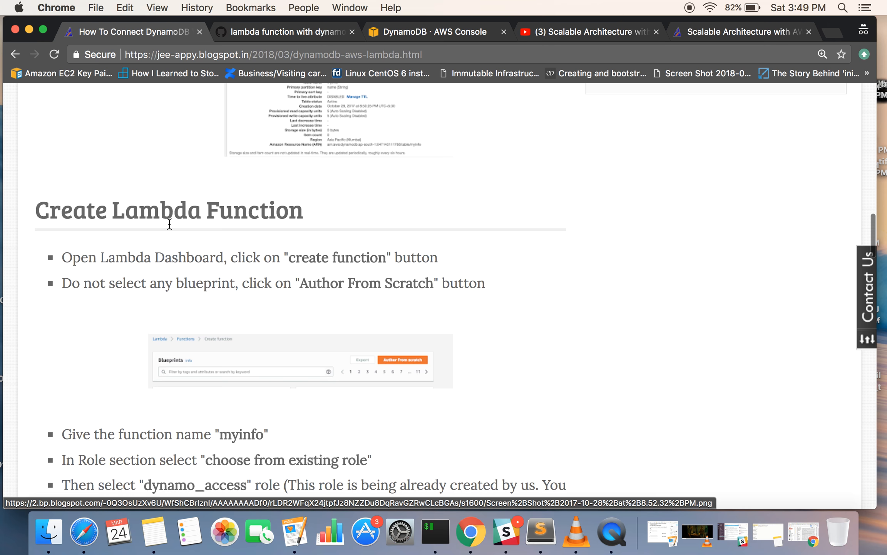
scroll(down, 3)
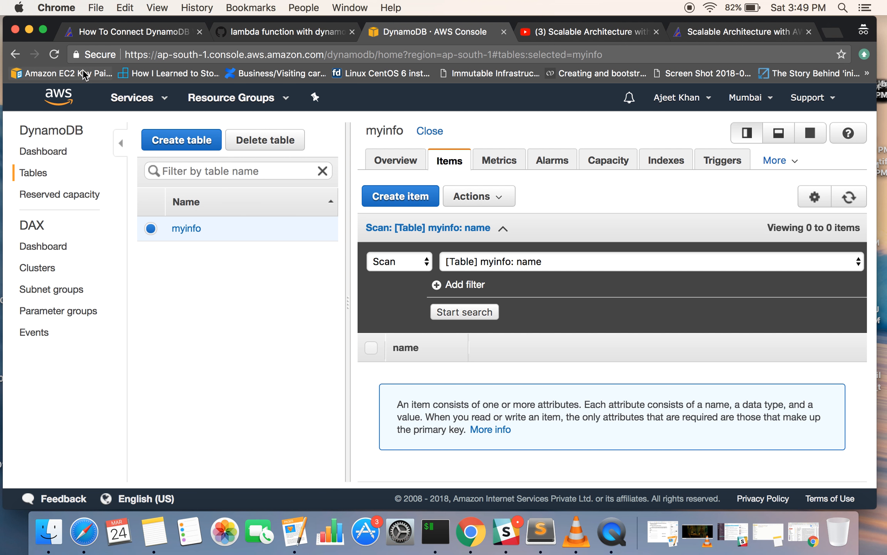
Find Lambda among the AWS services and open its Functions list
click(131, 97)
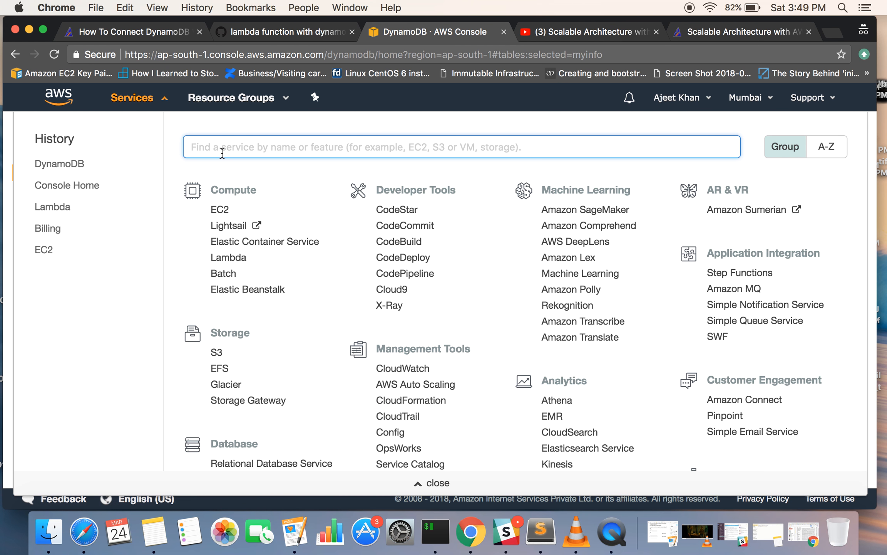
text(lambda)
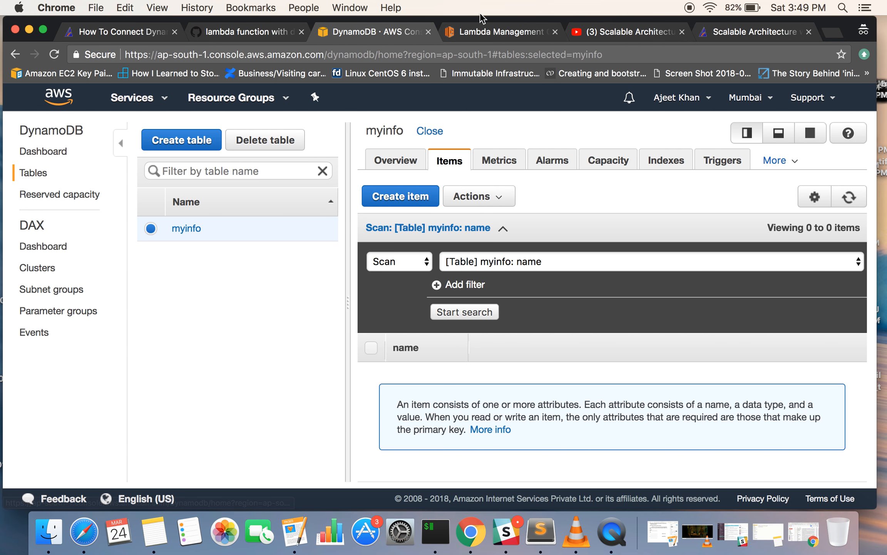
click(500, 32)
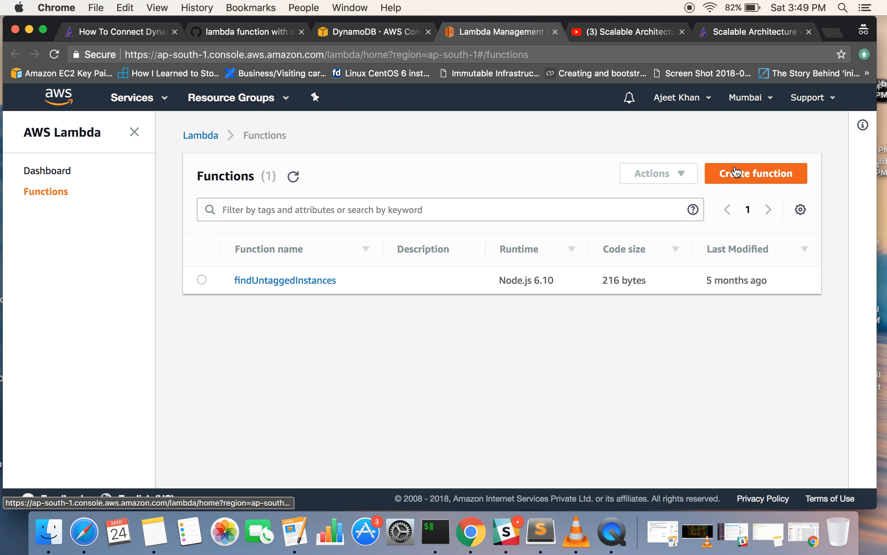
Start a from-scratch Lambda function named myinfo using the existing dynamo_access role
click(756, 174)
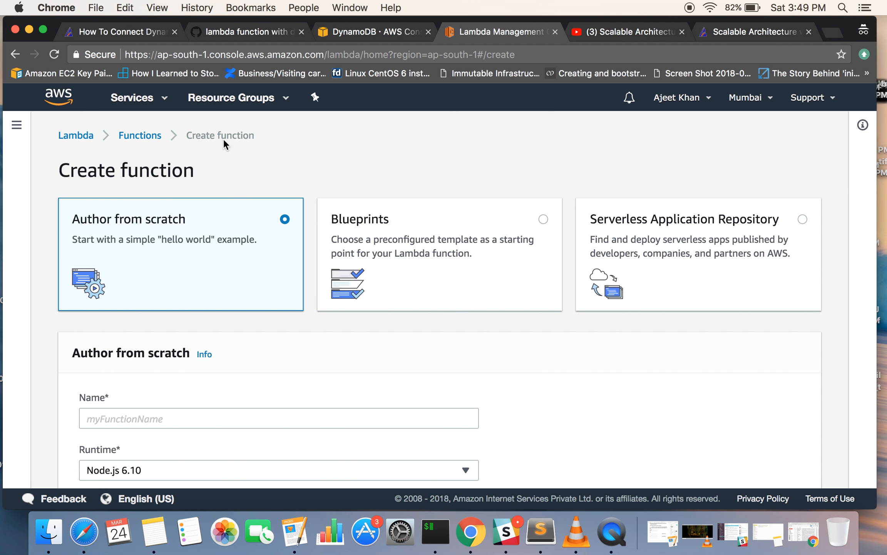
scroll(down, 3)
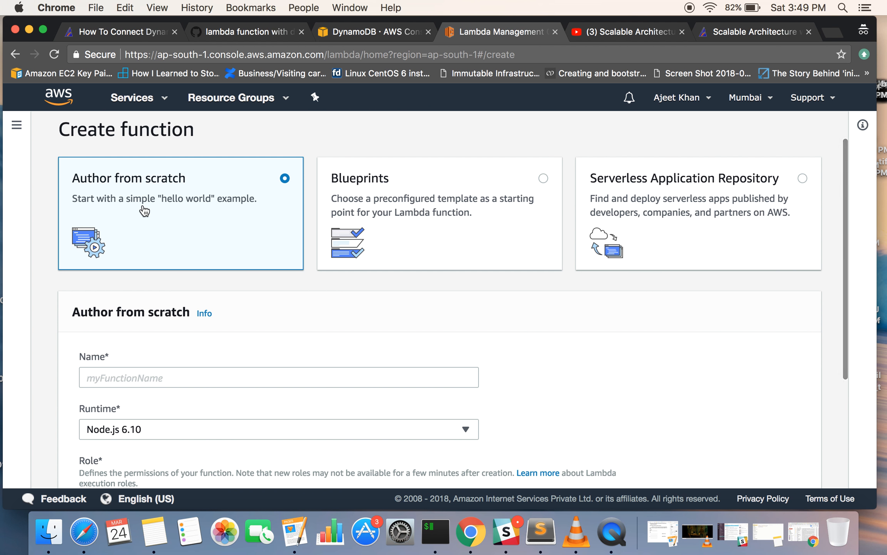
mouse_move(388, 205)
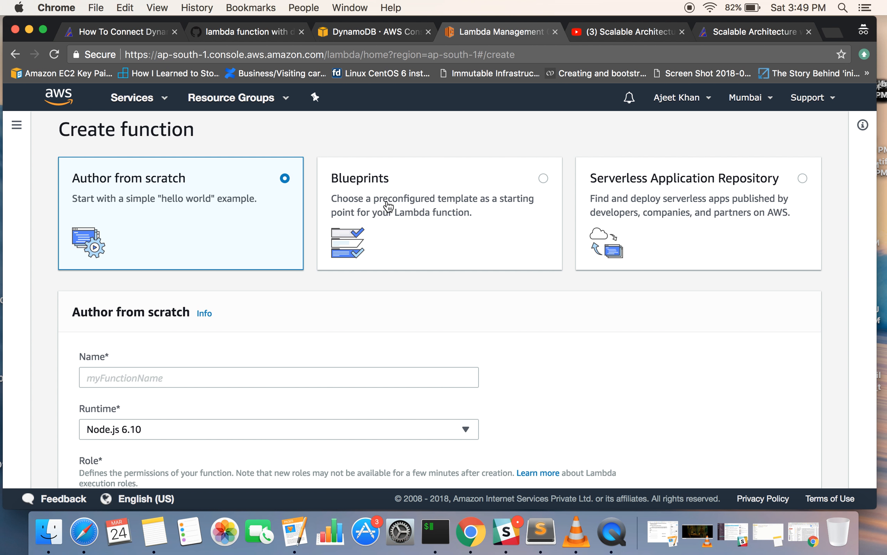
text(myinfo)
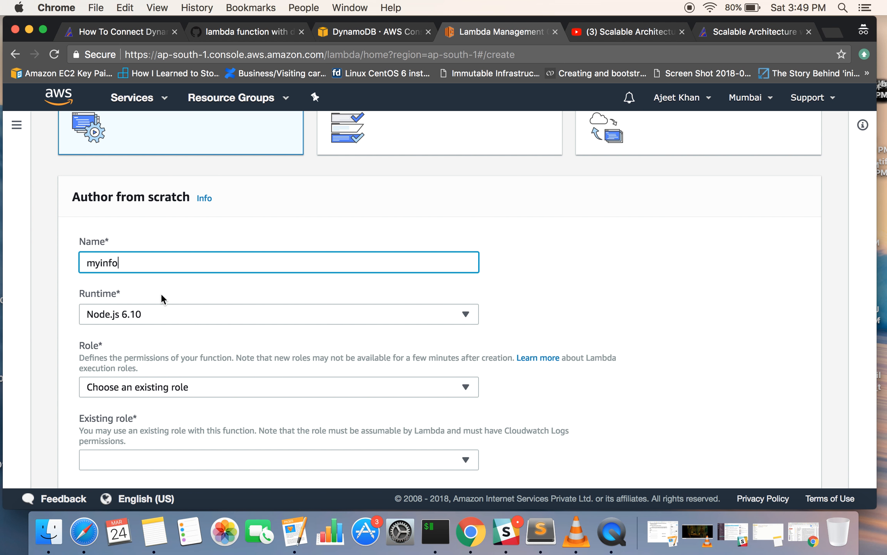
scroll(down, 3)
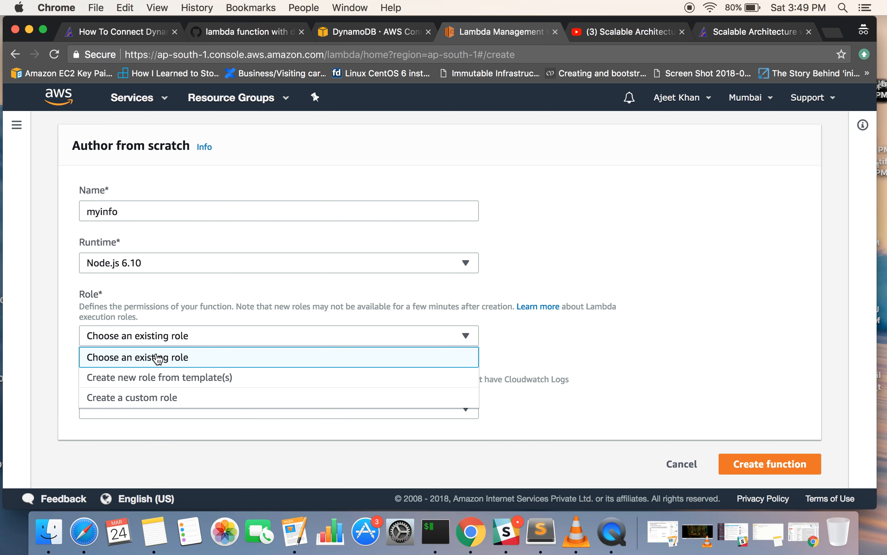
click(138, 357)
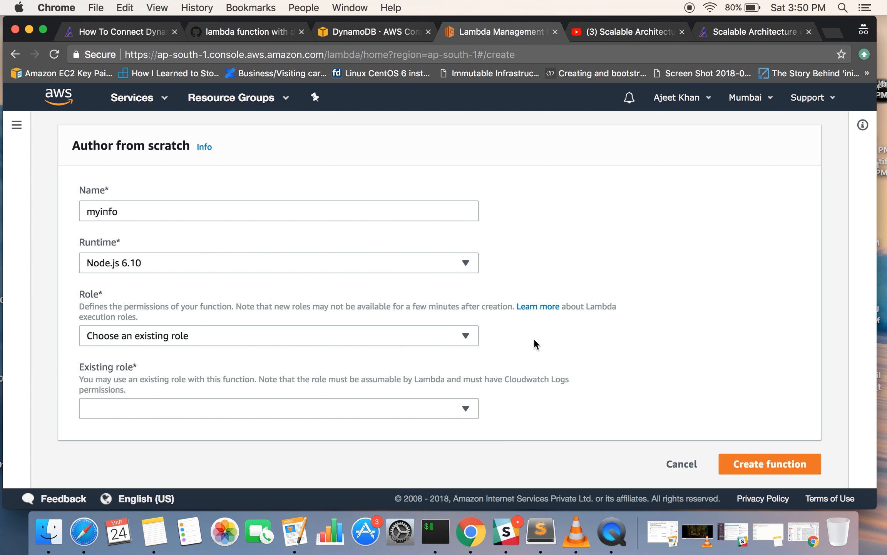
mouse_move(517, 344)
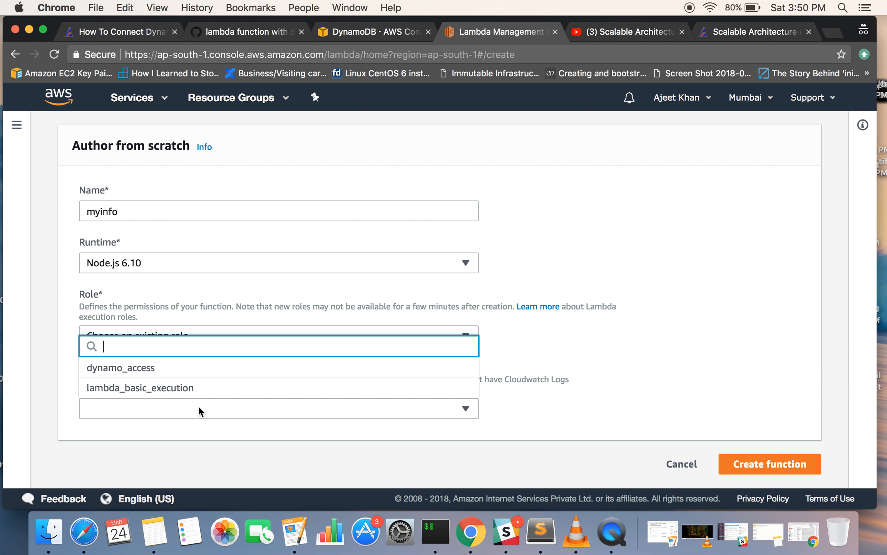
mouse_move(165, 379)
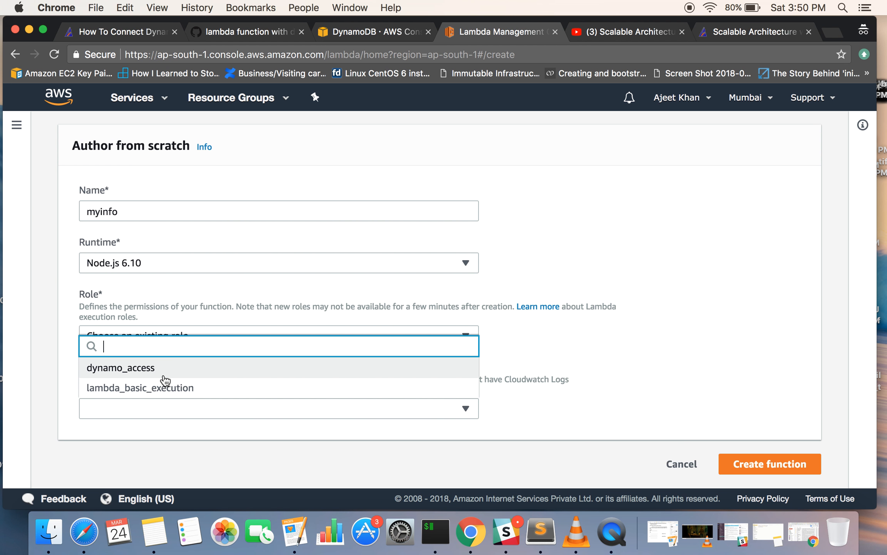
mouse_move(163, 380)
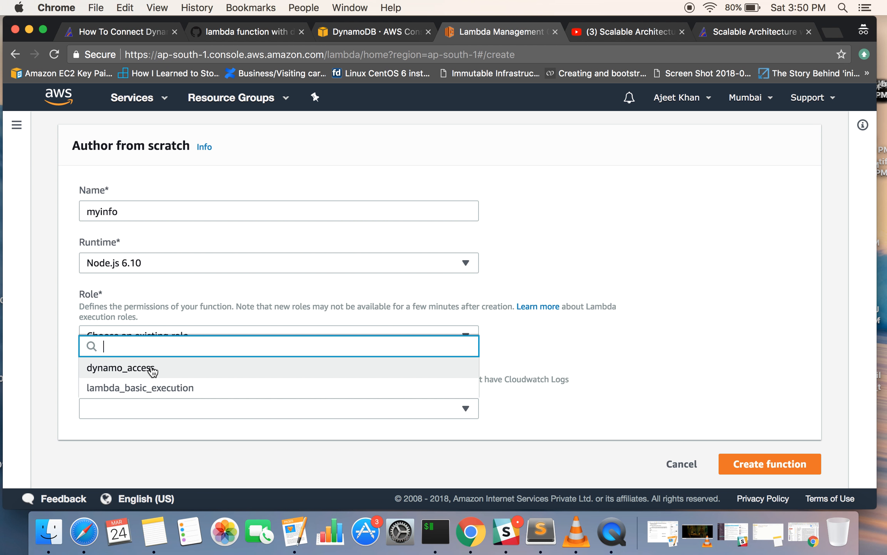
click(119, 368)
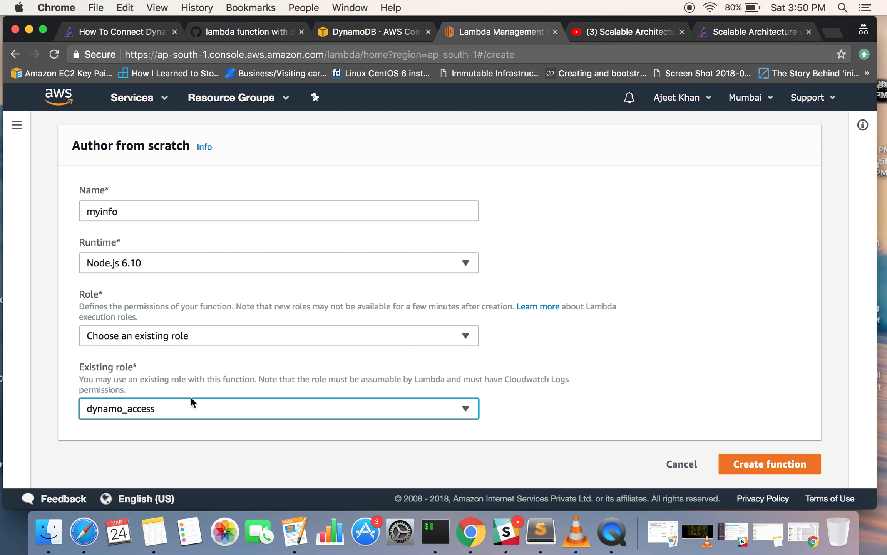
mouse_move(278, 416)
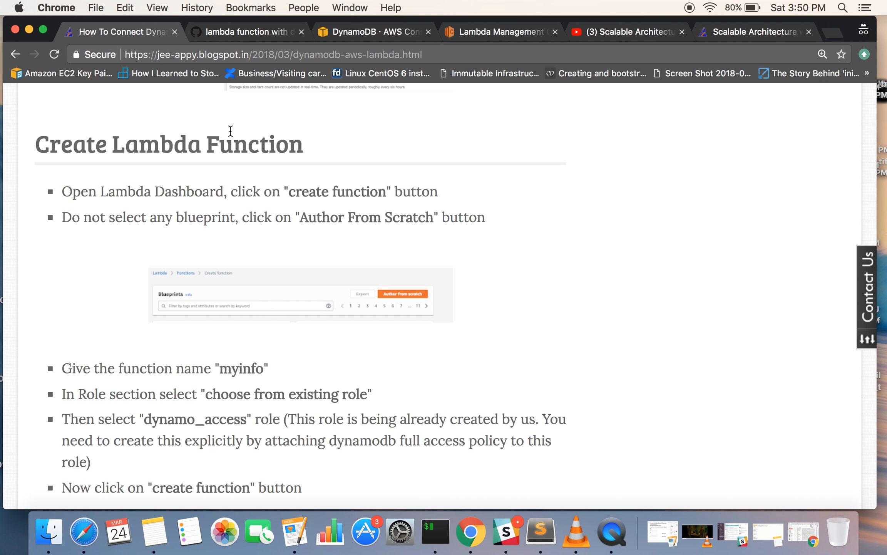
Read down the Create Lambda Function section and open the linked code gist
scroll(down, 3)
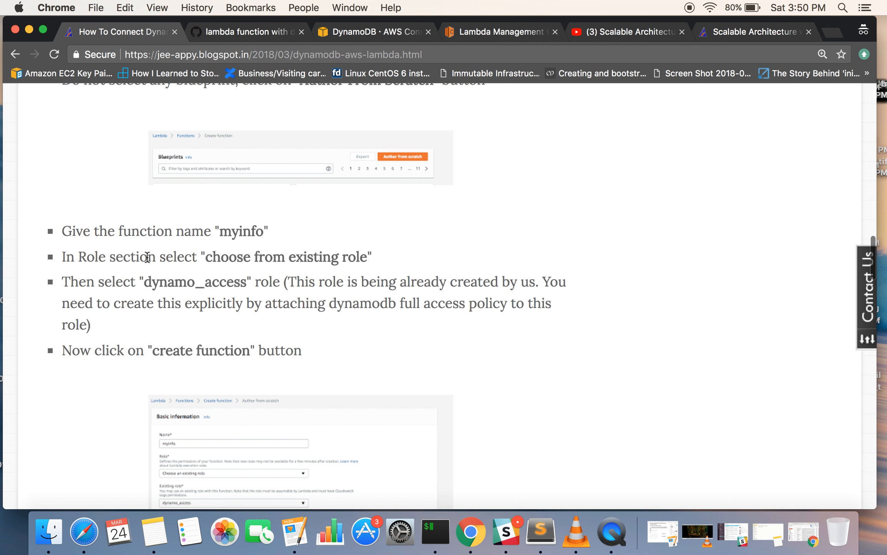
mouse_move(231, 270)
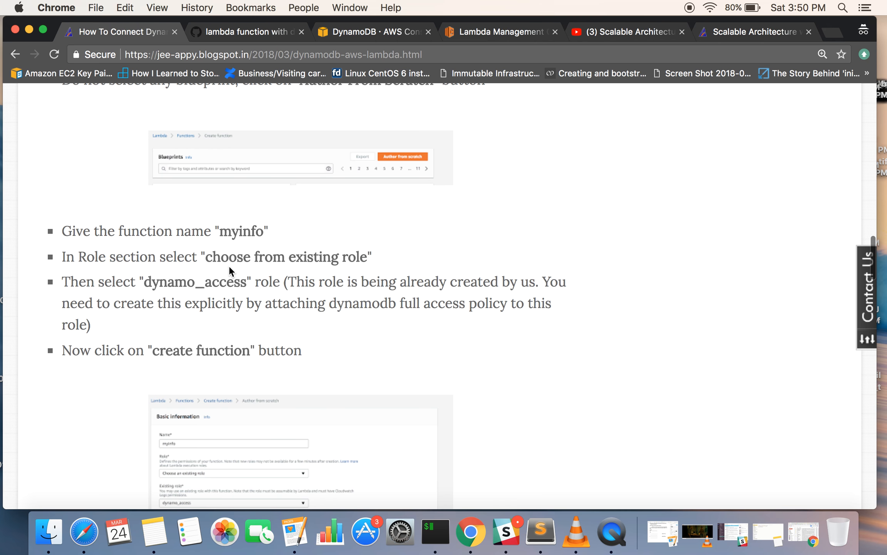
scroll(down, 3)
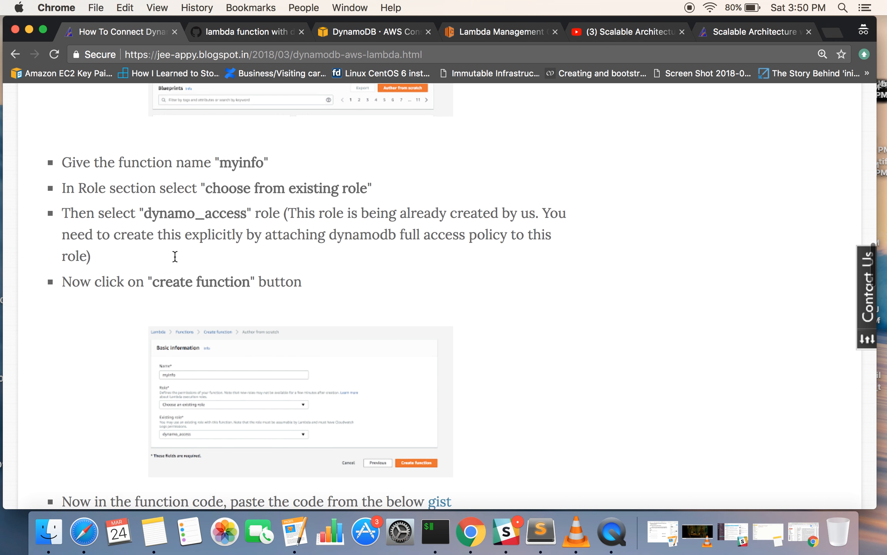
scroll(down, 3)
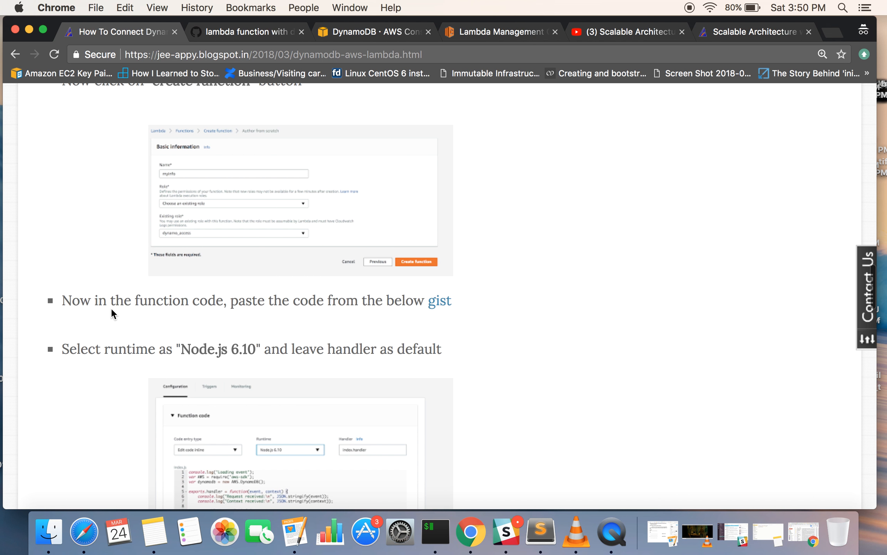
scroll(down, 3)
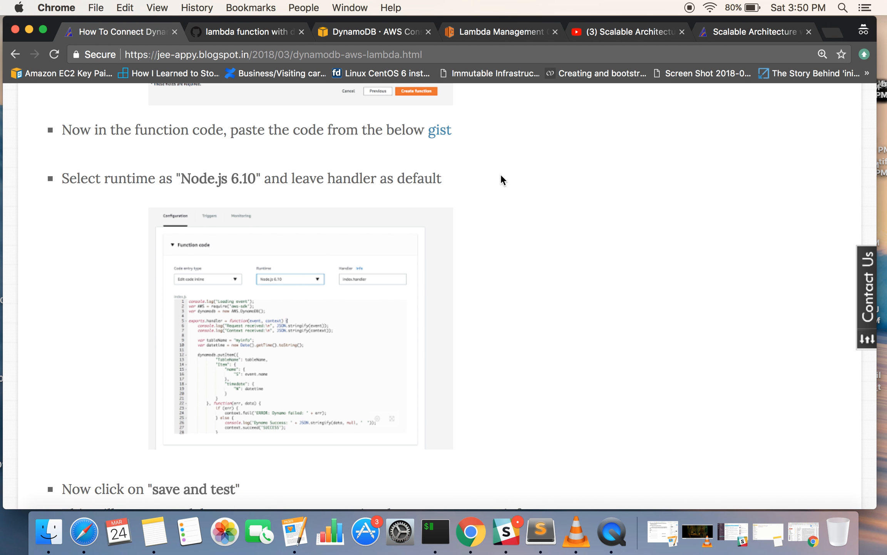
mouse_move(440, 130)
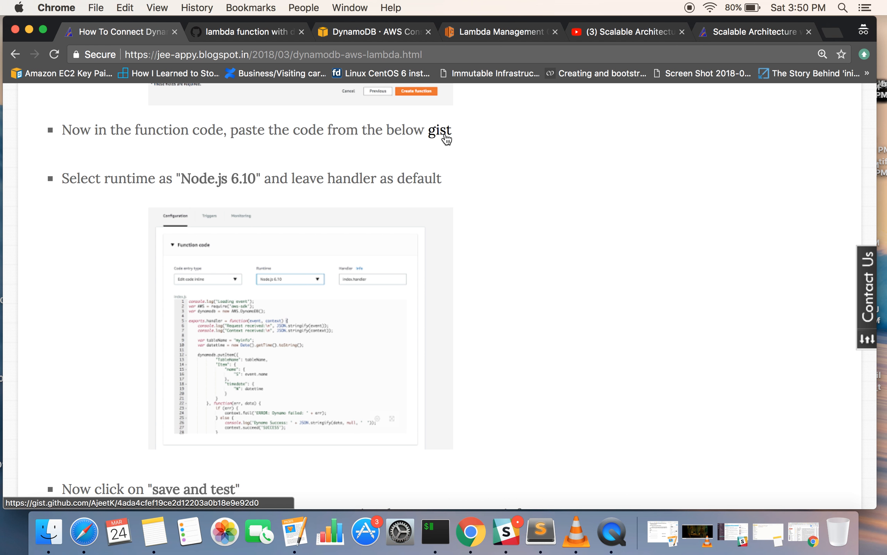
scroll(down, 3)
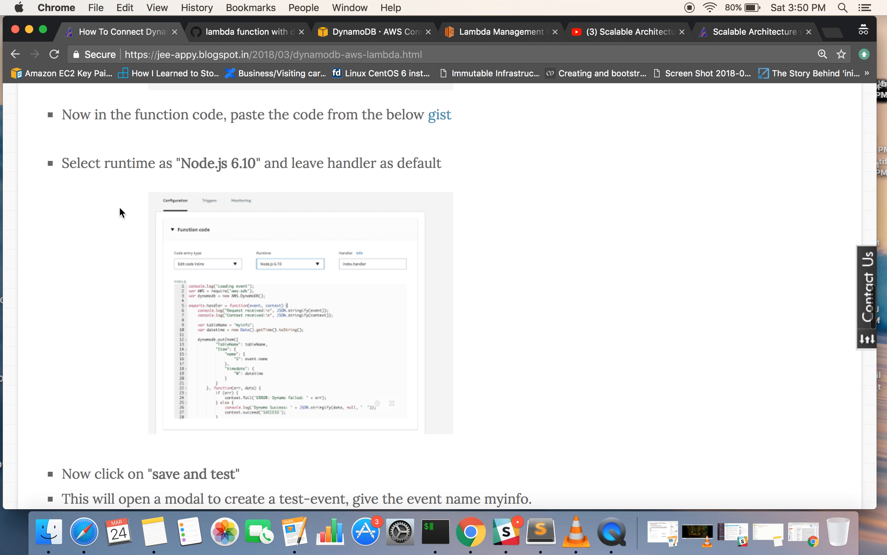
click(247, 31)
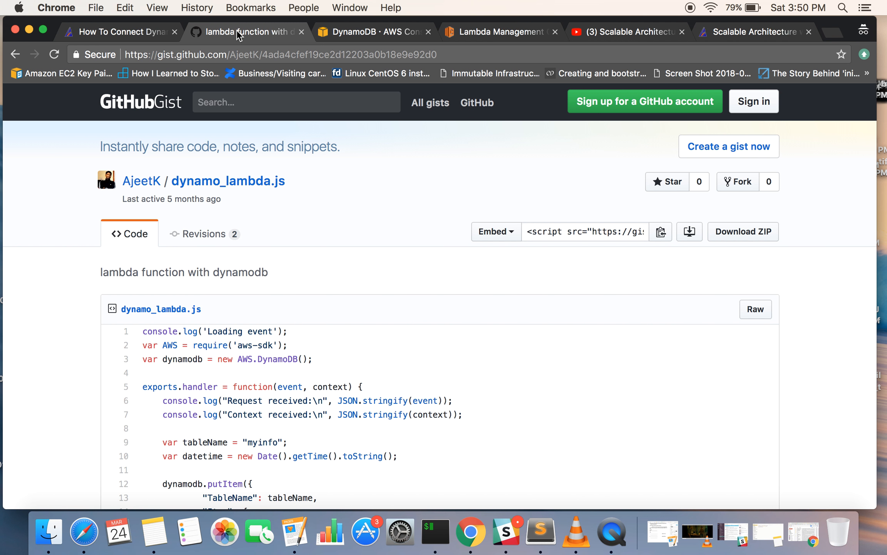
Copy the whole dynamo_lambda.js gist code and return to the myinfo Lambda page
scroll(down, 3)
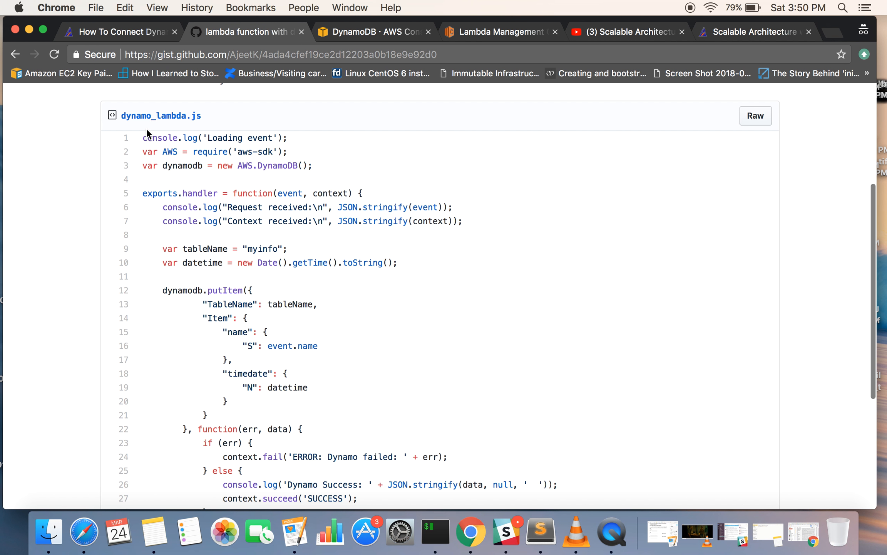
scroll(down, 3)
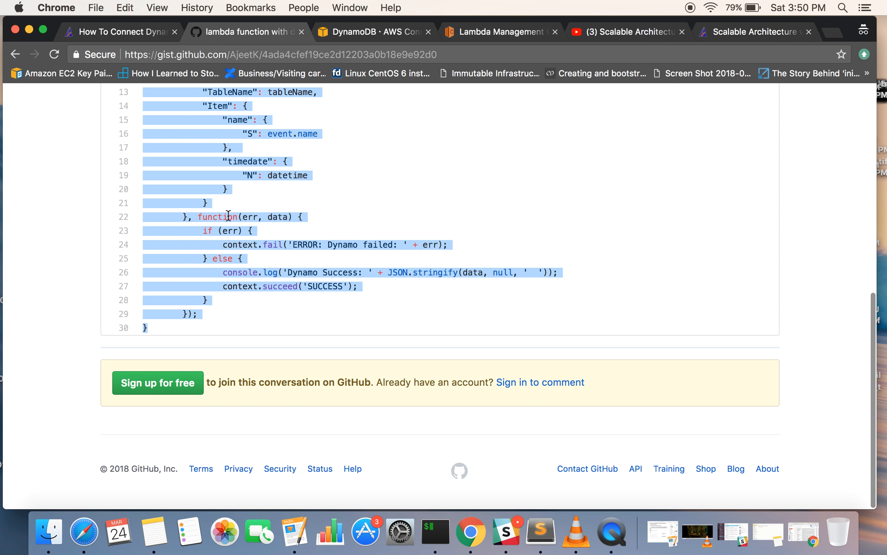
click(500, 30)
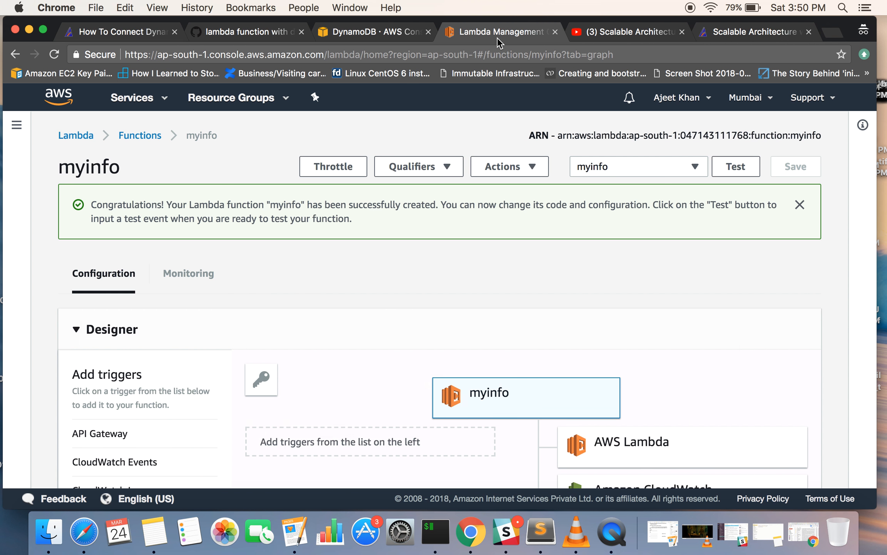
Paste the gist's DynamoDB putItem code into the myinfo function's index.js
scroll(down, 3)
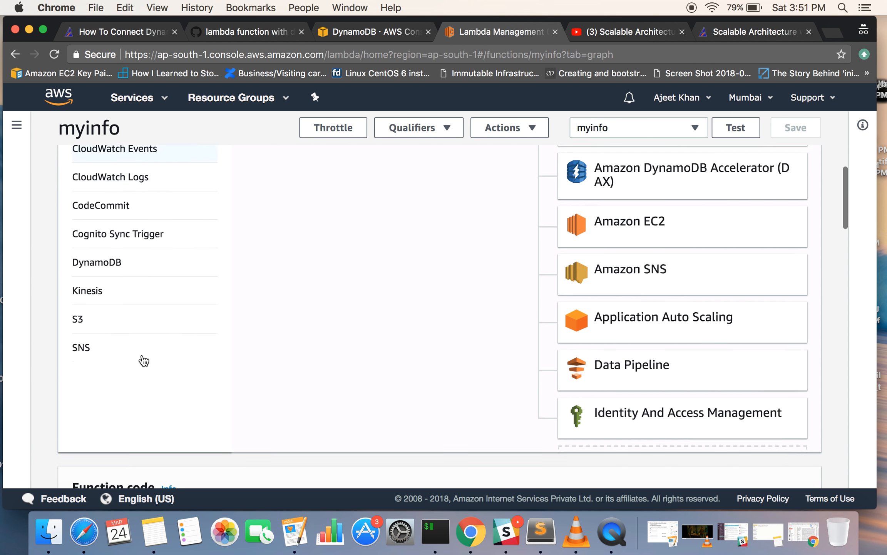
scroll(down, 3)
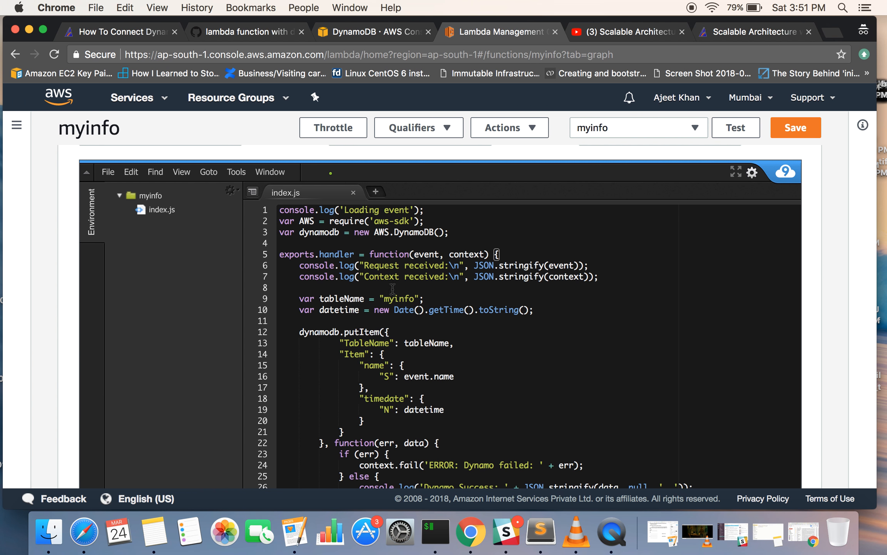
scroll(down, 3)
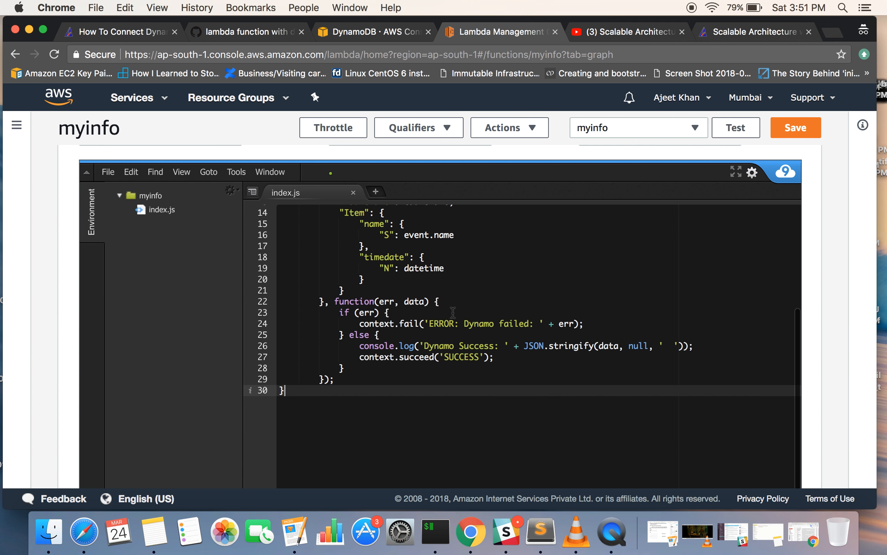
scroll(up, 3)
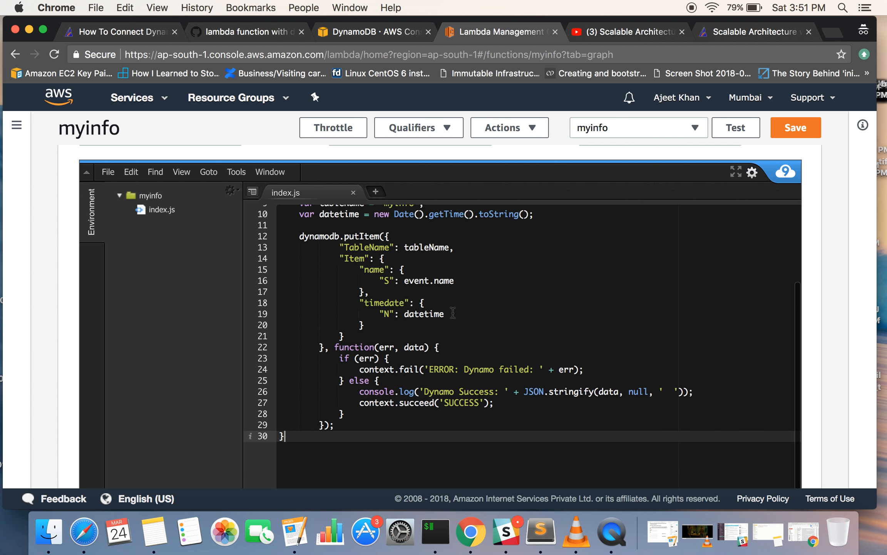
scroll(up, 3)
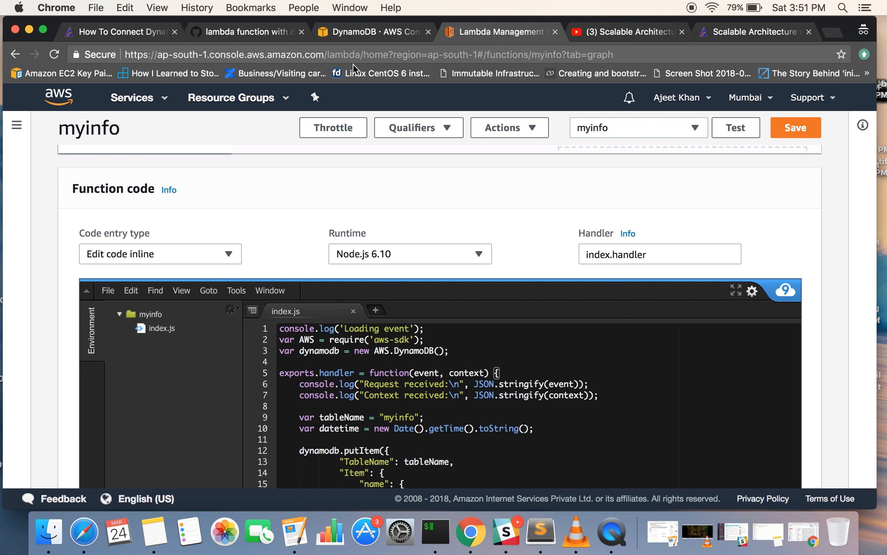
scroll(down, 3)
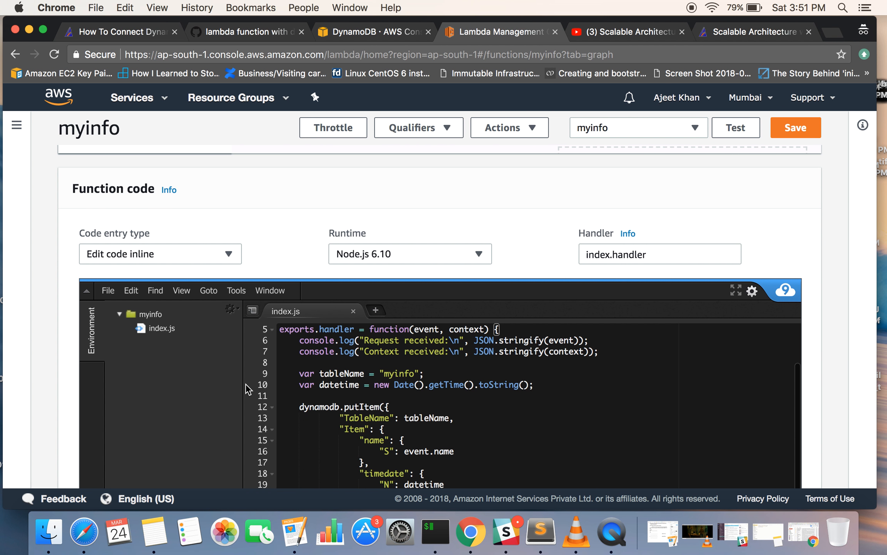
scroll(up, 3)
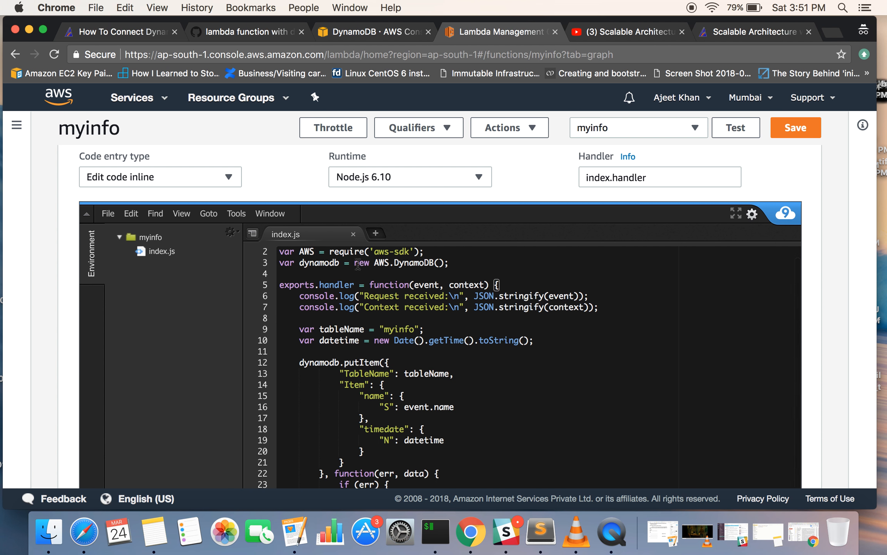
mouse_move(432, 288)
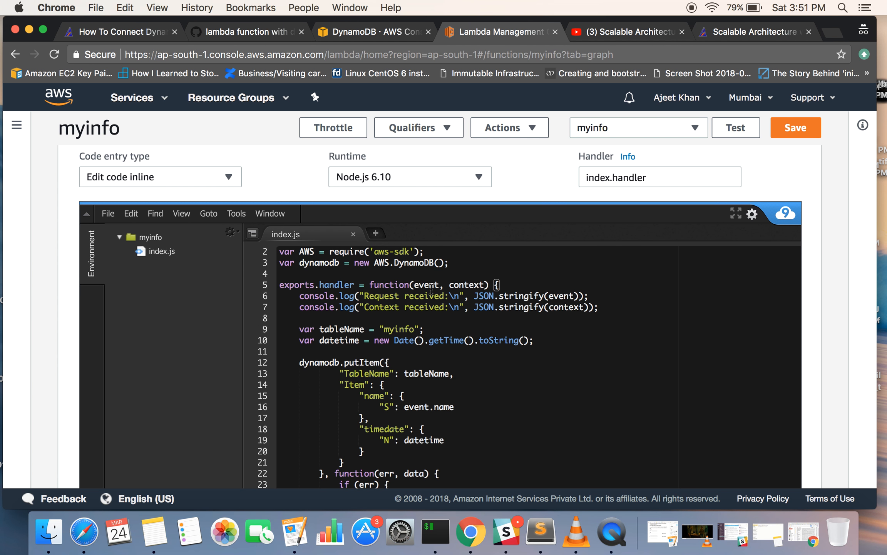
scroll(up, 3)
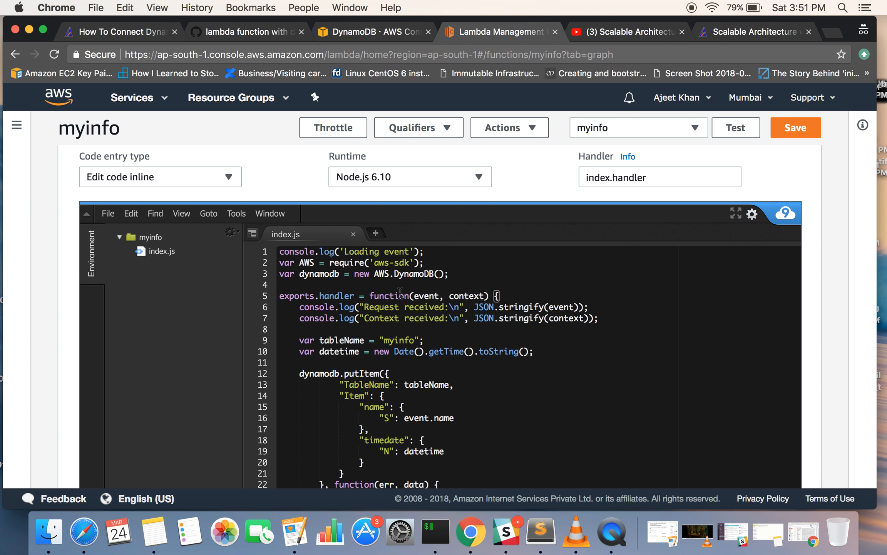
scroll(down, 3)
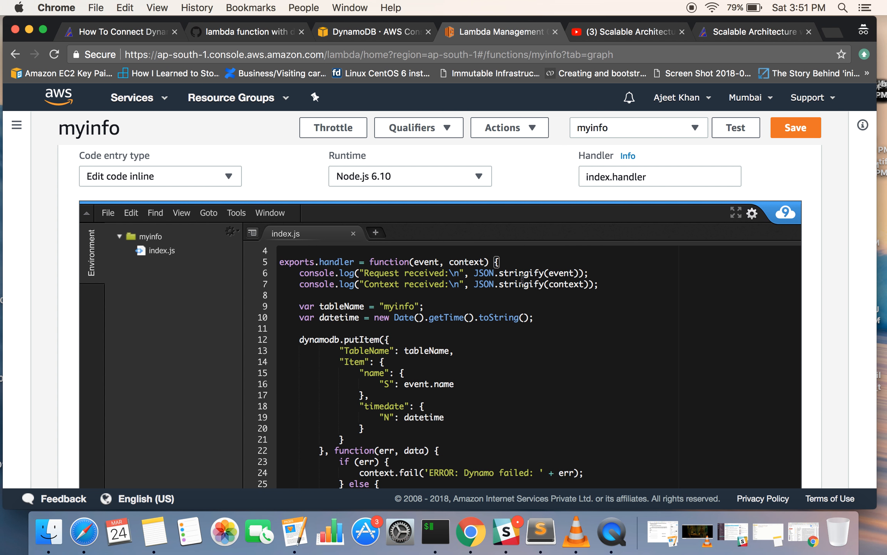
scroll(down, 3)
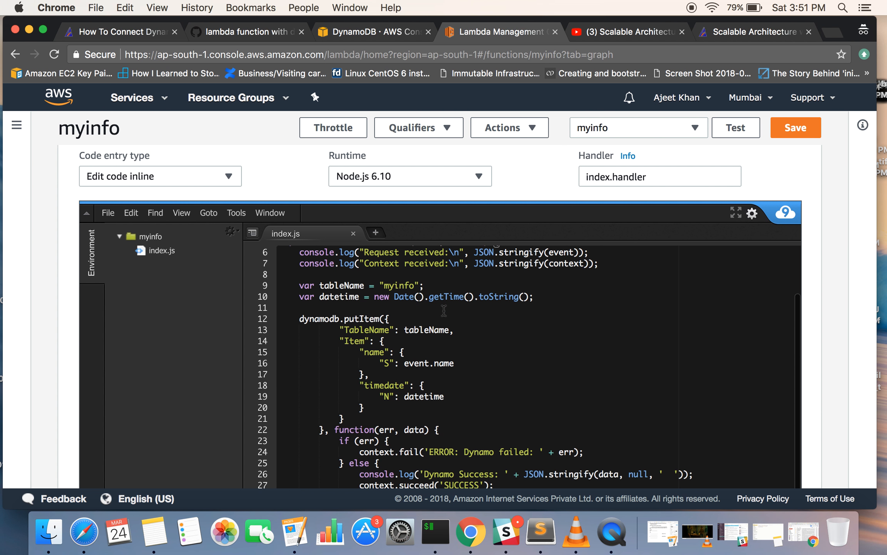
scroll(up, 3)
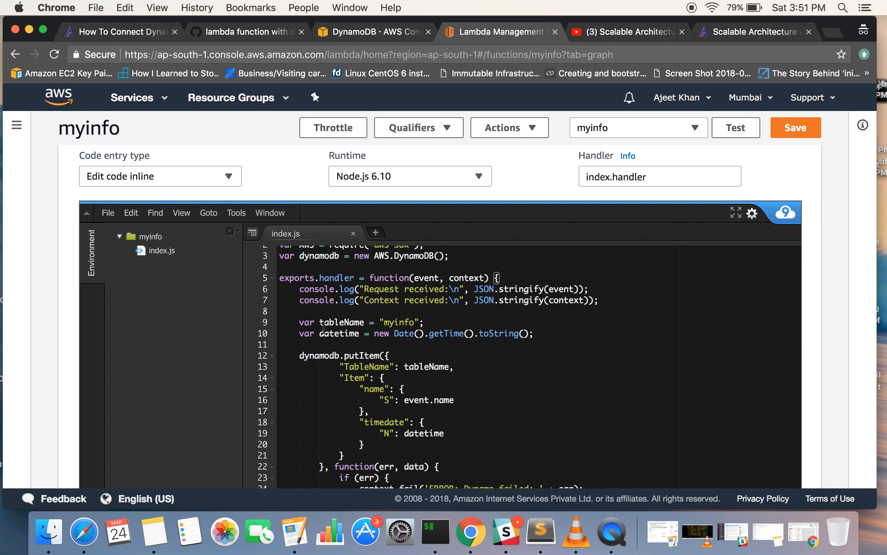
scroll(up, 3)
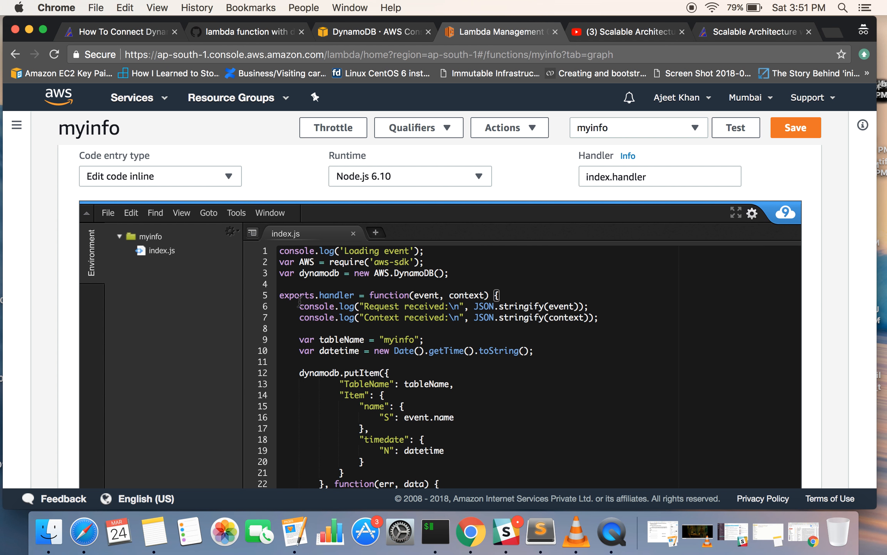
mouse_move(297, 240)
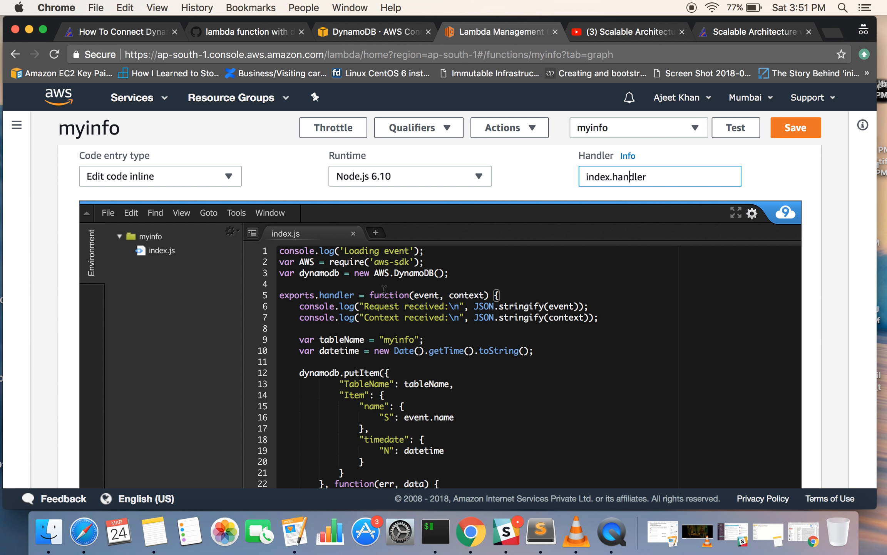
scroll(down, 3)
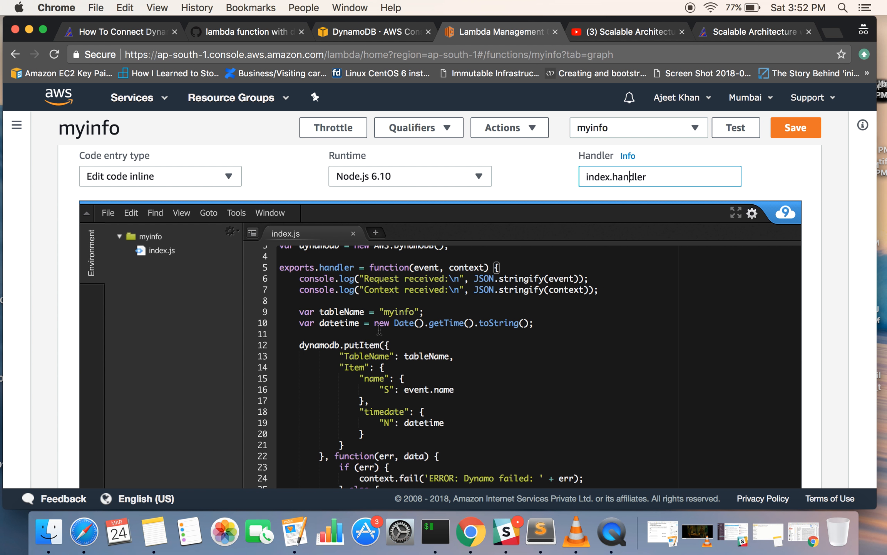
scroll(down, 3)
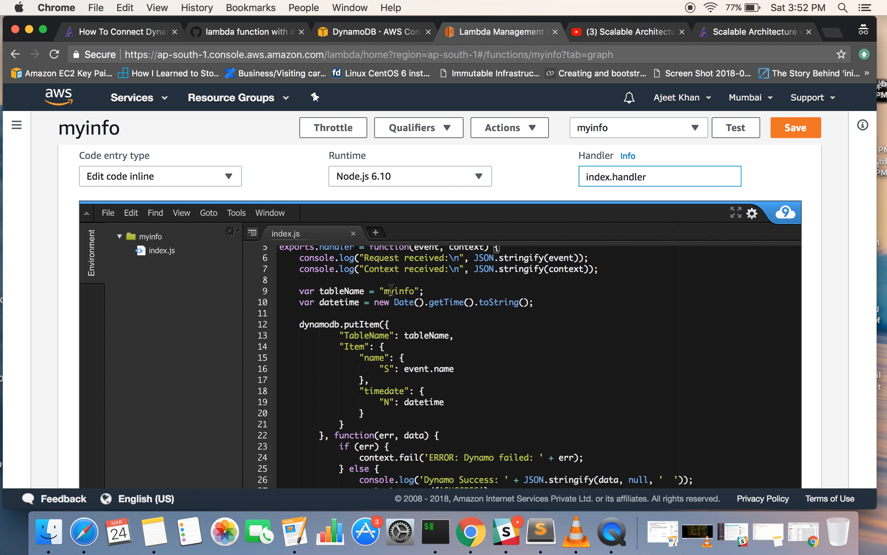
scroll(down, 3)
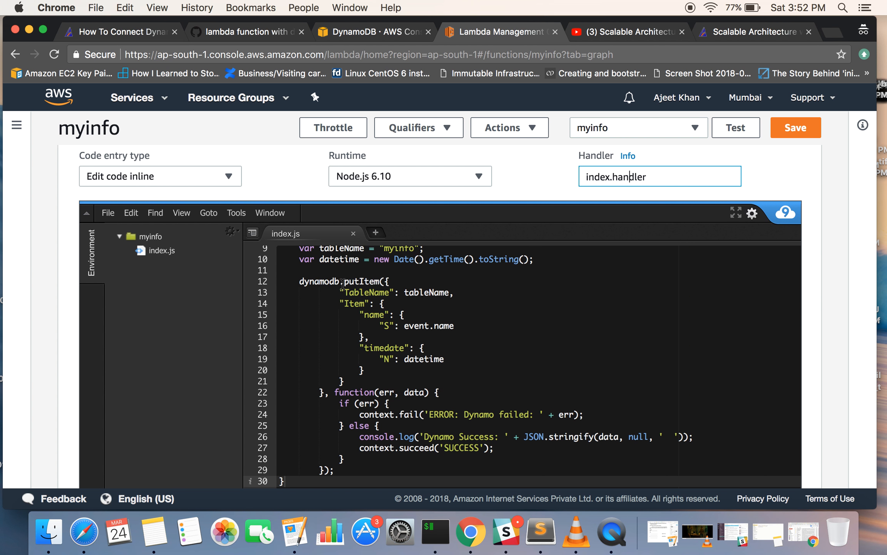
scroll(down, 3)
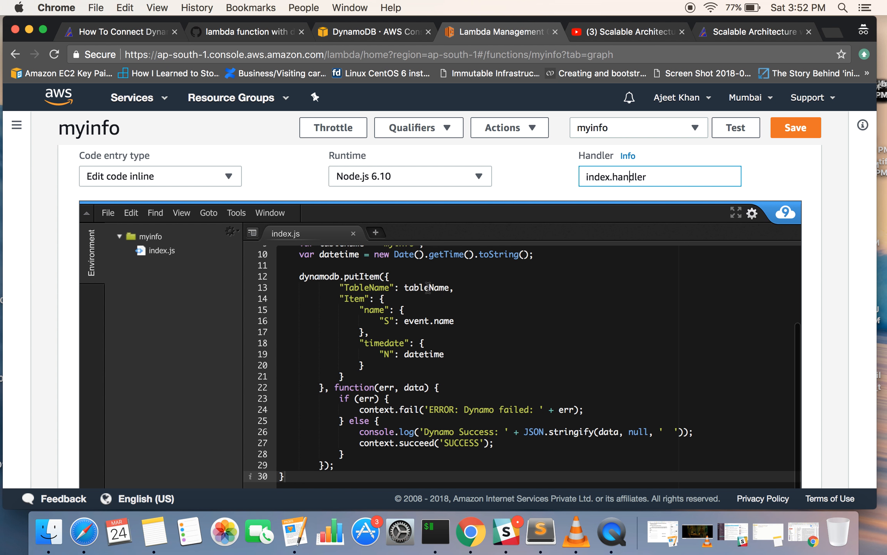
scroll(down, 3)
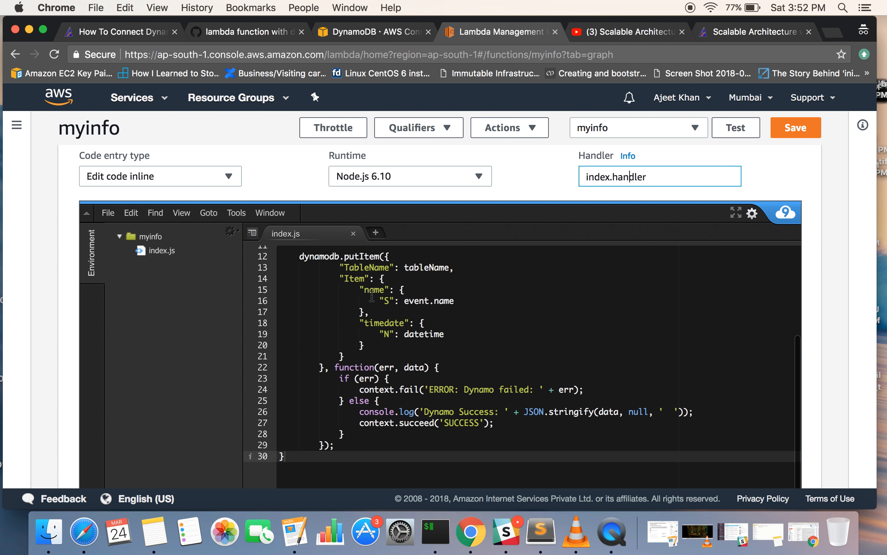
scroll(down, 3)
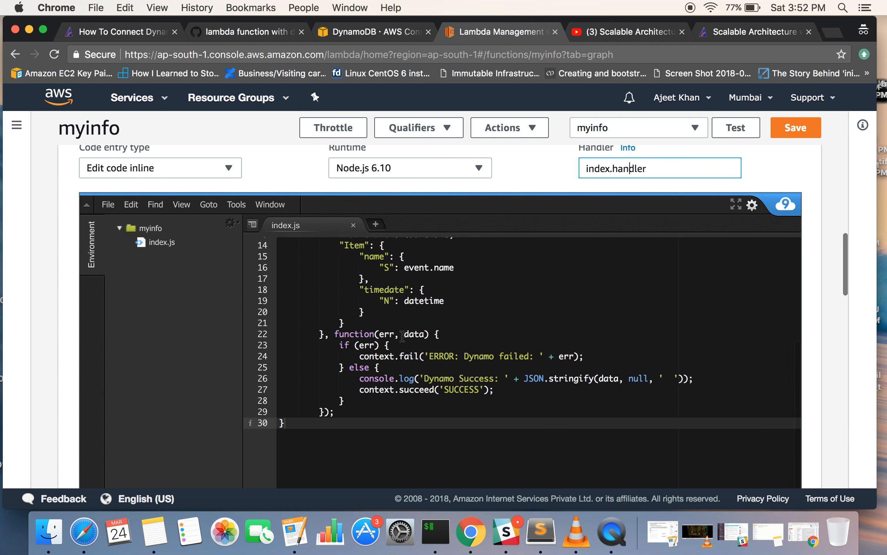
scroll(down, 3)
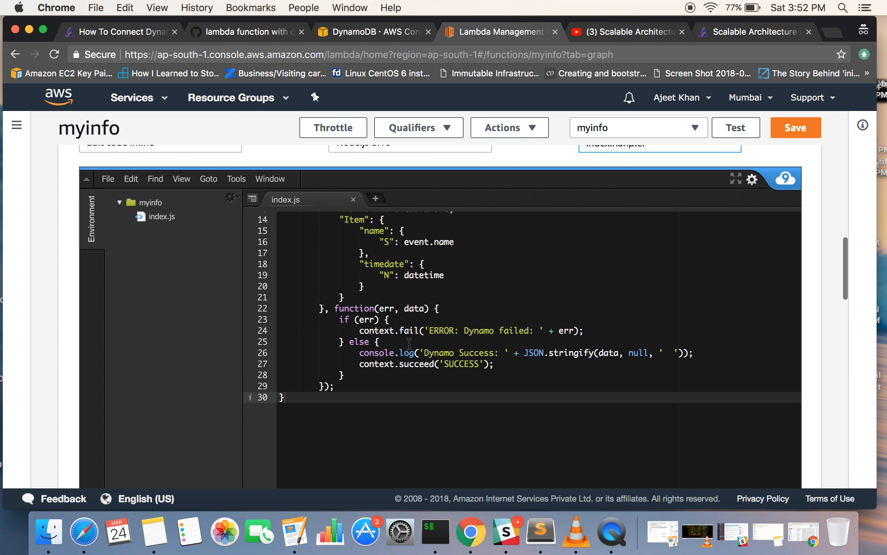
mouse_move(158, 23)
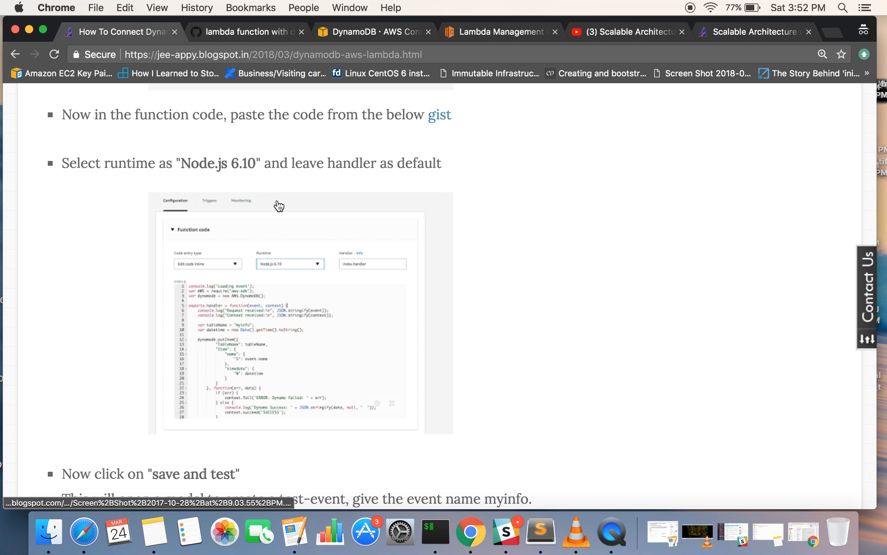
Scroll the tutorial and view the Create DynamoDB table screenshot enlarged
scroll(down, 3)
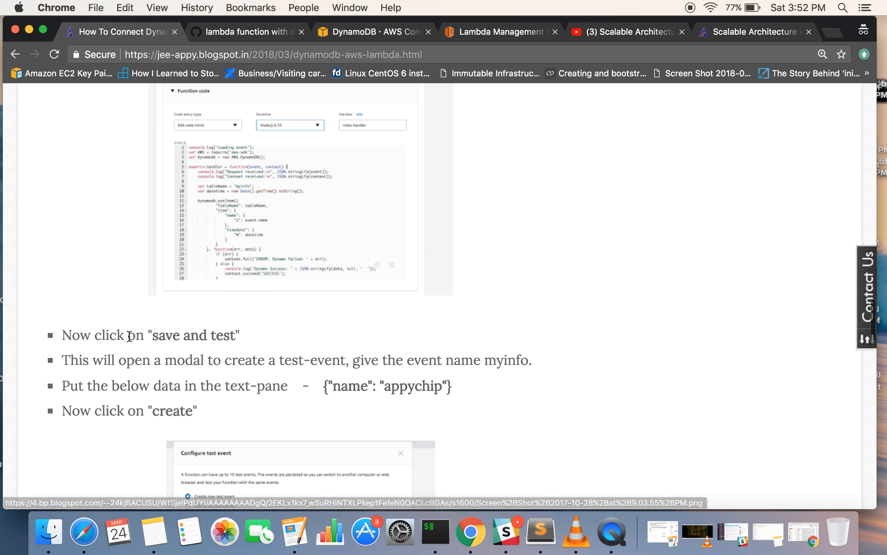
scroll(down, 3)
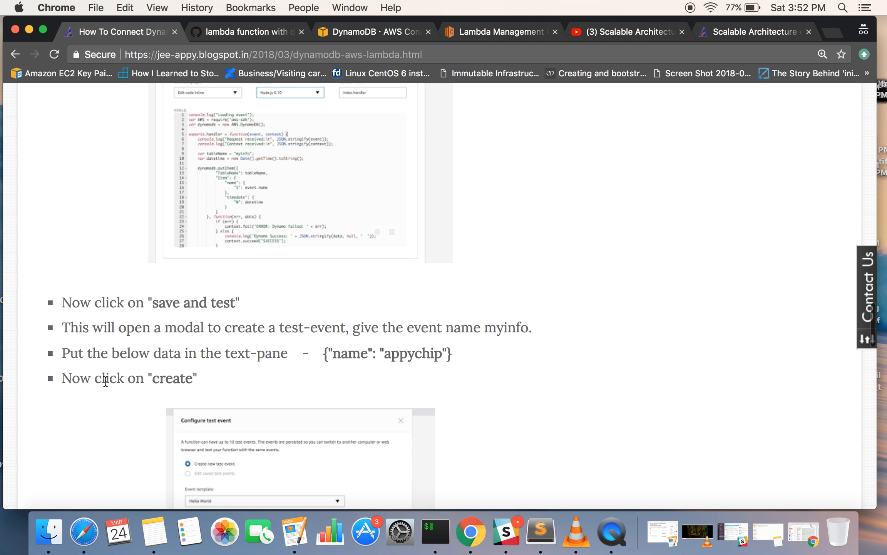
scroll(up, 3)
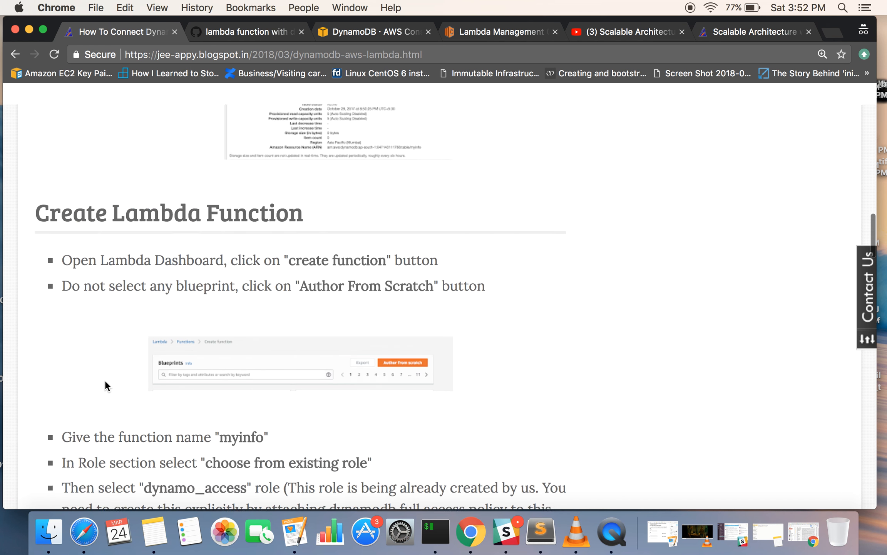
scroll(up, 3)
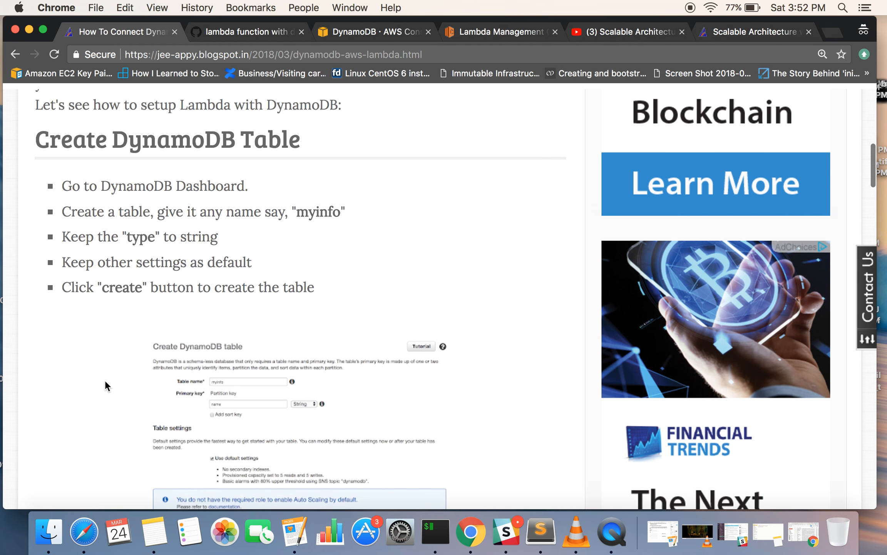
scroll(down, 3)
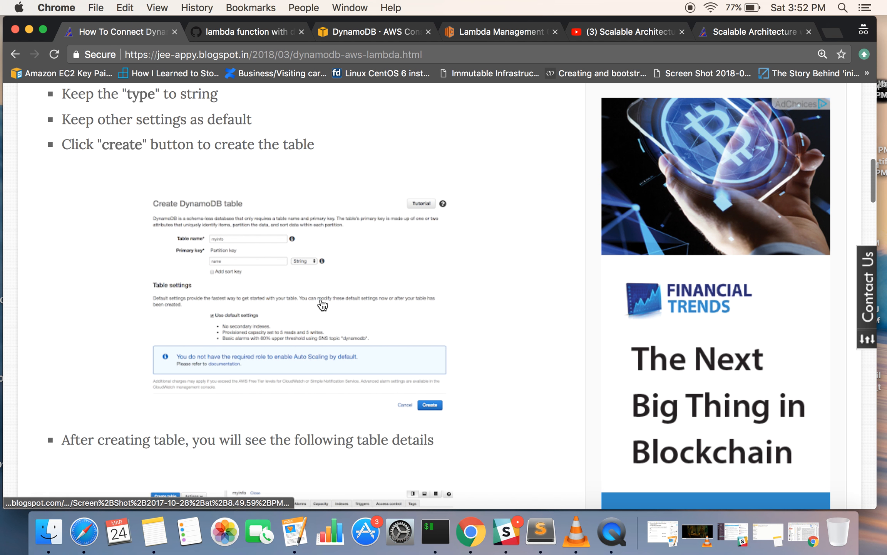
click(302, 294)
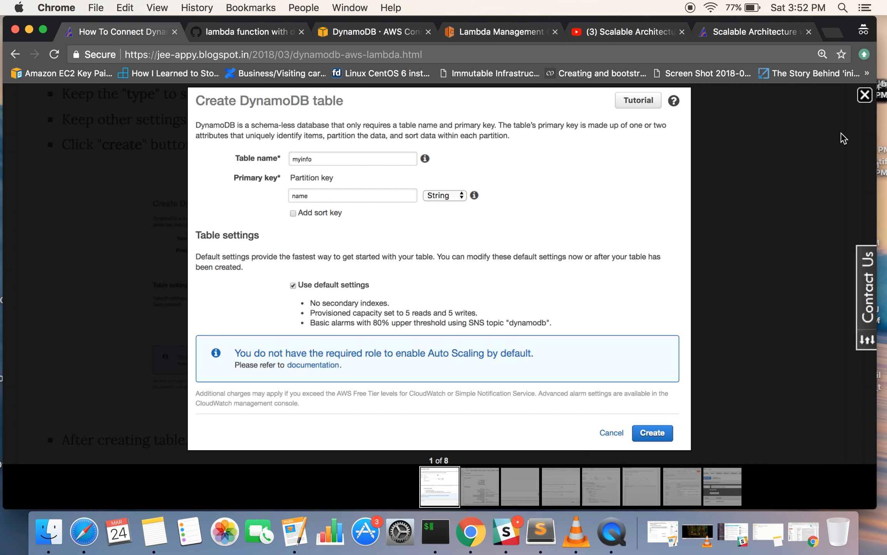
click(865, 95)
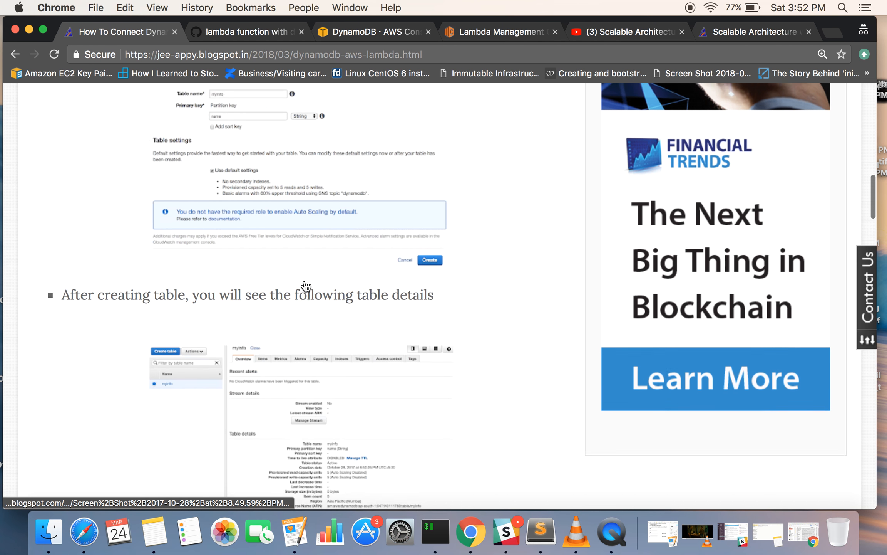
Scroll down to the save-and-test steps showing the myinfo test event example
scroll(down, 3)
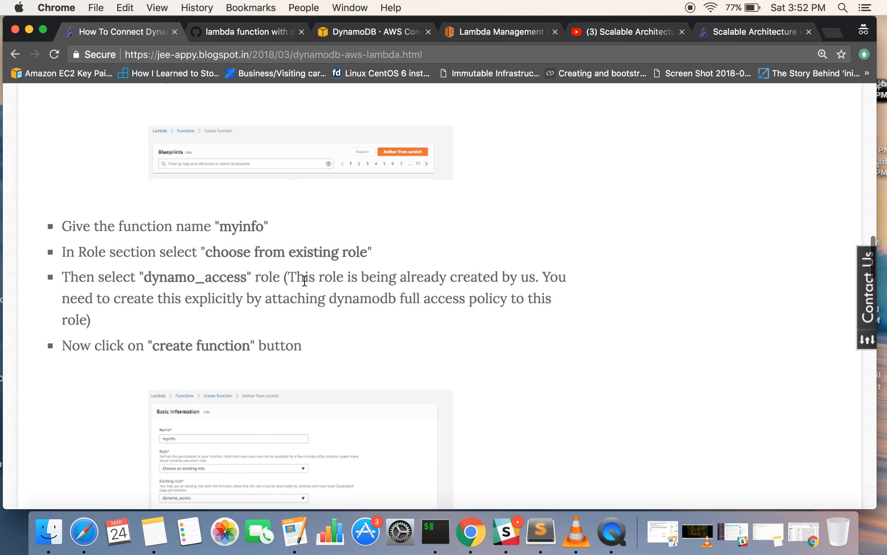
scroll(down, 3)
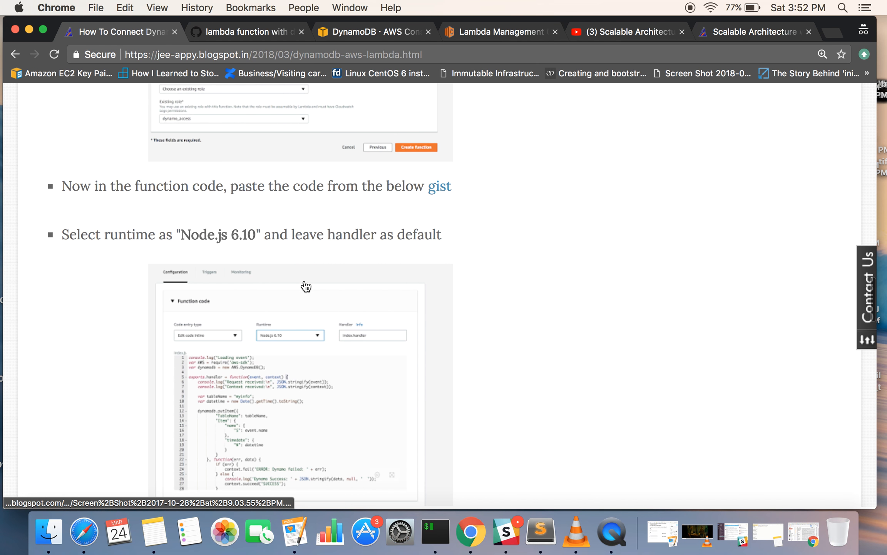
scroll(down, 3)
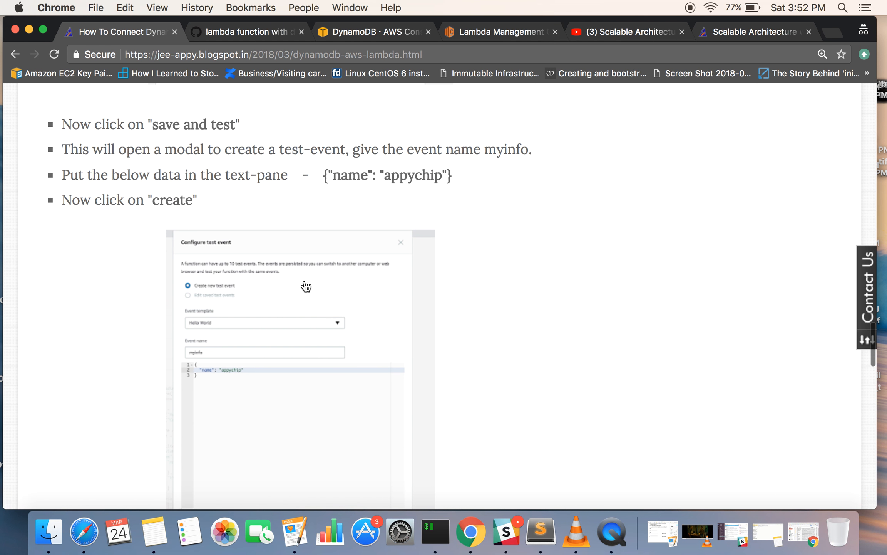
scroll(down, 3)
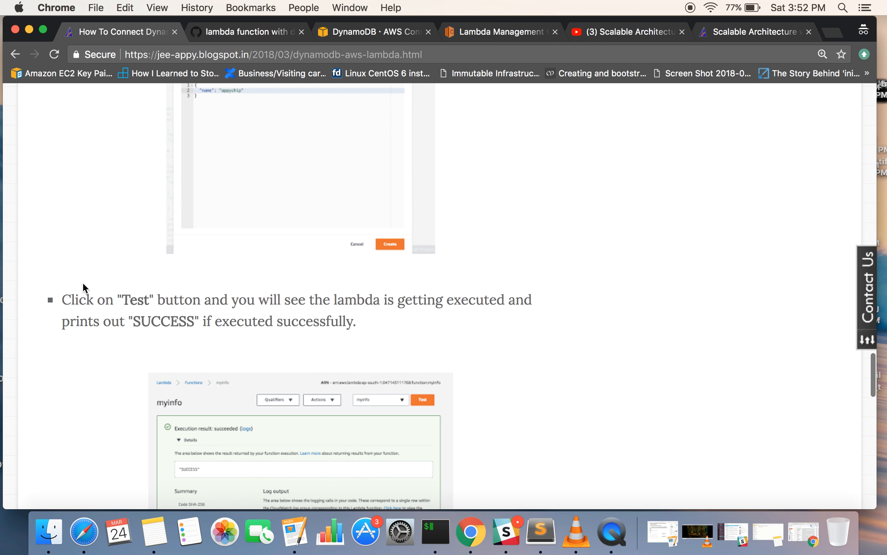
scroll(down, 3)
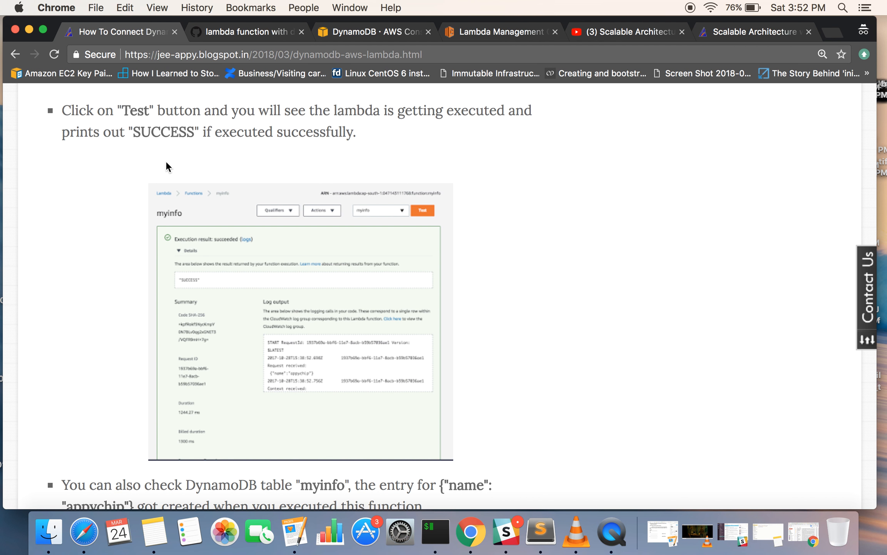
scroll(up, 3)
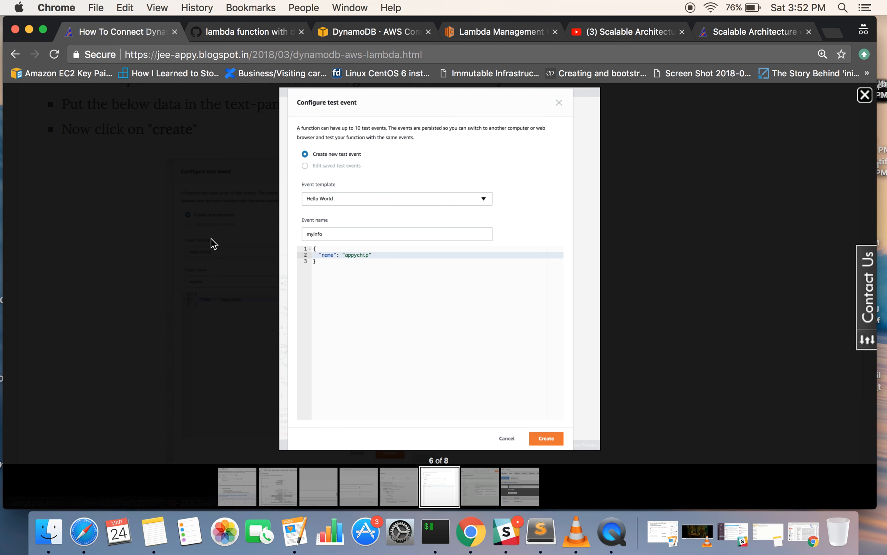
mouse_move(329, 271)
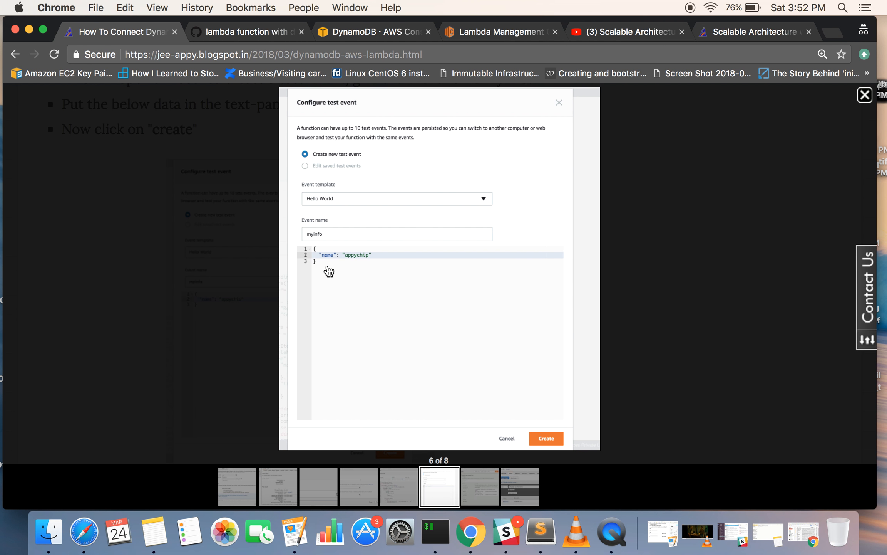
mouse_move(341, 166)
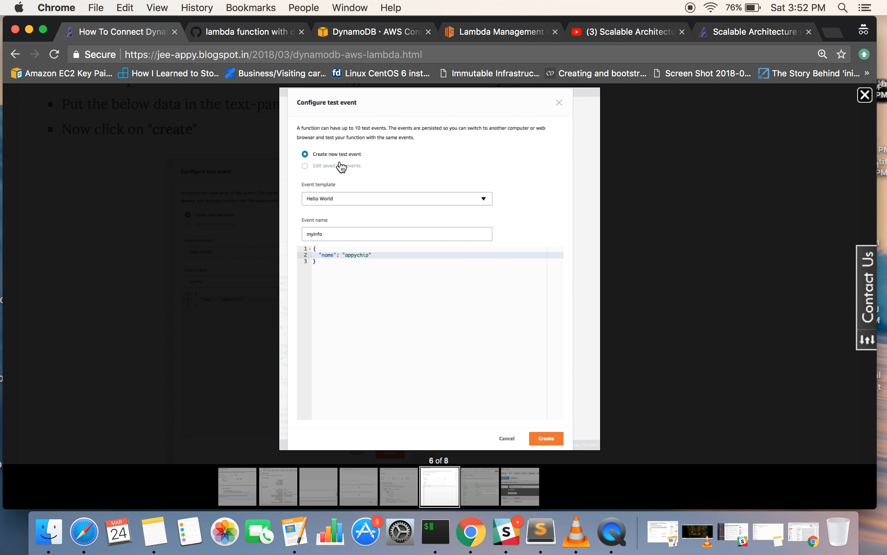
mouse_move(326, 233)
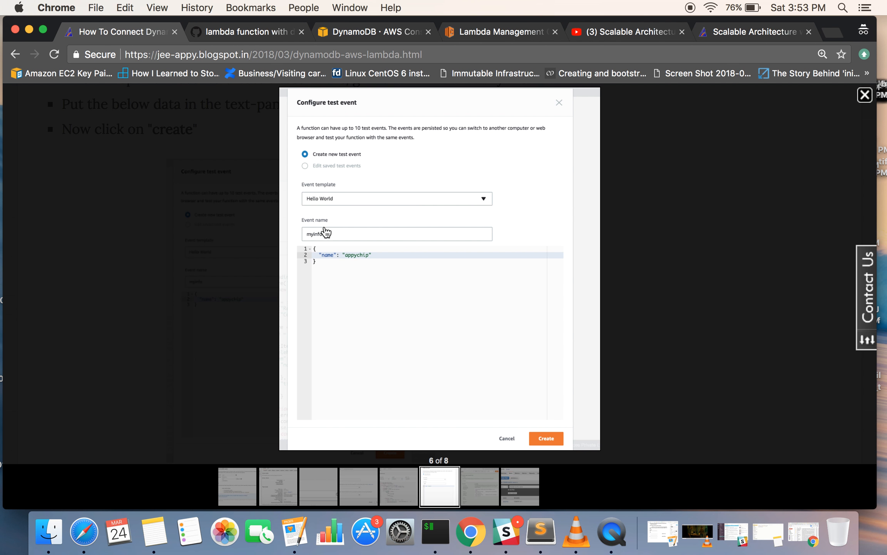
mouse_move(326, 255)
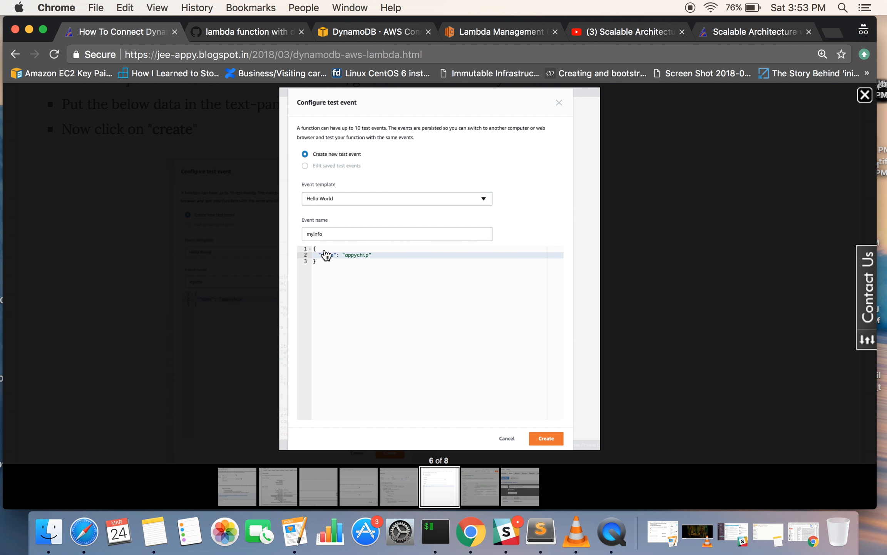
mouse_move(383, 272)
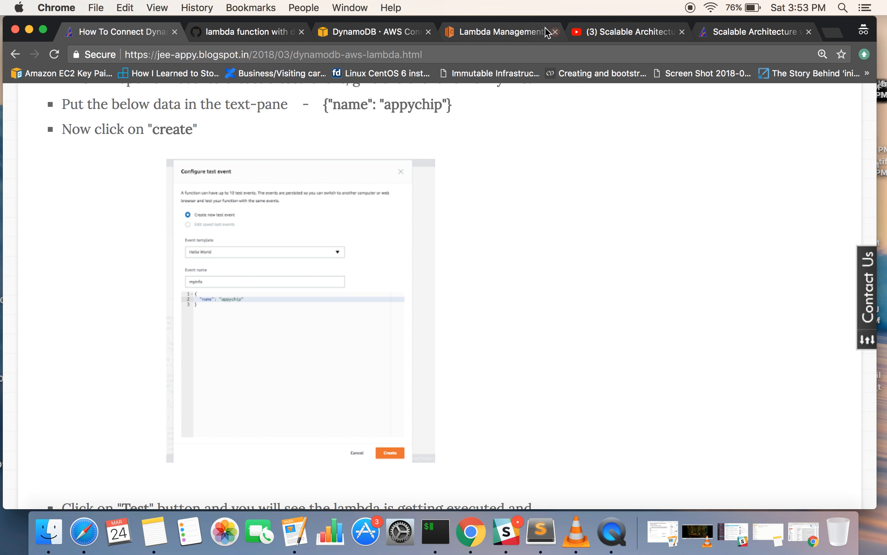
Switch back to the myinfo Lambda function page from the blog
click(500, 32)
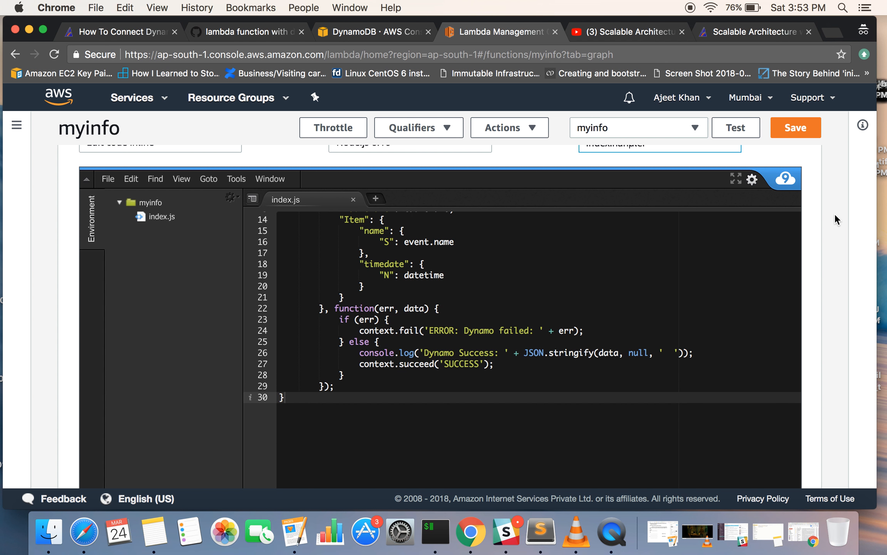
Run myinfo with its saved test event and glance at the test event settings unchanged
scroll(down, 3)
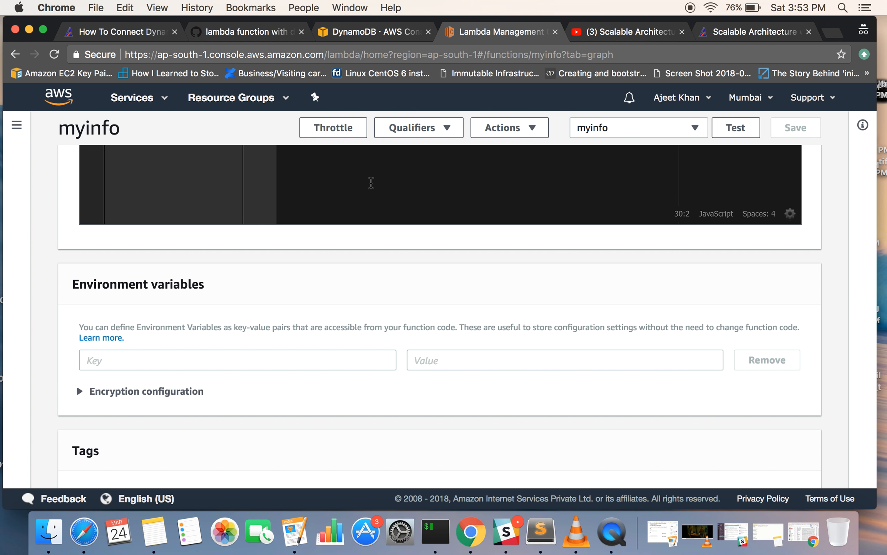
mouse_move(308, 223)
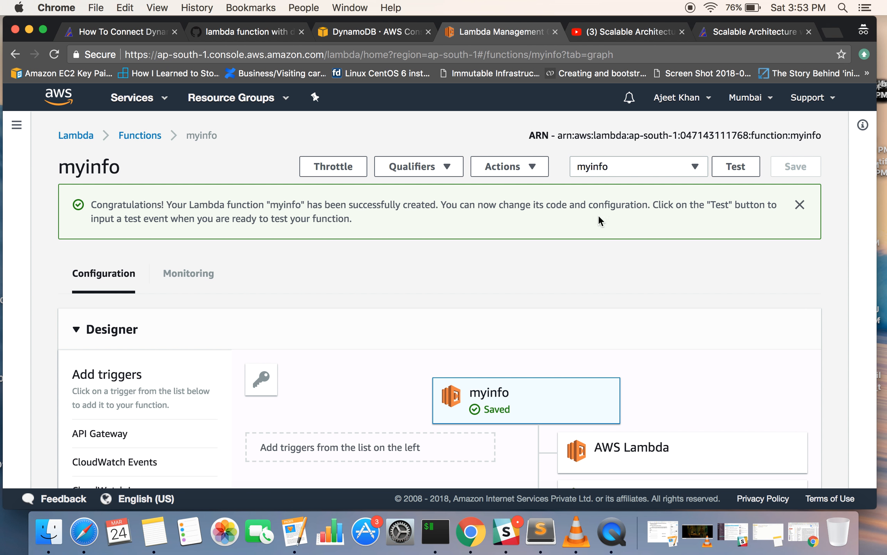
click(736, 166)
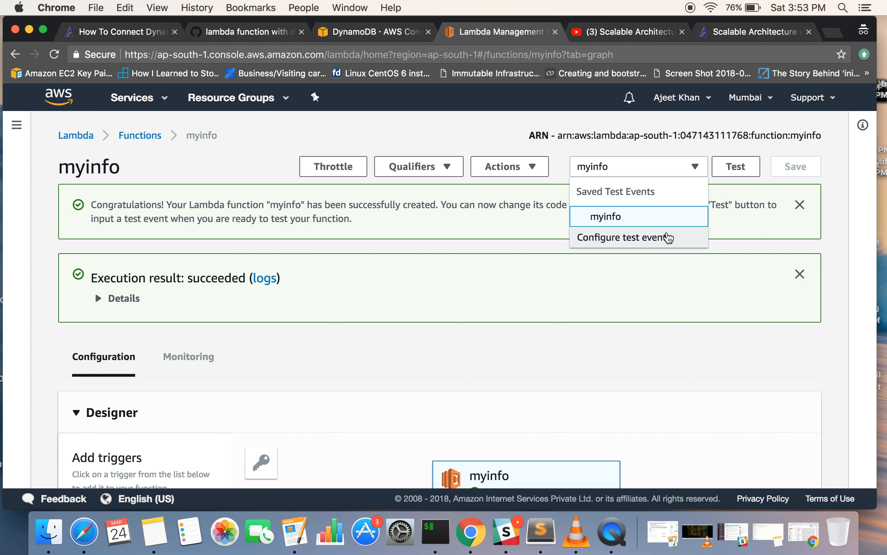
click(625, 238)
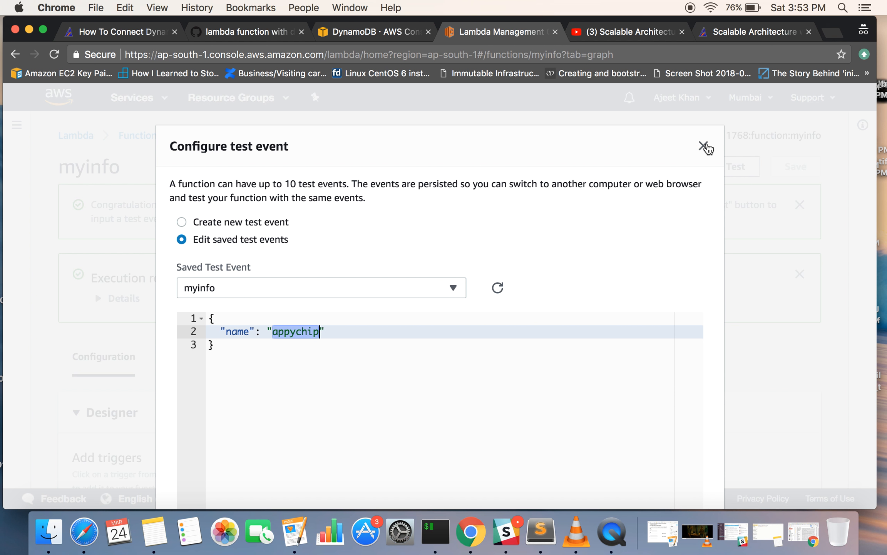
click(706, 146)
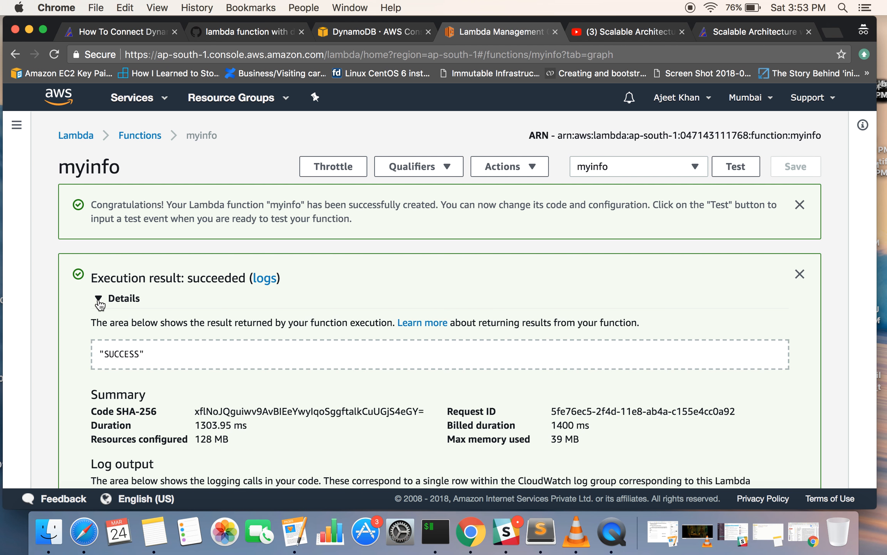
Review the SUCCESS result and Dynamo Success log, then go to the DynamoDB myinfo table
scroll(down, 3)
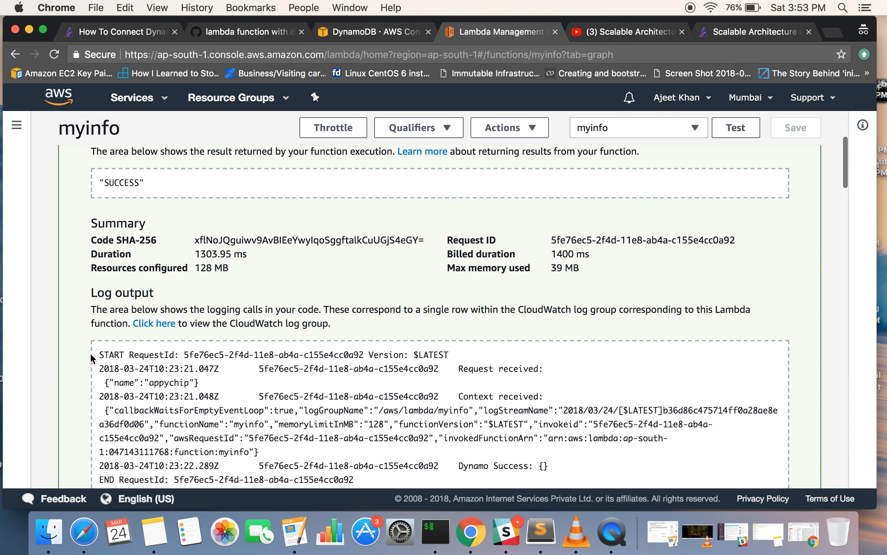
scroll(down, 3)
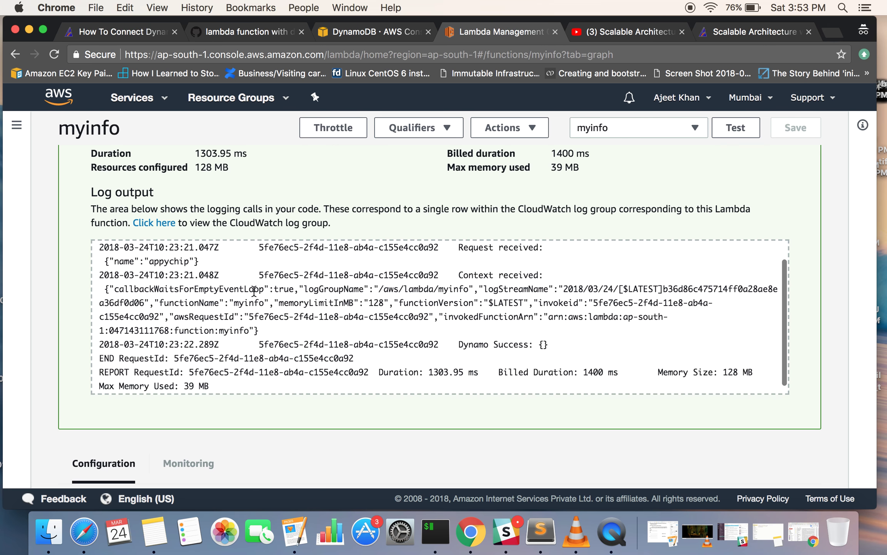
scroll(down, 3)
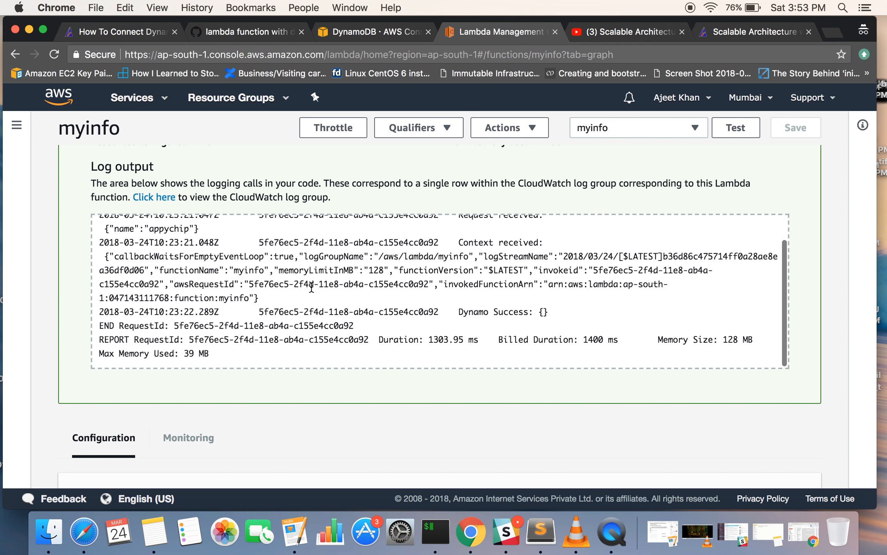
scroll(up, 3)
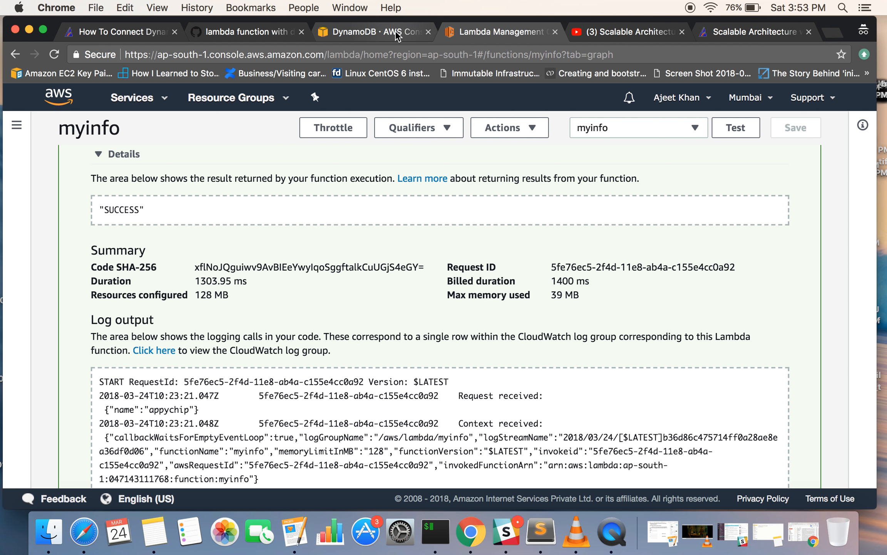
click(373, 32)
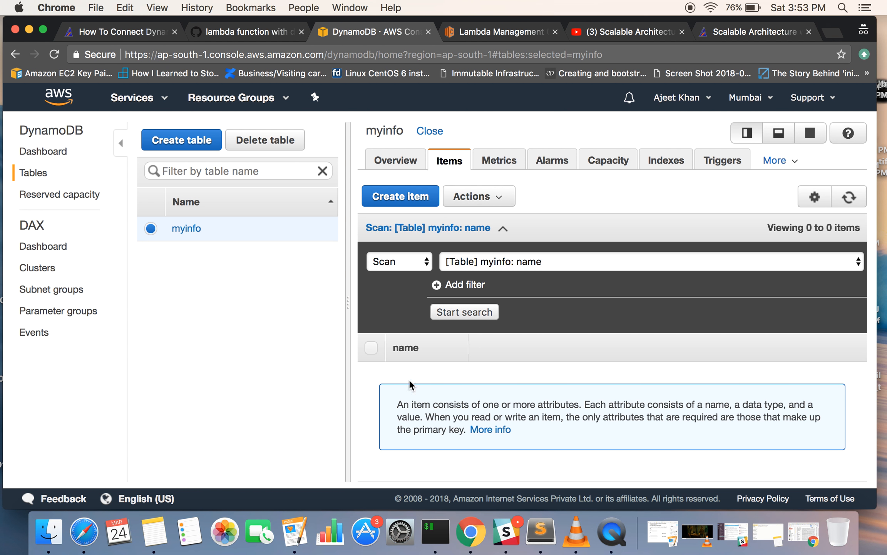
mouse_move(438, 403)
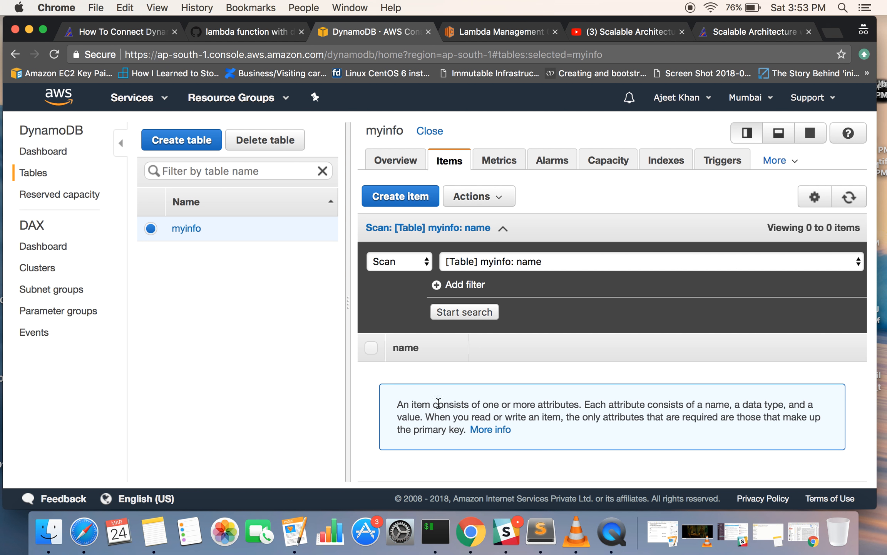
Refresh the myinfo items to show the appychip row, then return to the Lambda function
click(848, 196)
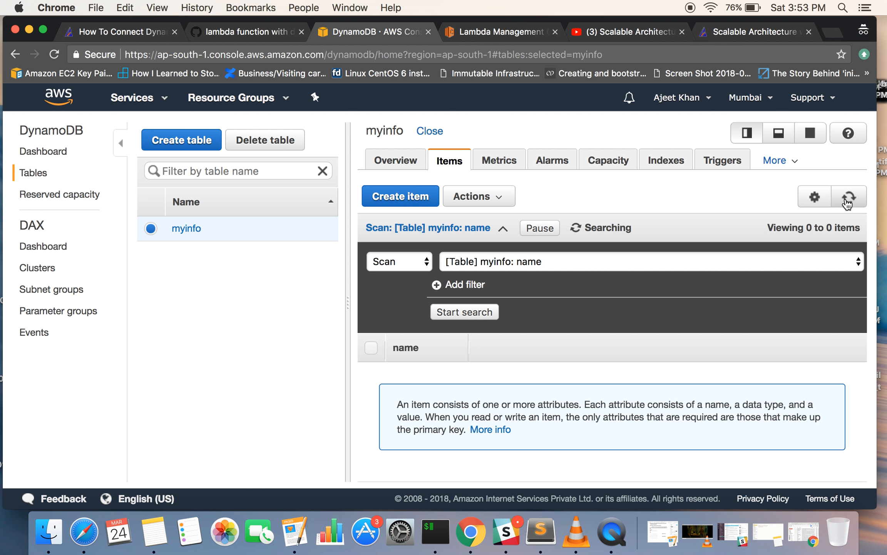
click(848, 197)
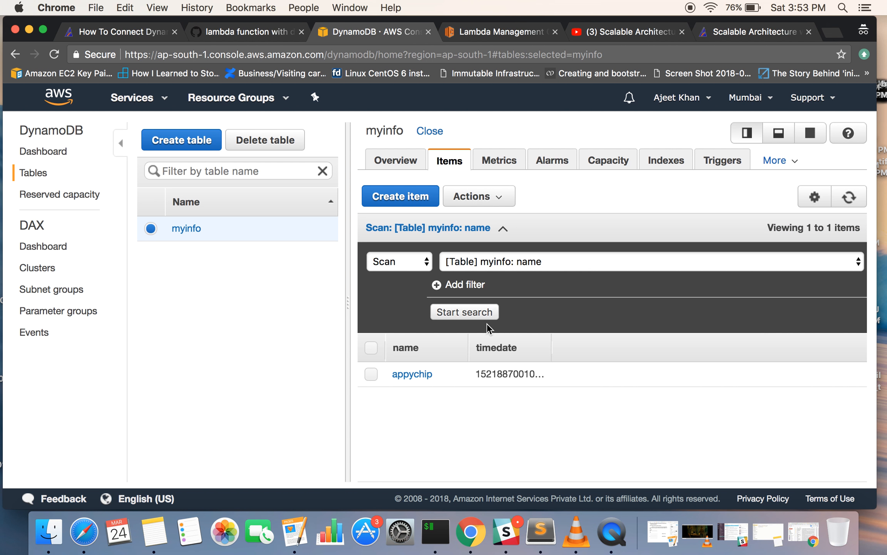
mouse_move(438, 380)
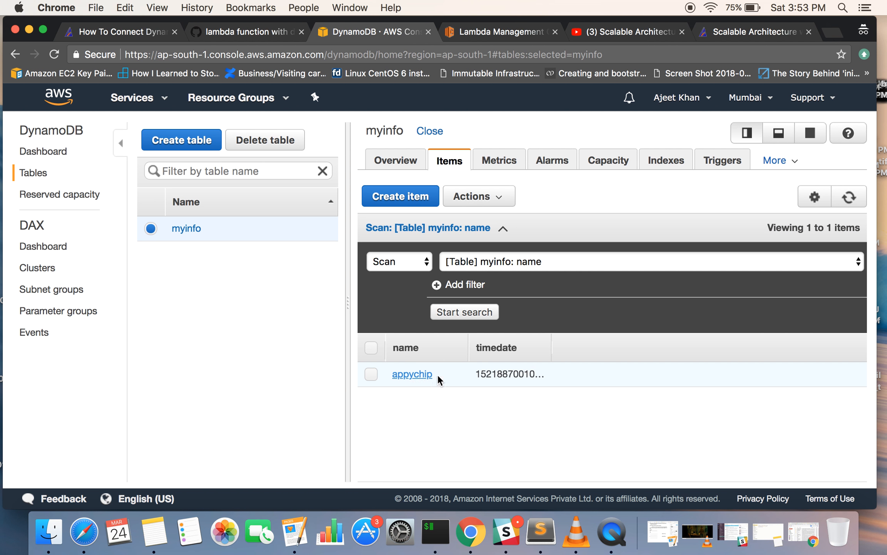
mouse_move(505, 374)
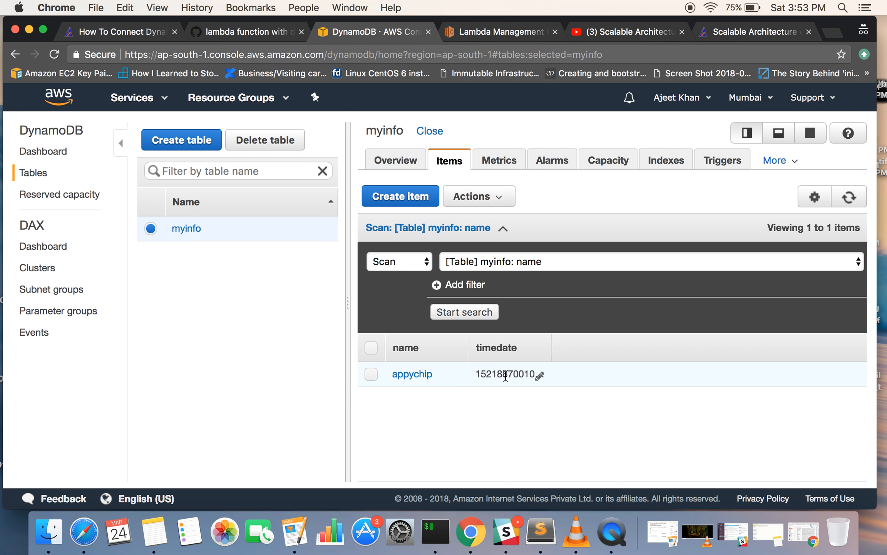
click(499, 32)
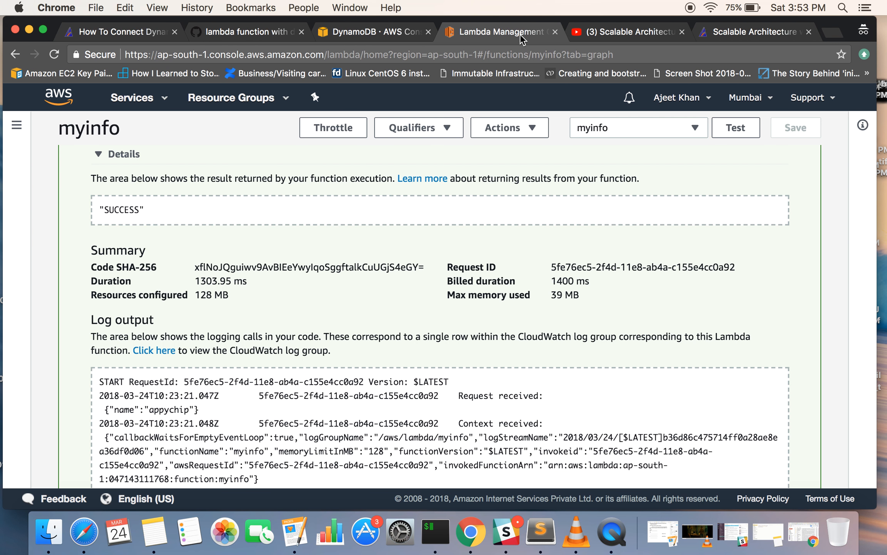
Create a new test event named deadpool whose payload sets name to deadpool
scroll(down, 3)
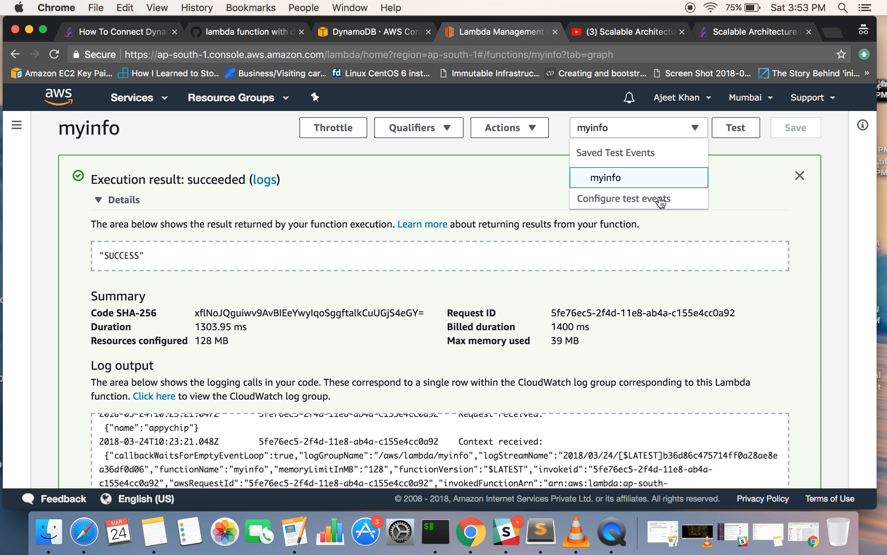
click(621, 198)
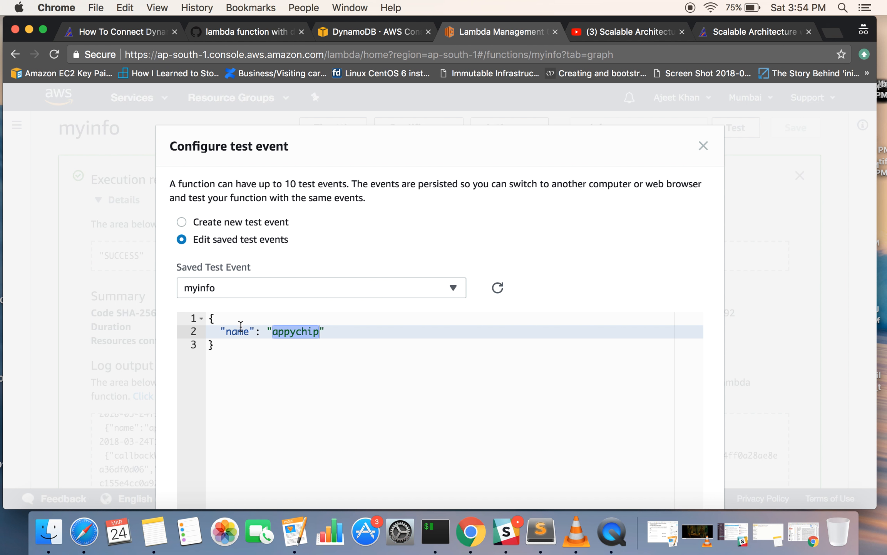
click(182, 221)
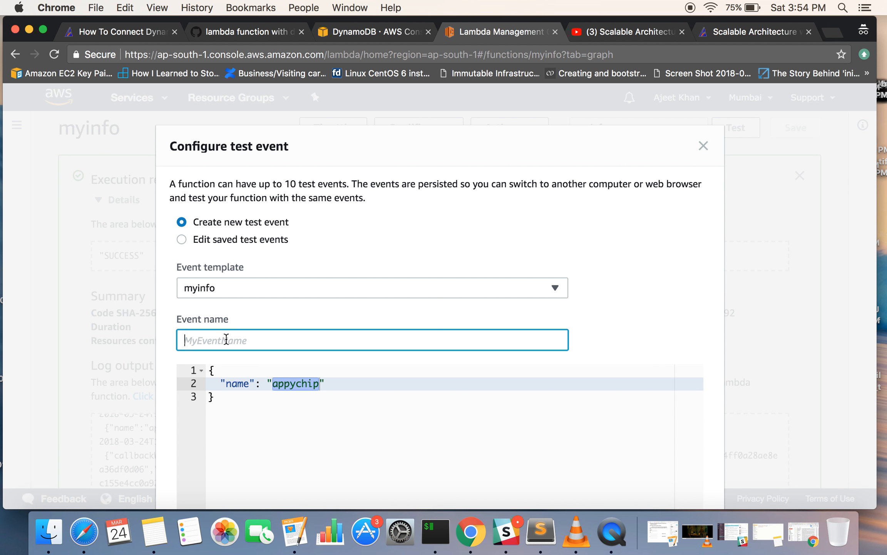
text(newt)
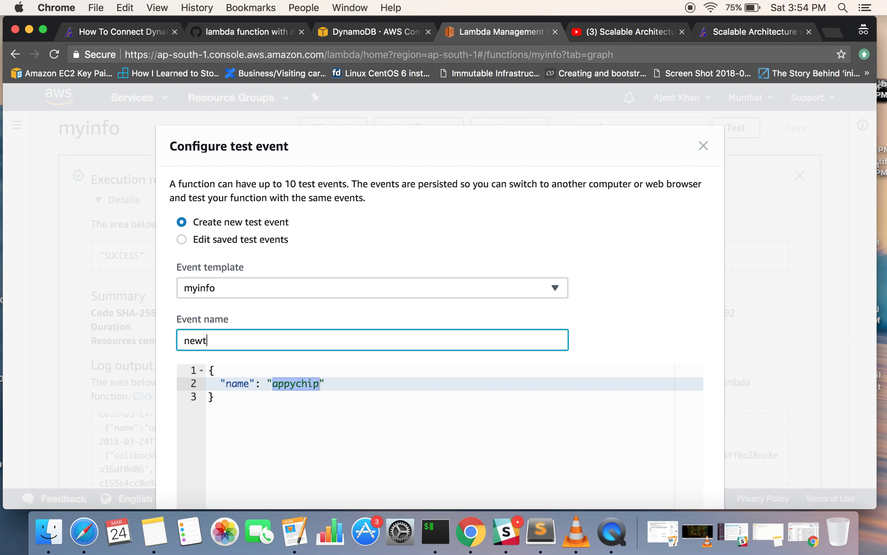
text(est)
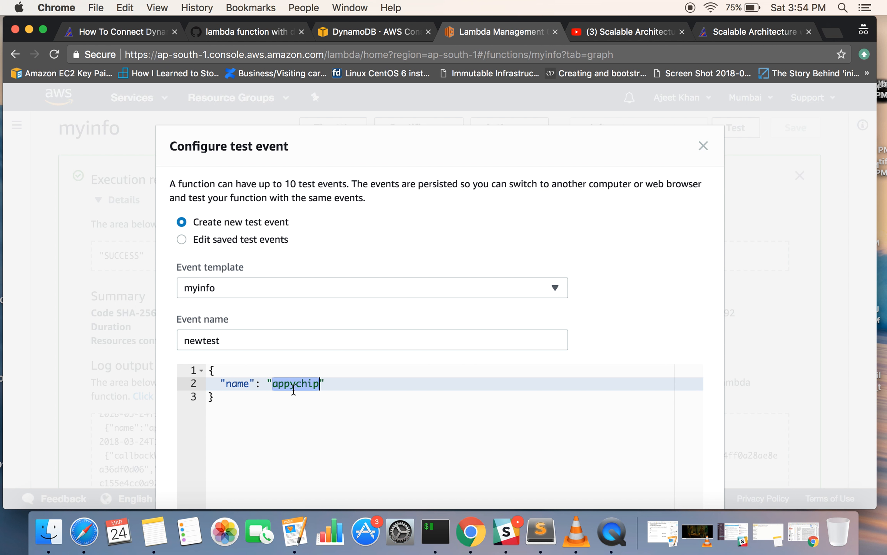
text(Hey)
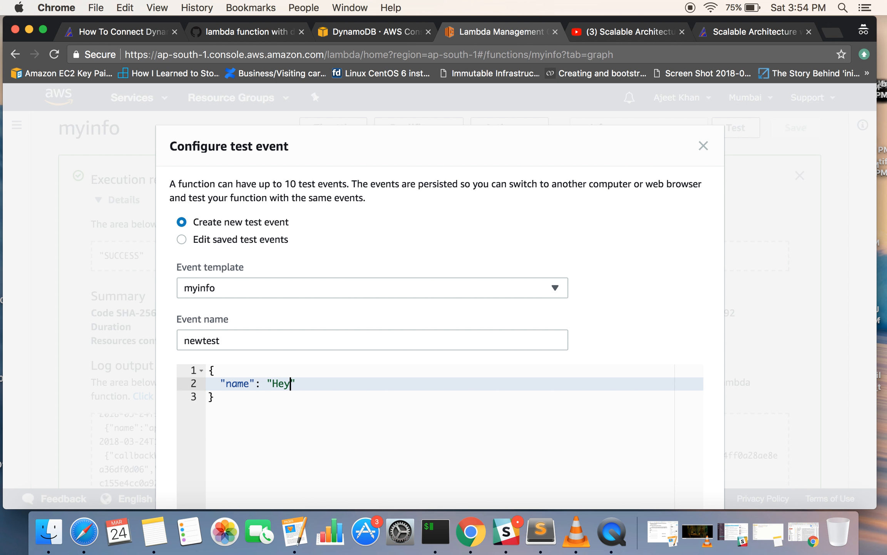
key(Backspace)
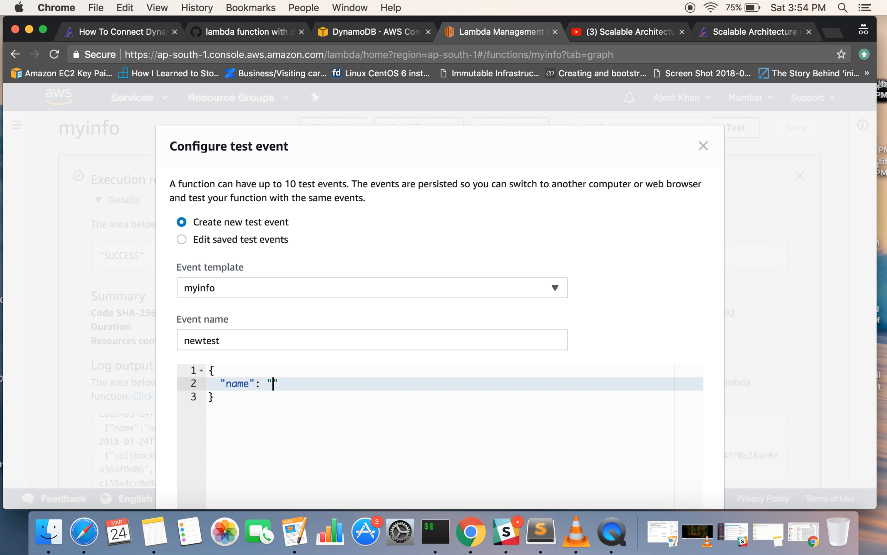
text(deadp)
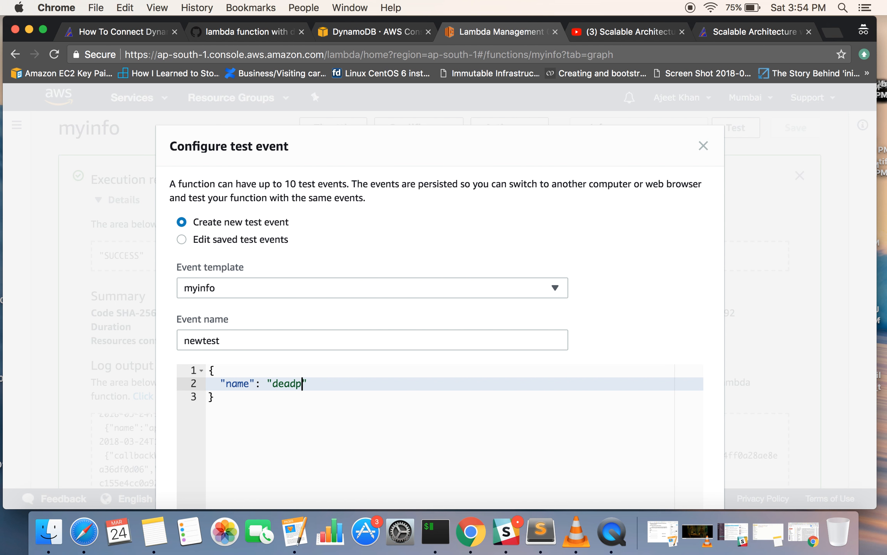
text(ool)
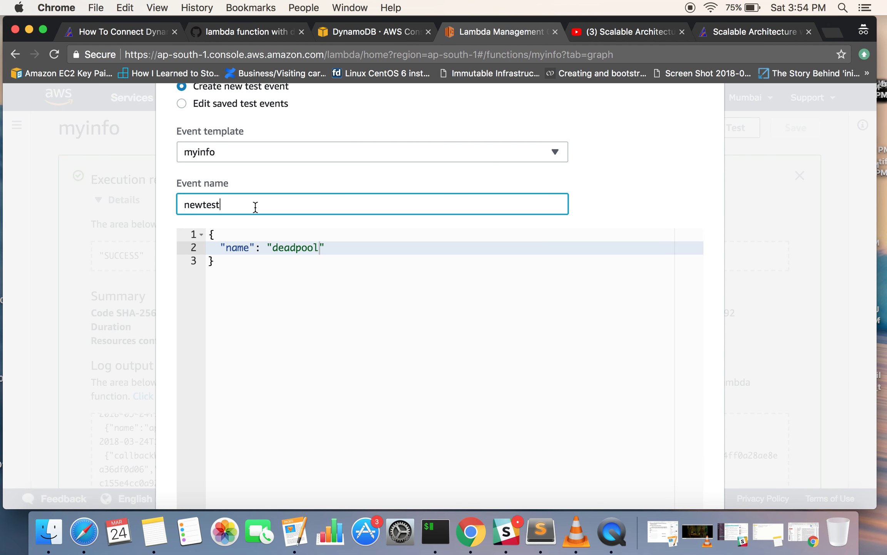
text(deadpool)
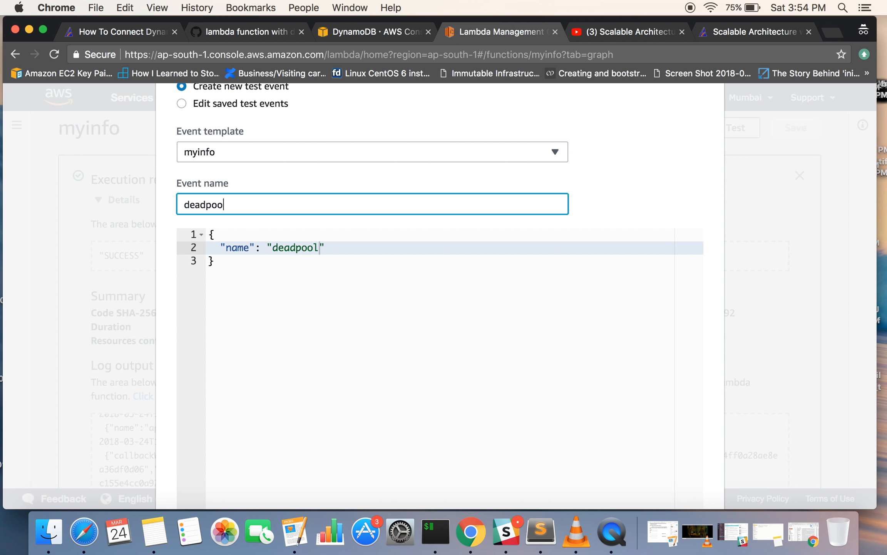
scroll(down, 3)
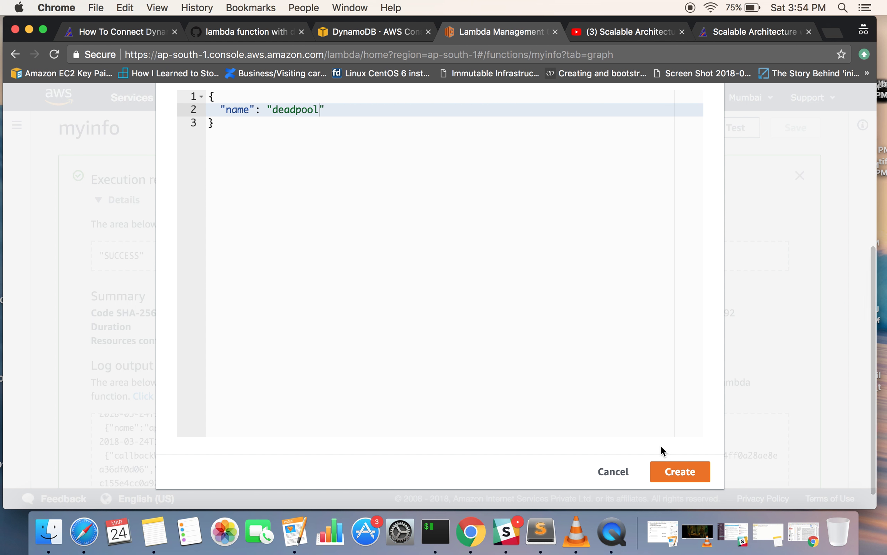
click(680, 471)
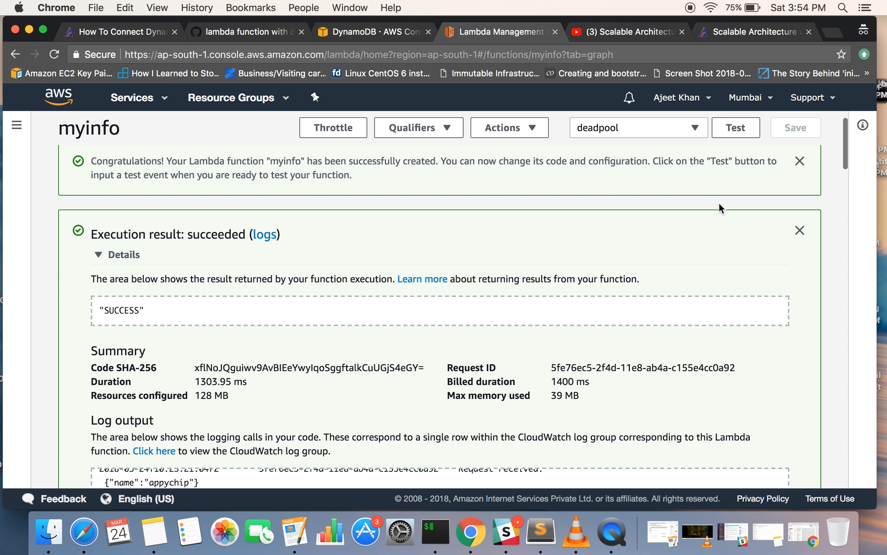
mouse_move(700, 128)
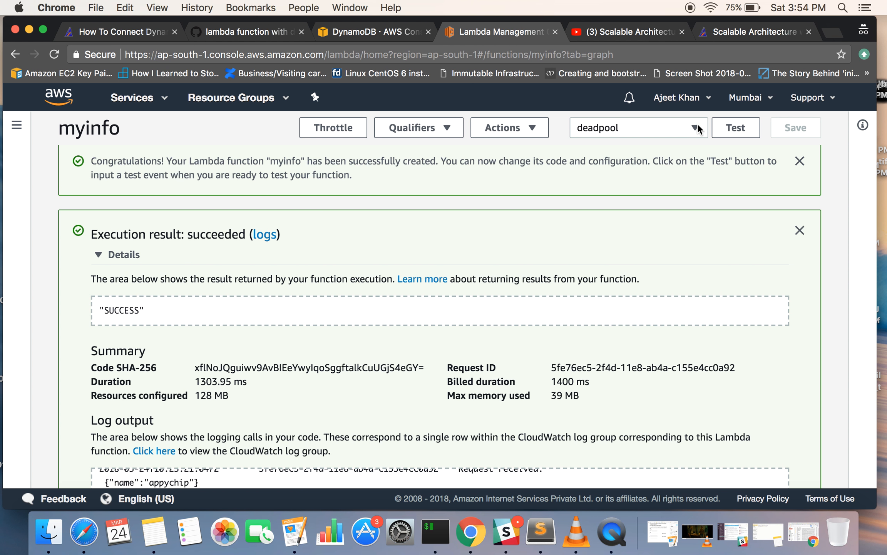
Run myinfo with the deadpool test event, then go to the DynamoDB myinfo items
click(735, 127)
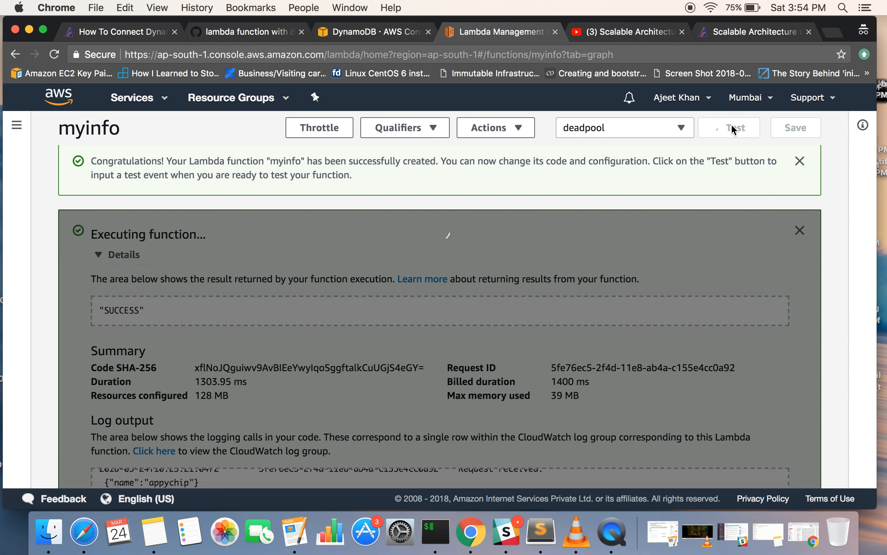
click(735, 127)
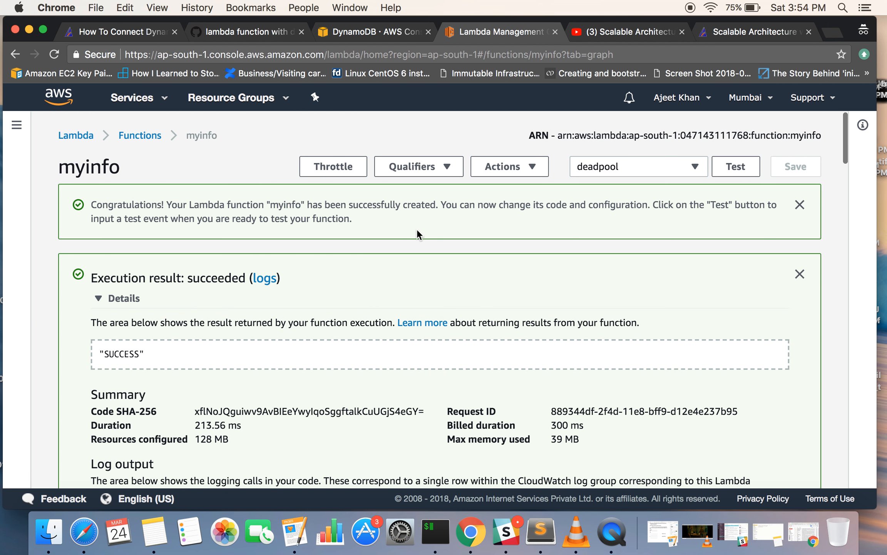
mouse_move(294, 262)
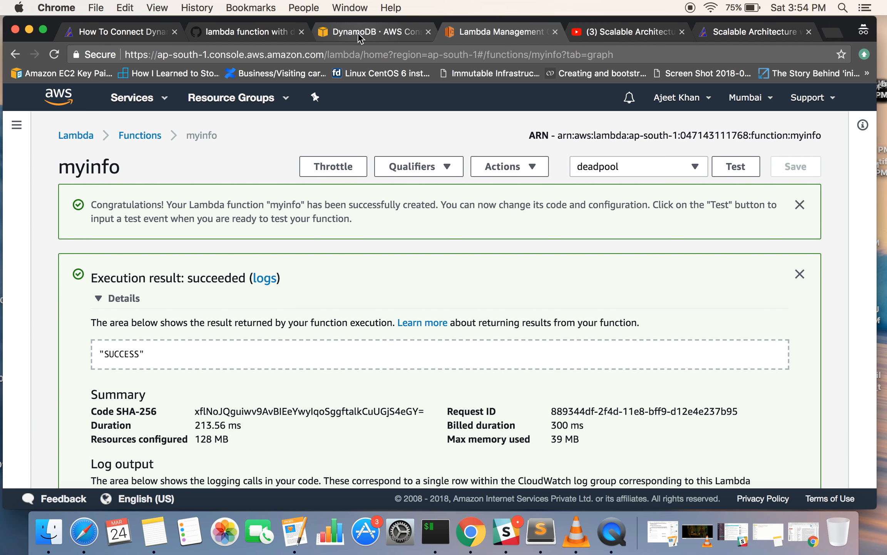
click(374, 31)
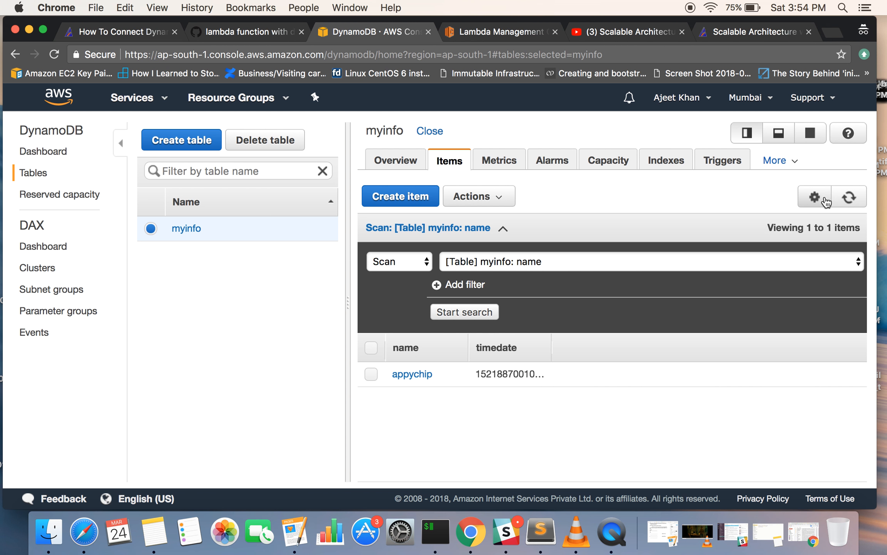
Refresh the myinfo items to show appychip and deadpool, then return to the Lambda function
click(849, 196)
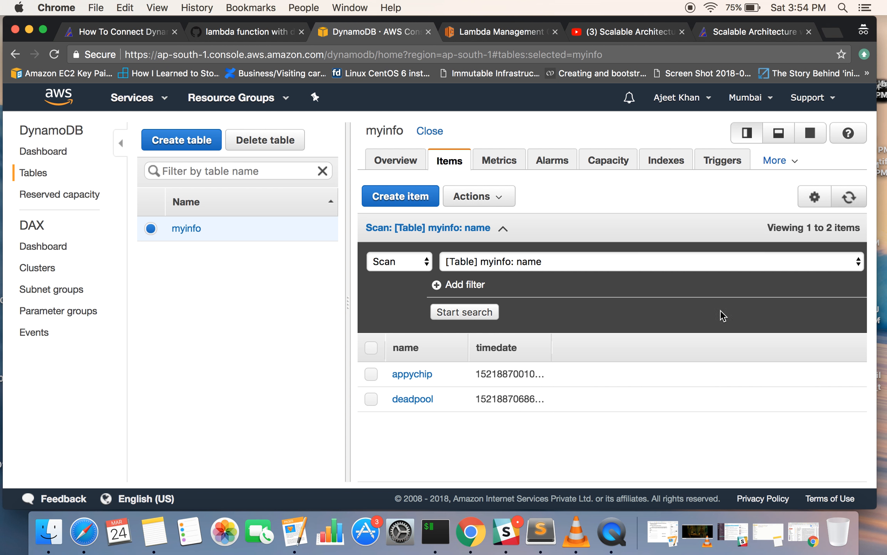
mouse_move(461, 402)
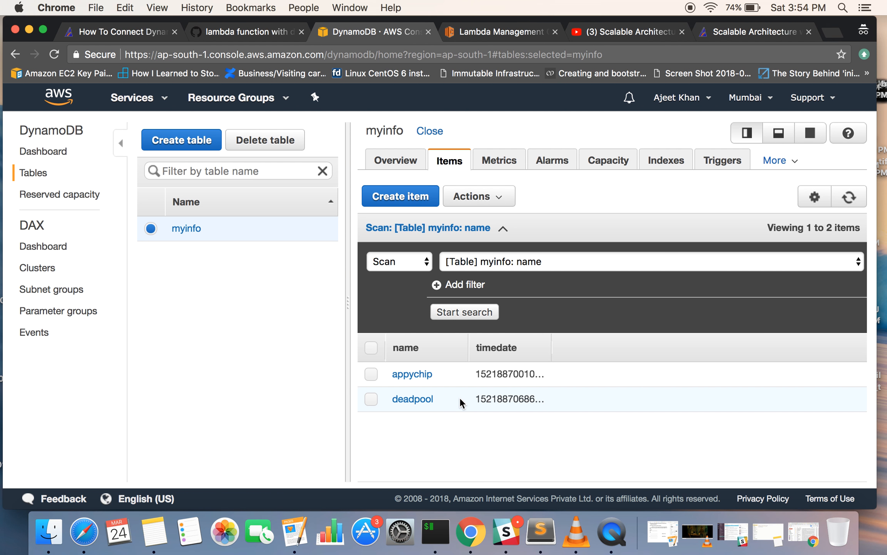
mouse_move(500, 31)
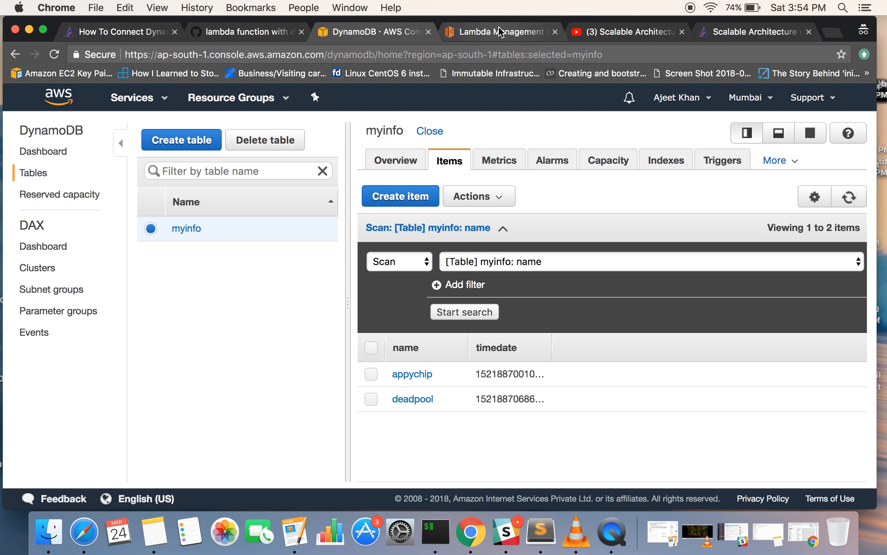
click(499, 32)
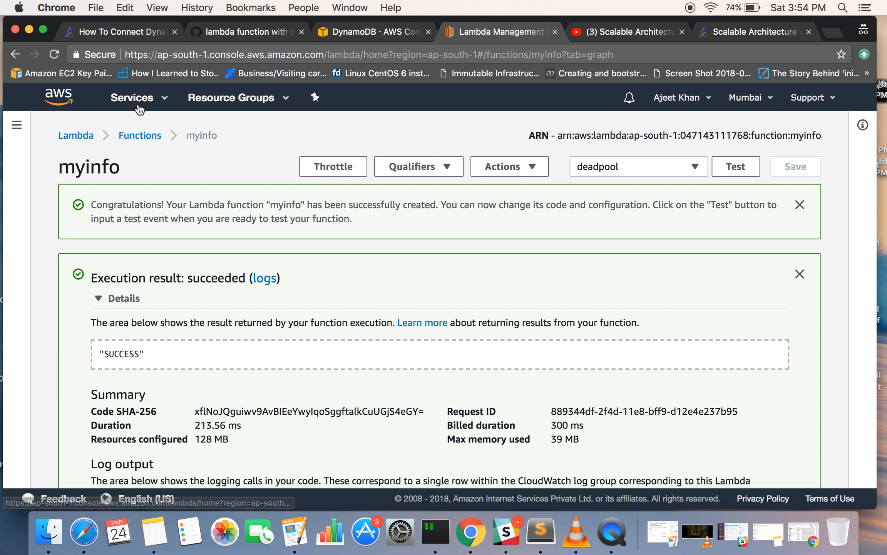
Search Services for IAM and open the IAM dashboard
click(132, 97)
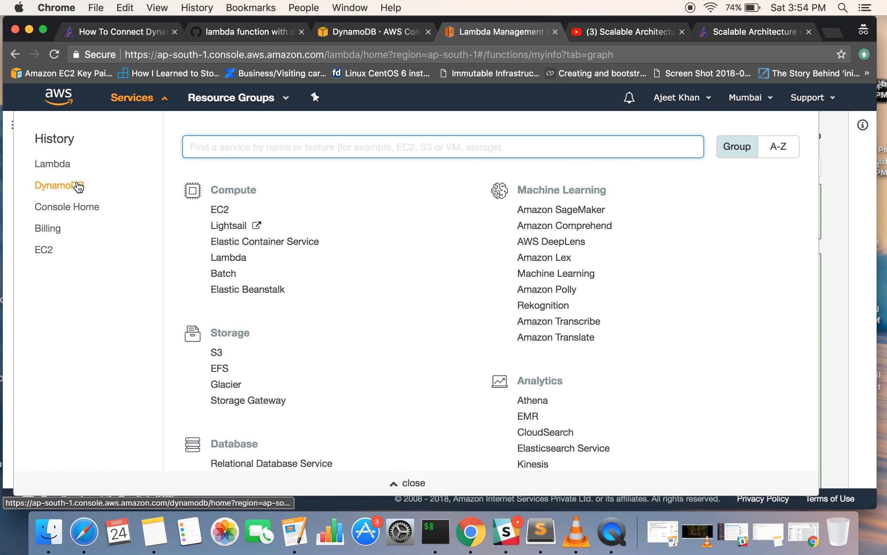
text(IAM)
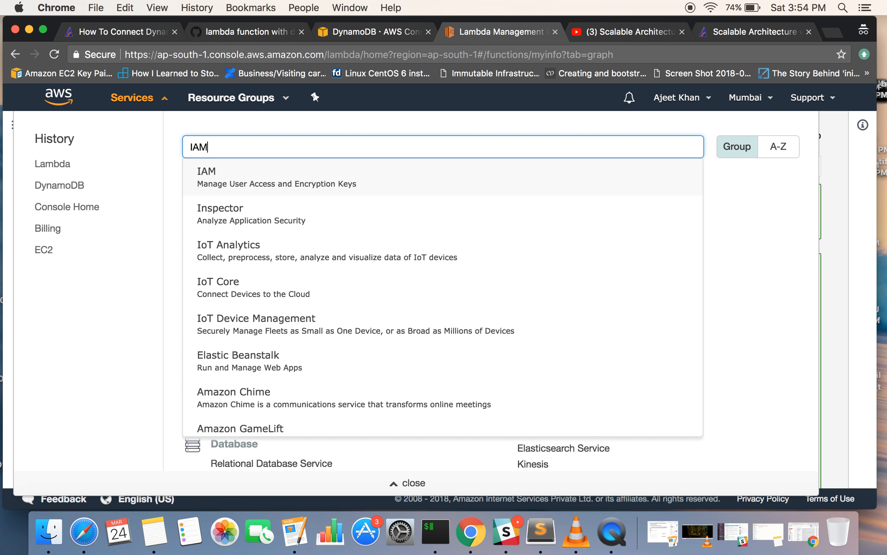
click(206, 176)
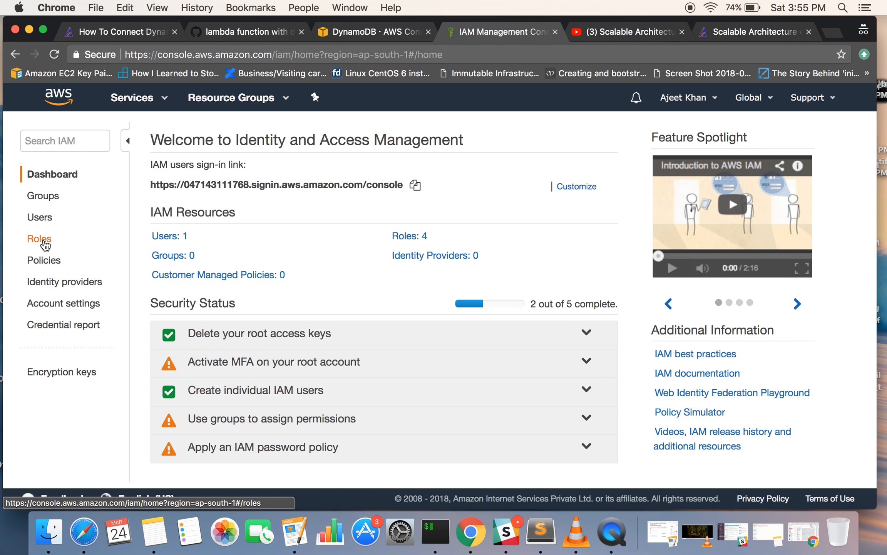
Open the dynamo_access role showing AmazonDynamoDBFullAccess, then return to the myinfo table
click(39, 238)
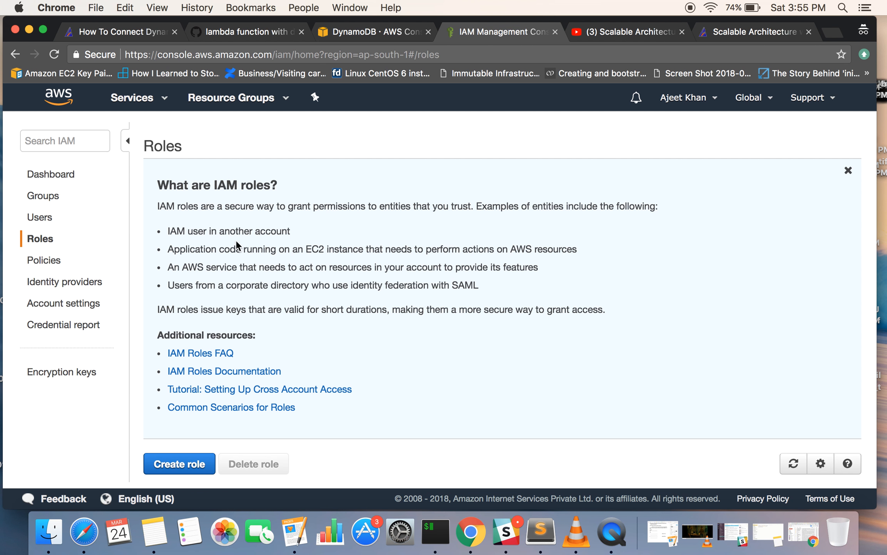
click(848, 169)
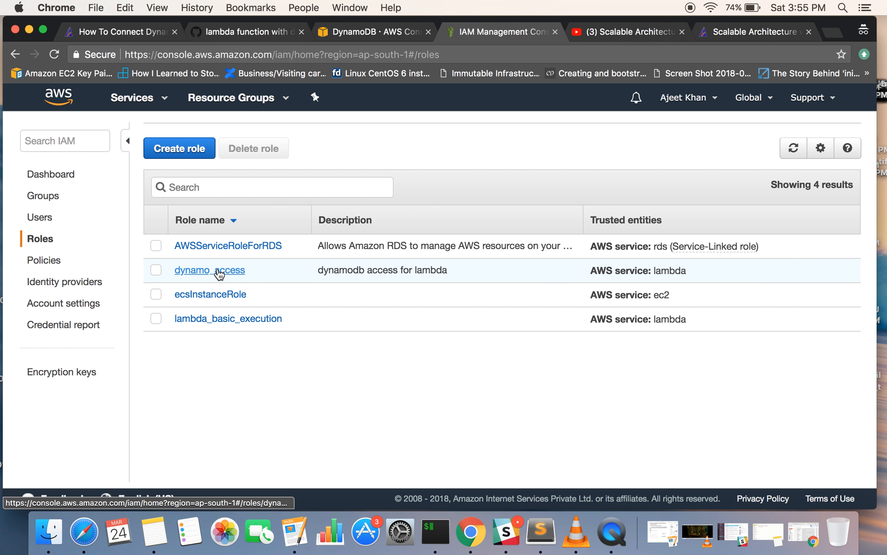
click(210, 270)
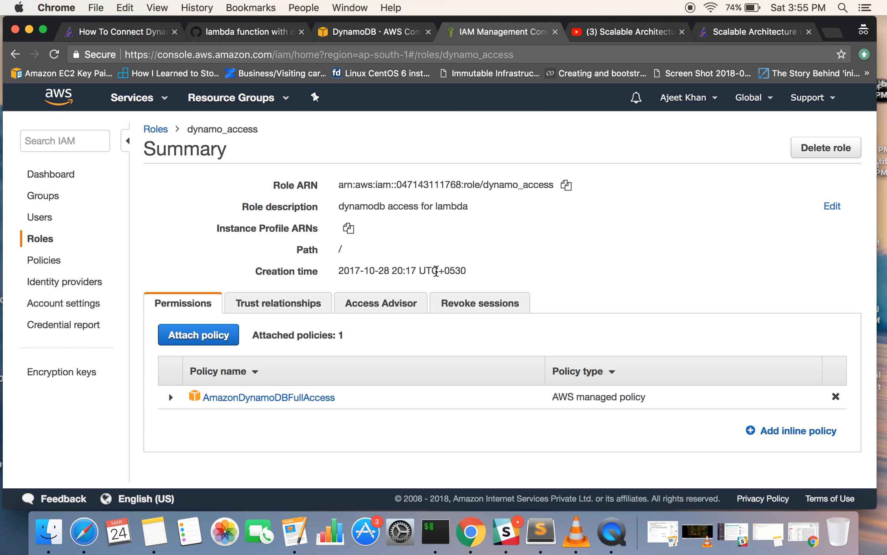
mouse_move(104, 214)
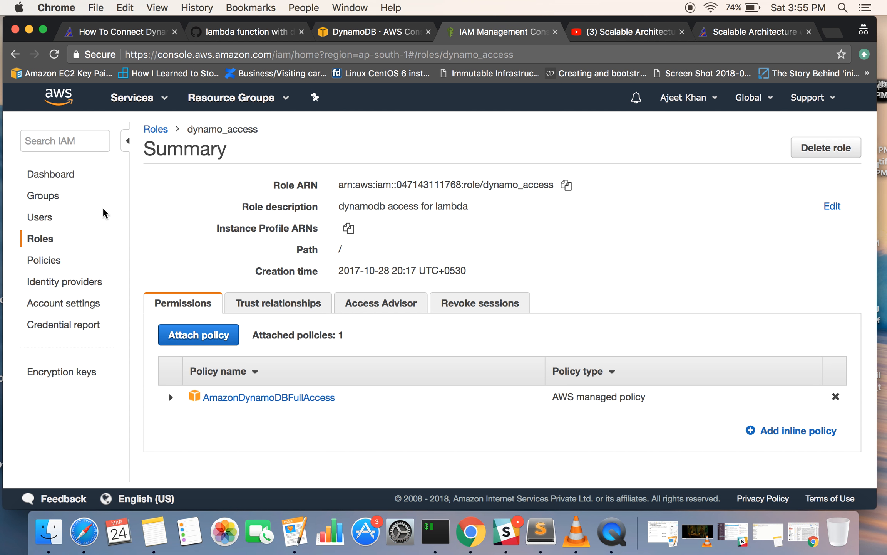
mouse_move(513, 289)
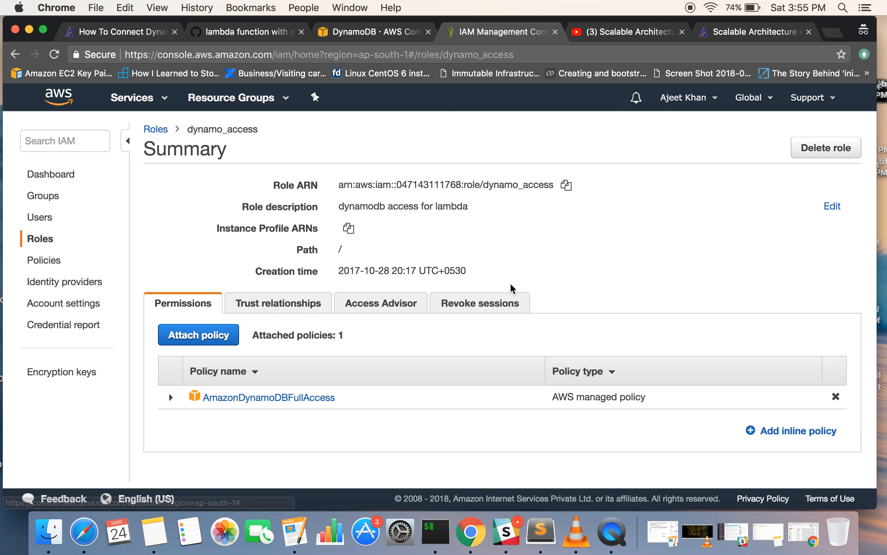
mouse_move(224, 411)
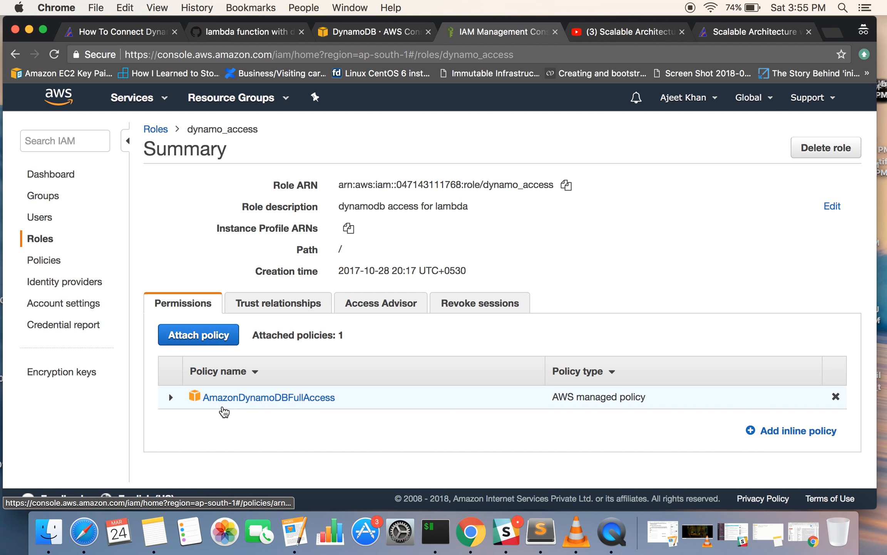
mouse_move(287, 407)
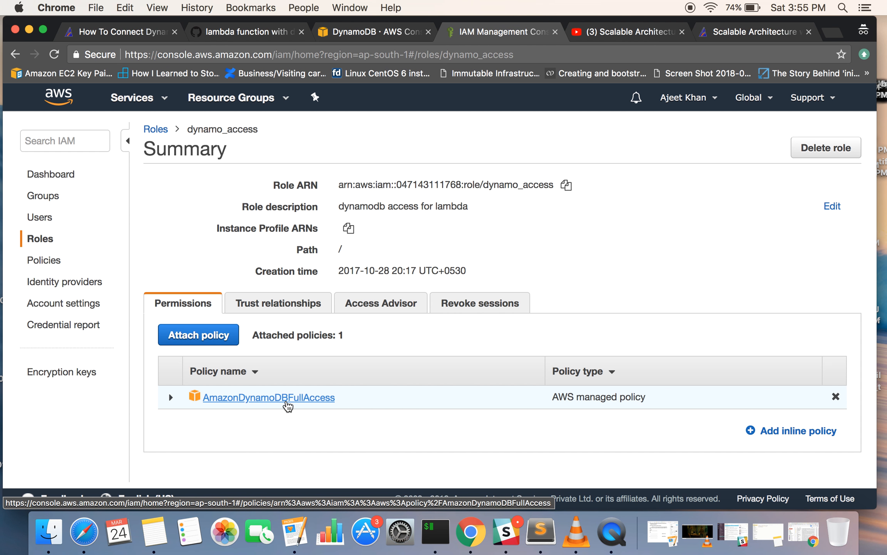
mouse_move(370, 378)
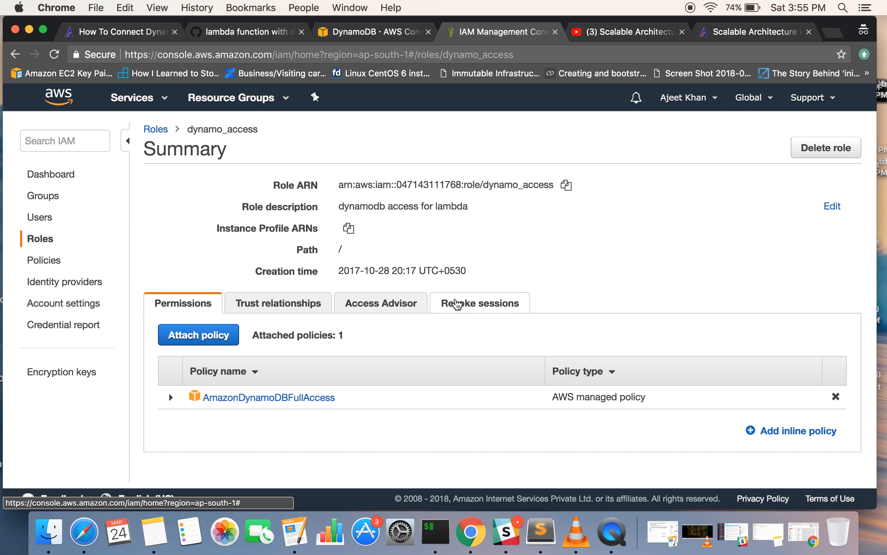
mouse_move(547, 294)
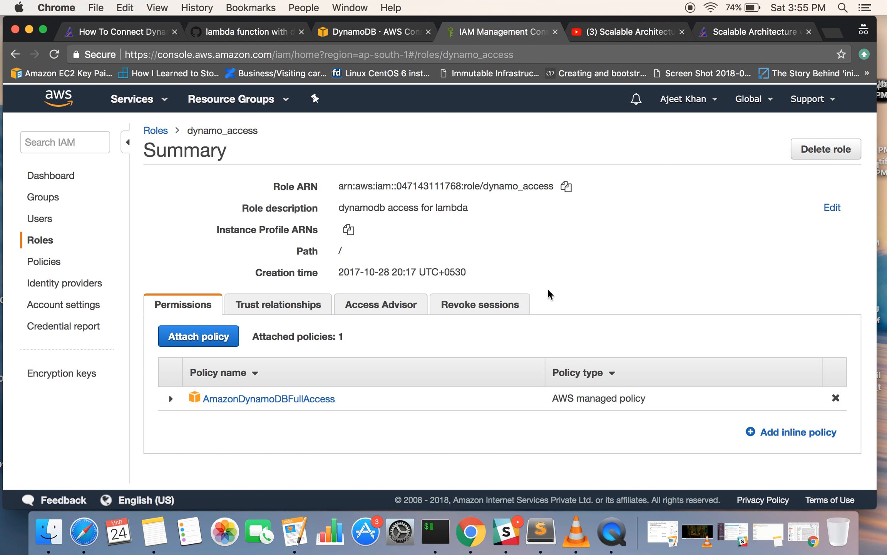
mouse_move(460, 125)
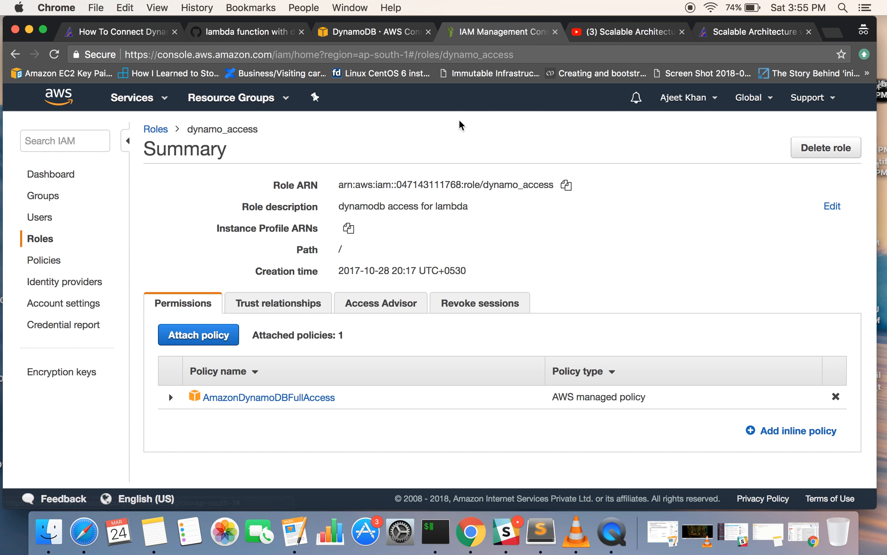
mouse_move(539, 52)
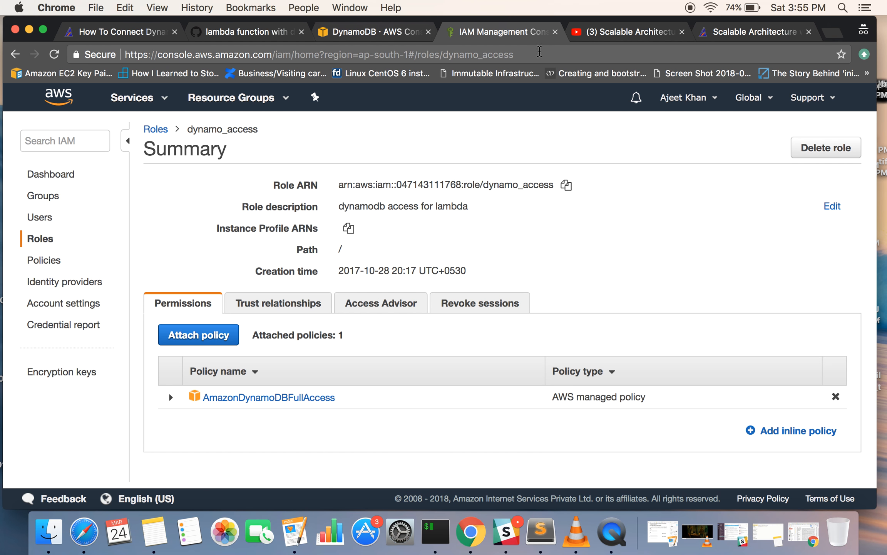
mouse_move(367, 40)
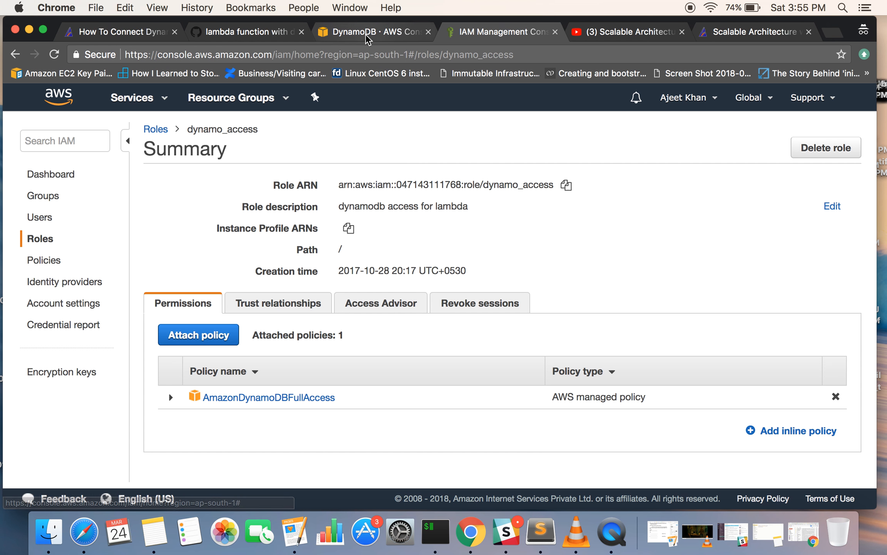
click(373, 31)
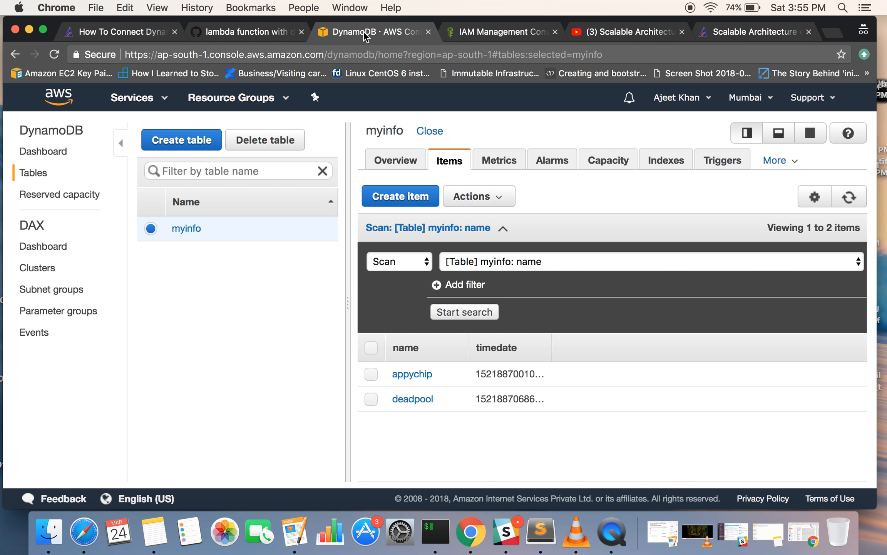
mouse_move(542, 117)
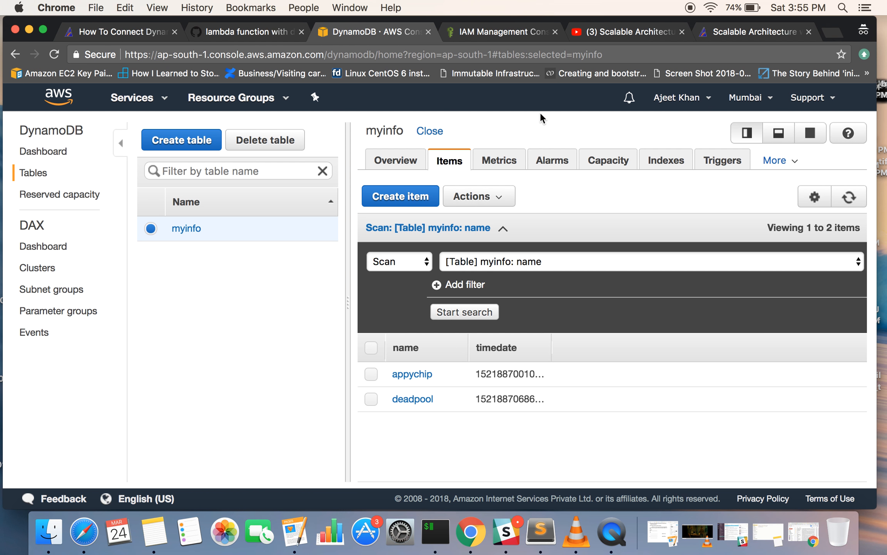
mouse_move(592, 95)
text(ap)
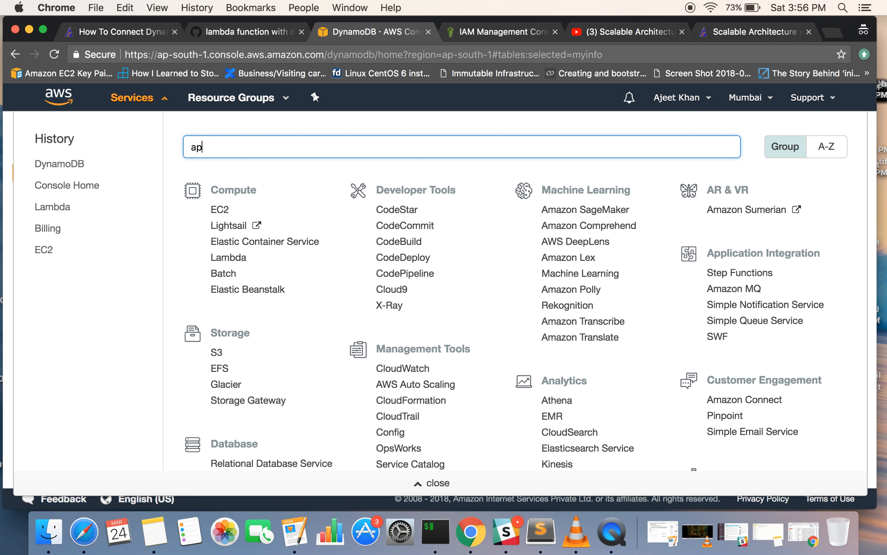
Search Services for 'api ga' and open the Amazon API Gateway welcome page
text(i ga)
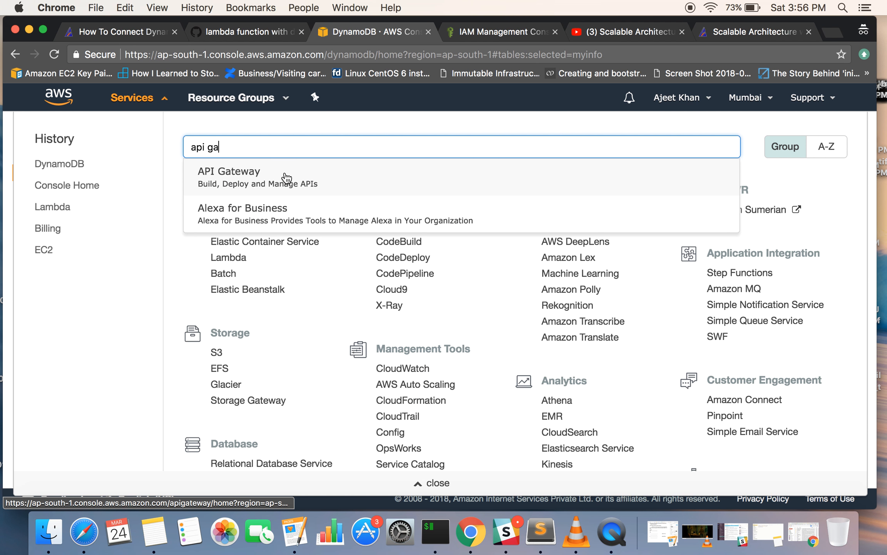
click(229, 175)
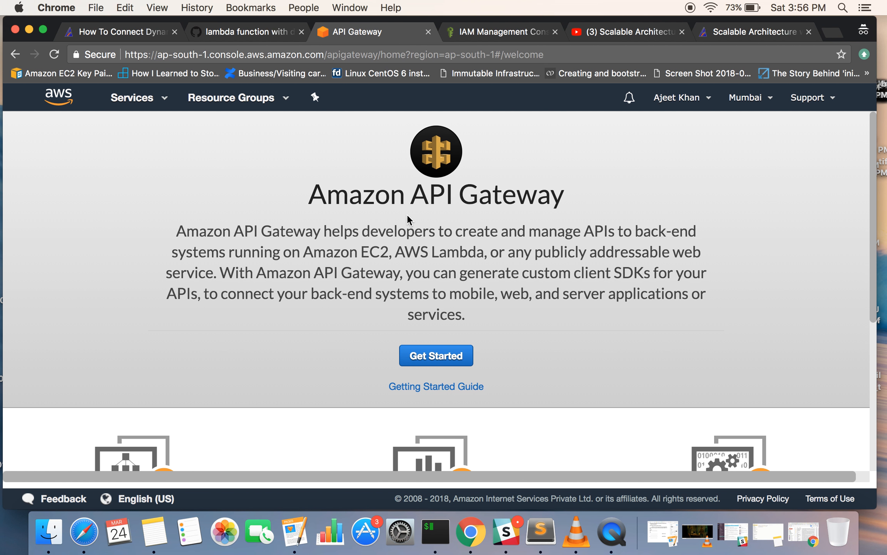
mouse_move(638, 78)
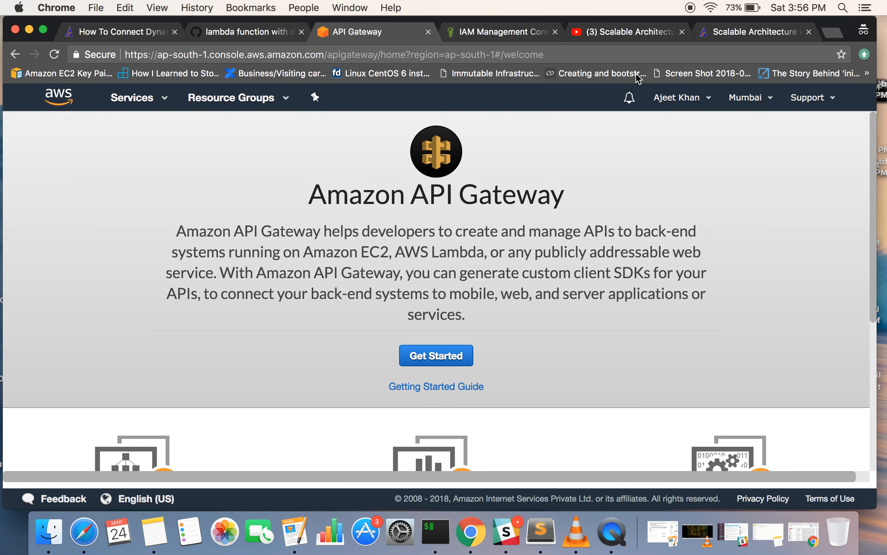
scroll(down, 3)
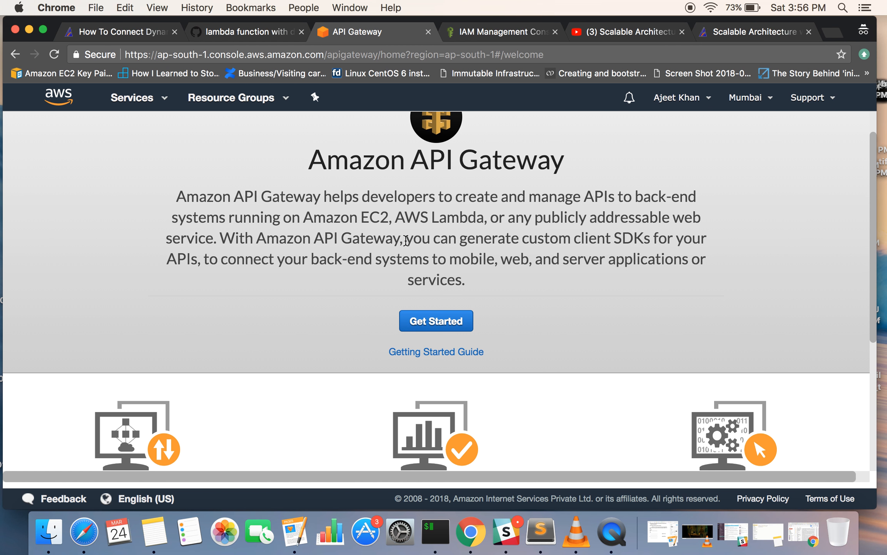
mouse_move(764, 32)
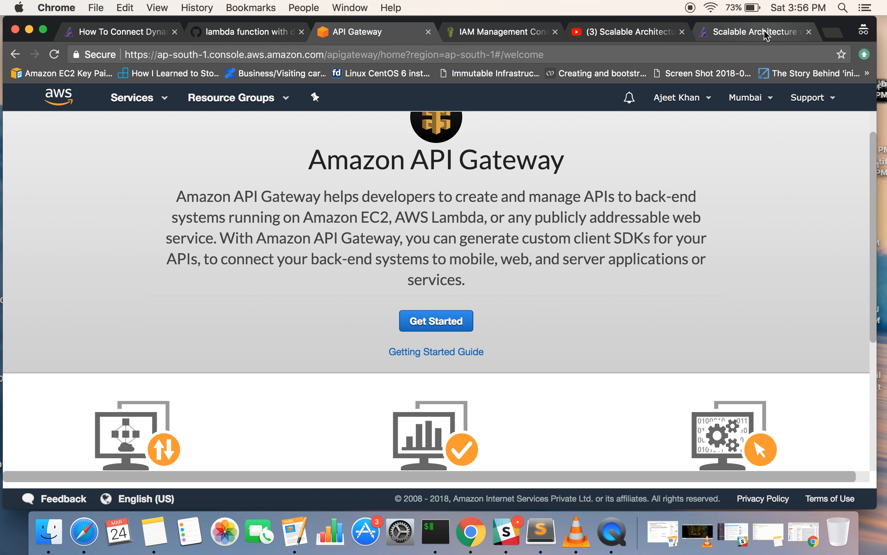
Switch to the Appychip Scalable Architecture blog article and skim back to its introduction
click(755, 31)
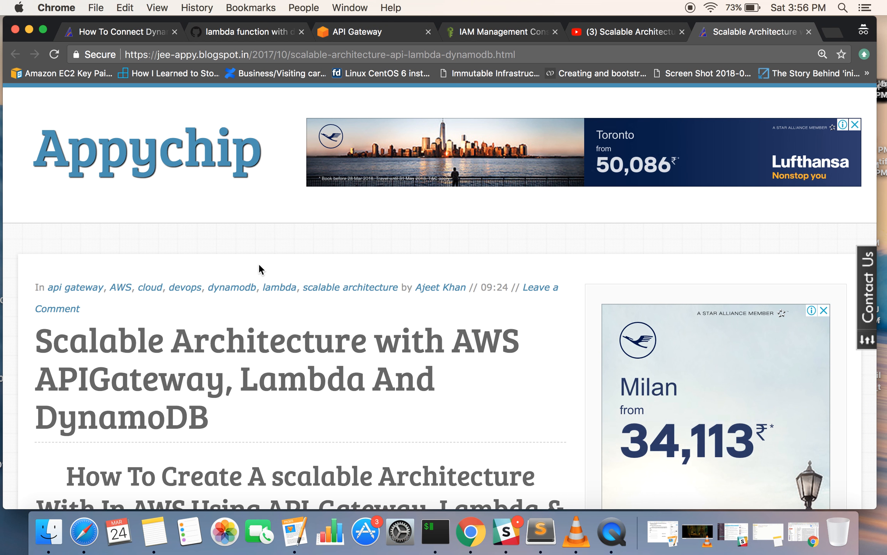
scroll(down, 3)
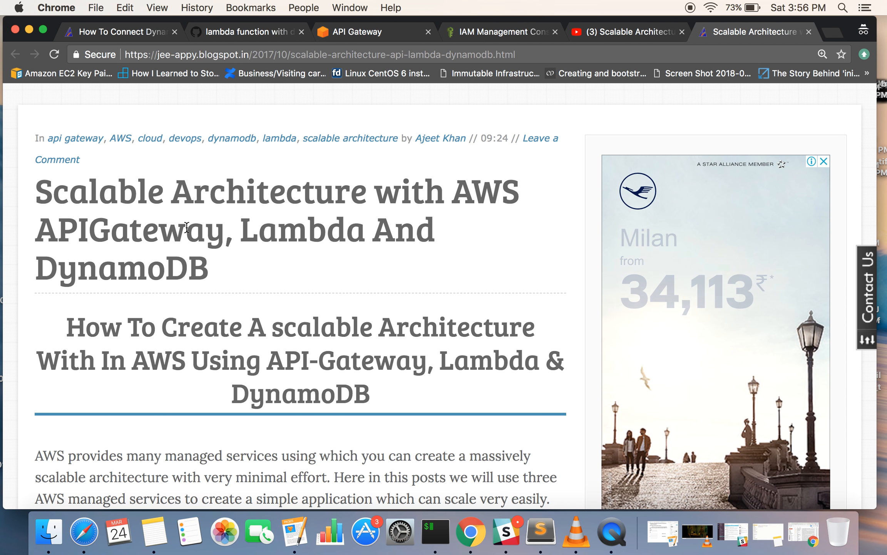
mouse_move(407, 219)
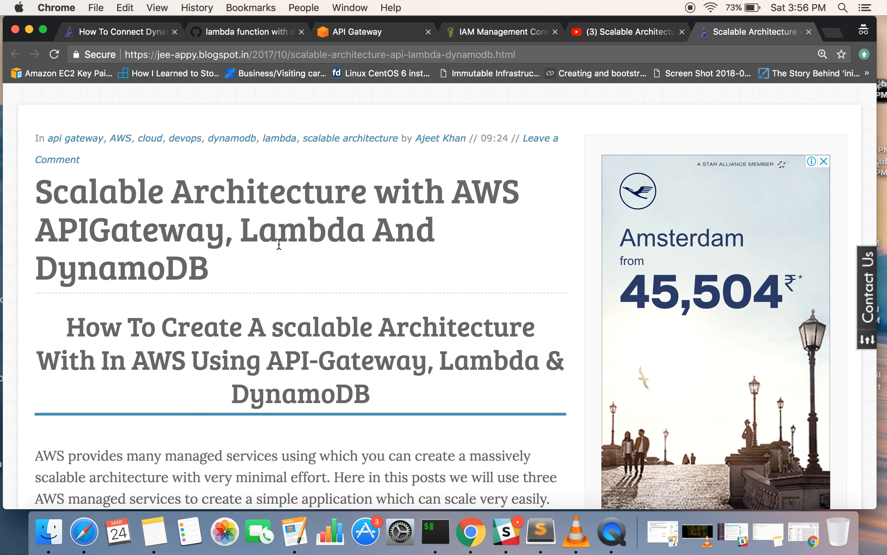
scroll(down, 3)
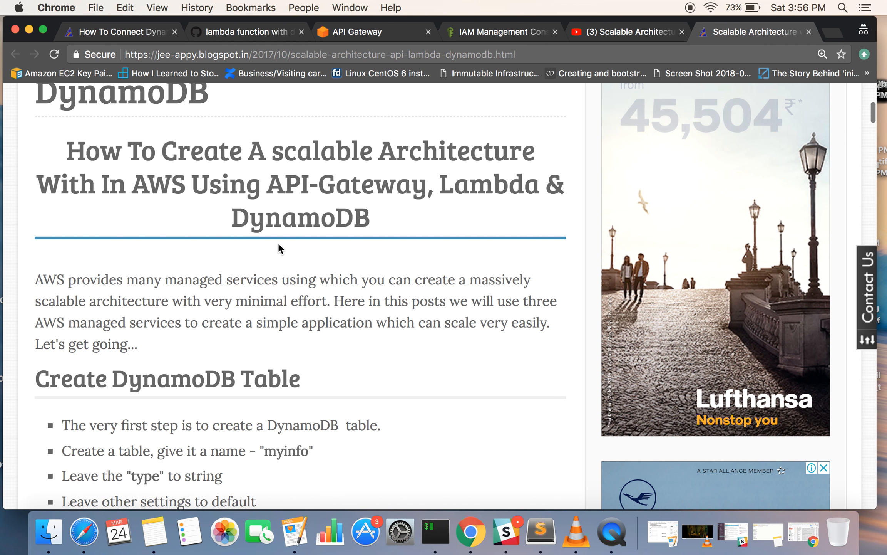
scroll(up, 3)
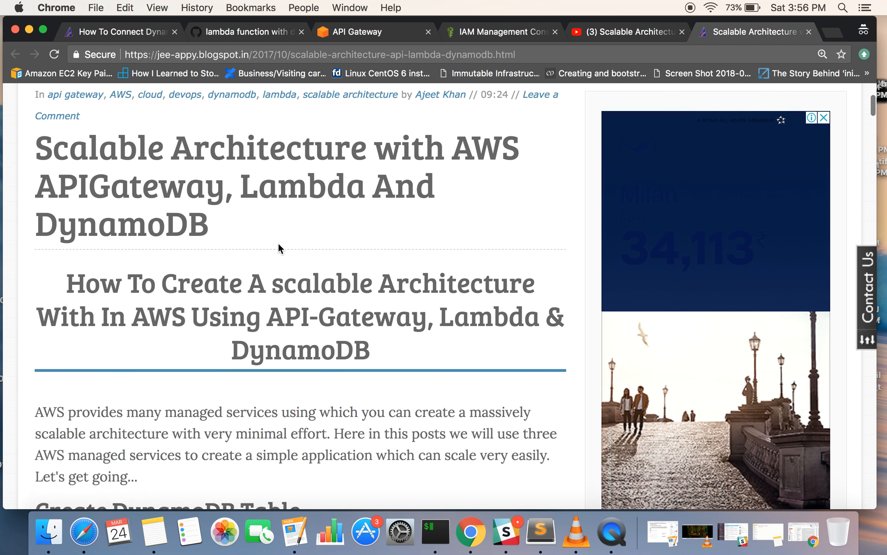
scroll(up, 3)
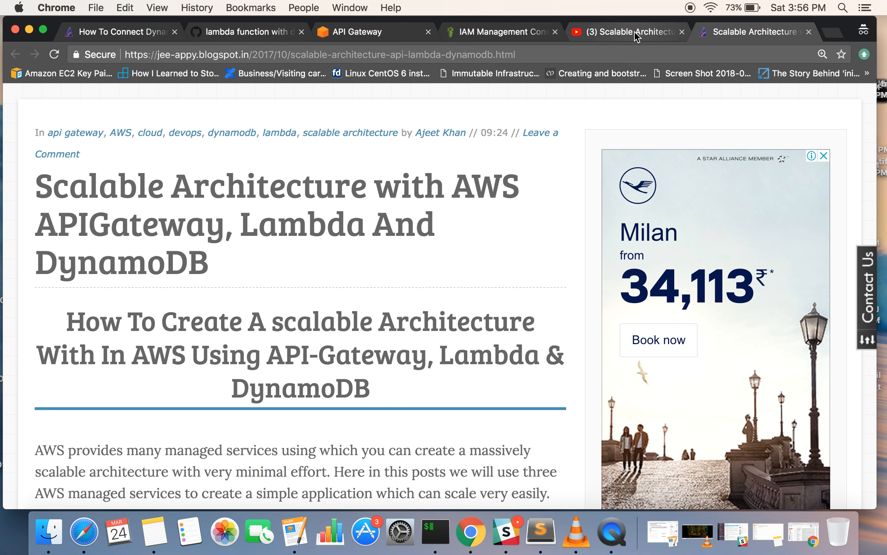
mouse_move(627, 32)
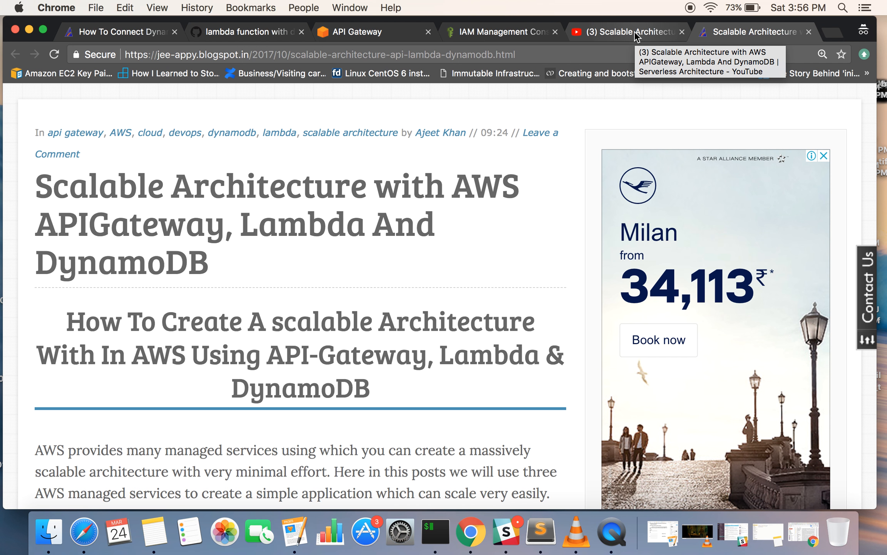
Switch to the Appychip YouTube tutorial video page and scroll down through it
click(629, 32)
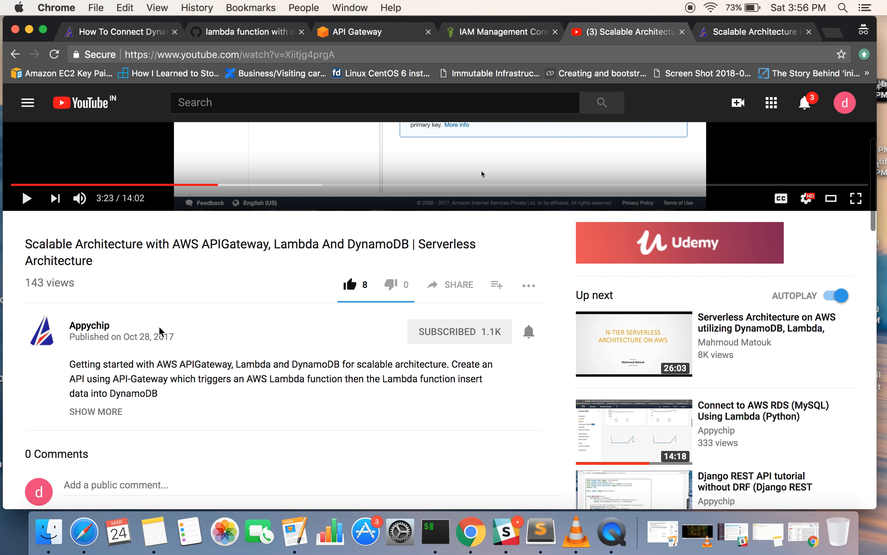
scroll(down, 3)
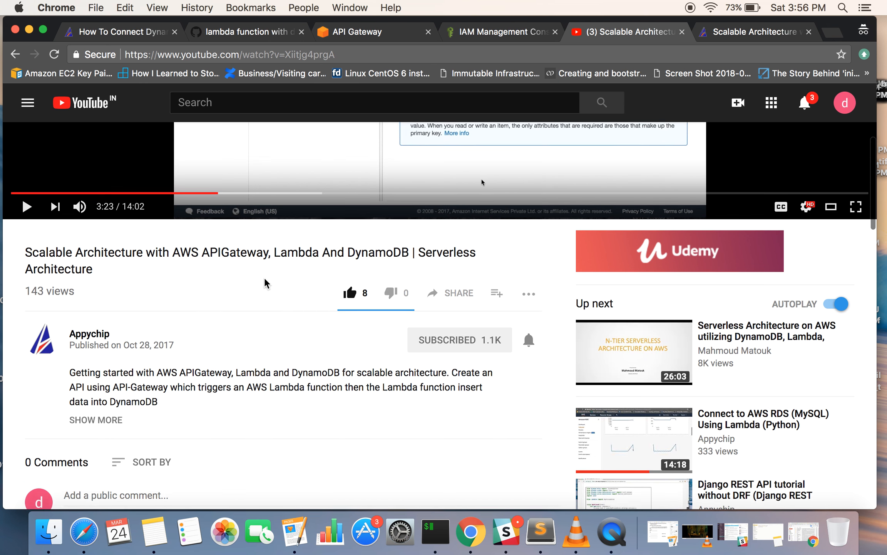
scroll(down, 3)
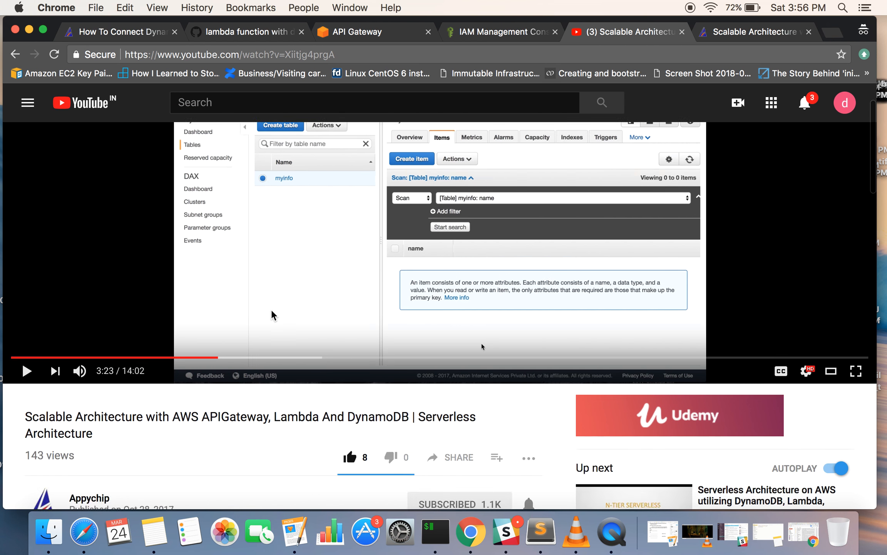
scroll(down, 3)
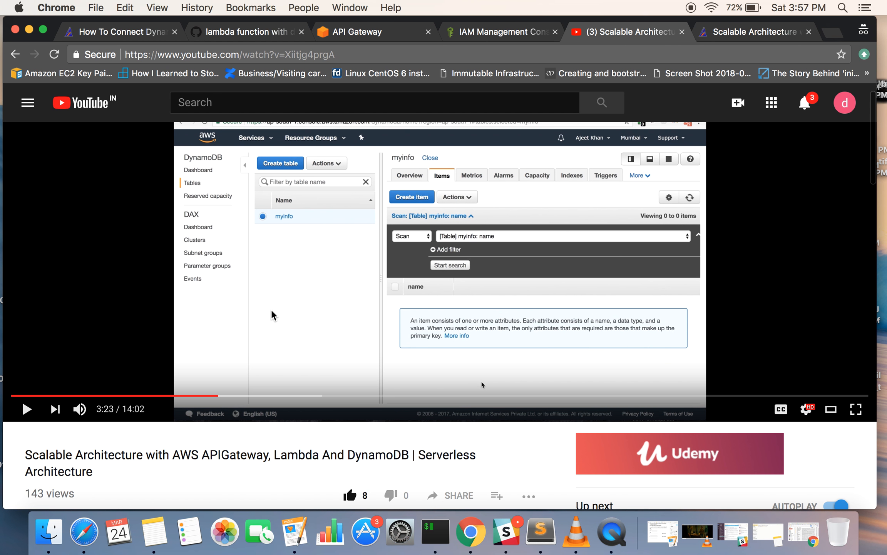
scroll(down, 3)
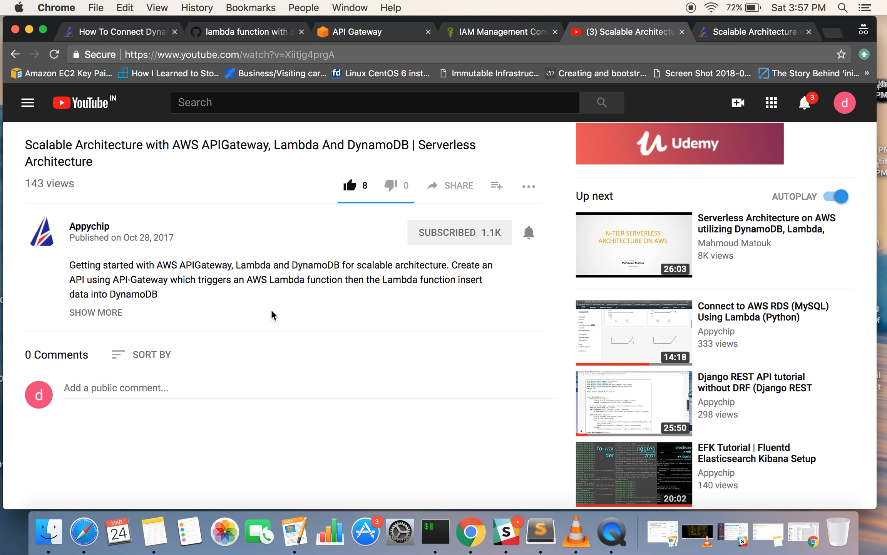
mouse_move(673, 39)
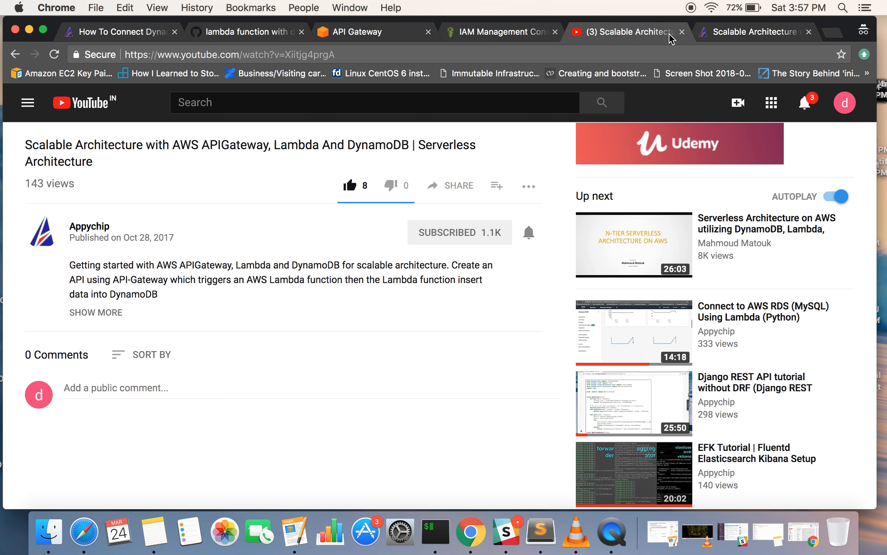